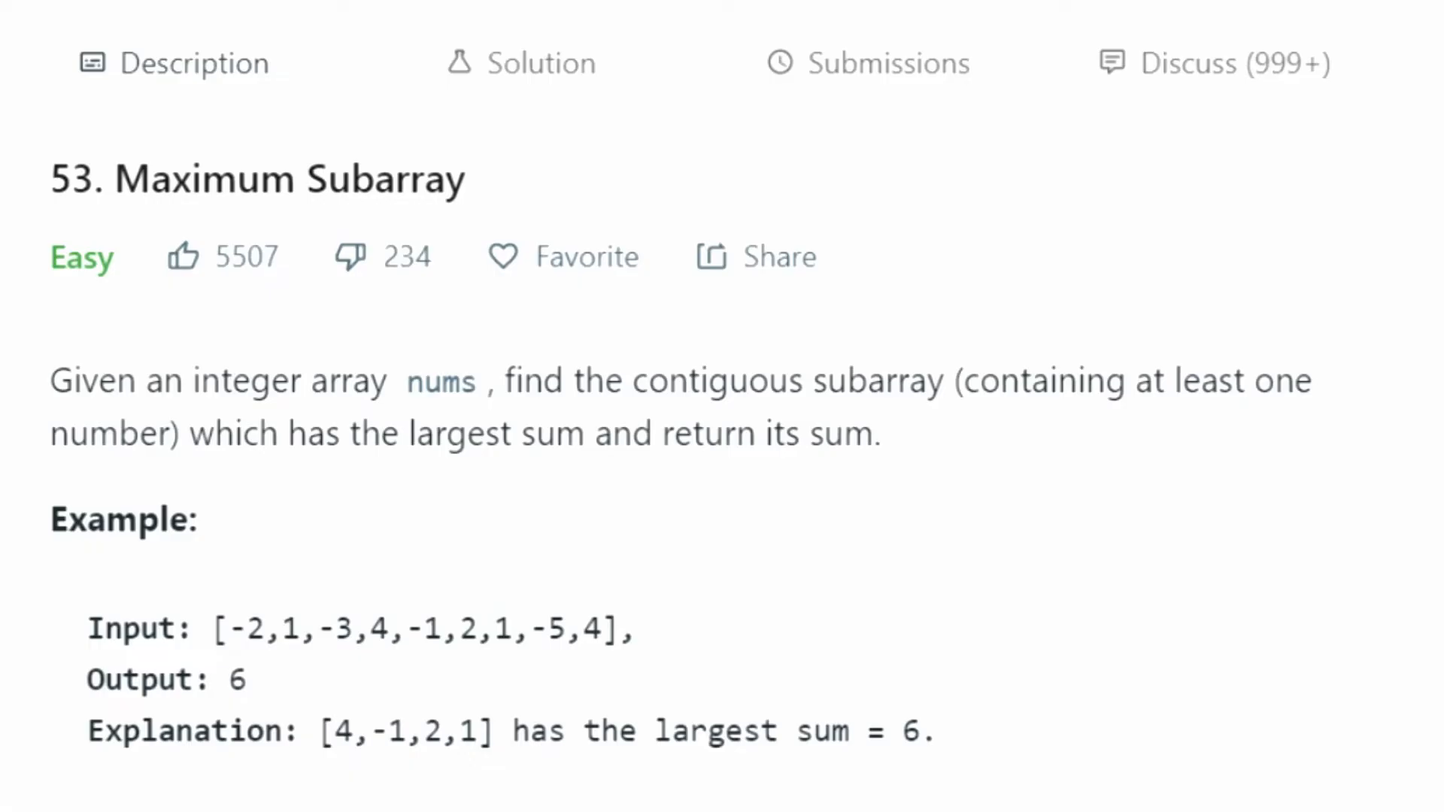
pyautogui.moveTo(238, 391)
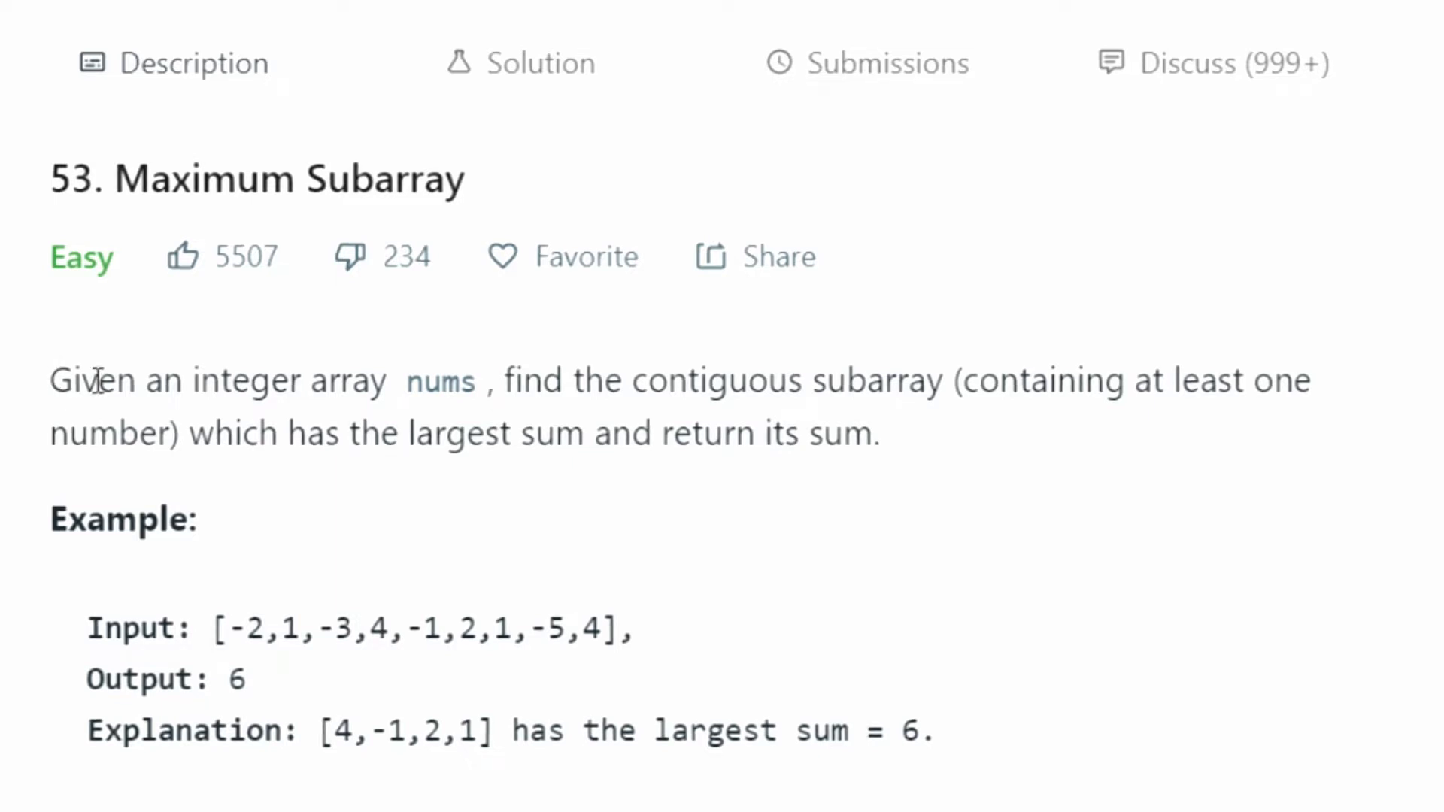
pyautogui.moveTo(374, 387)
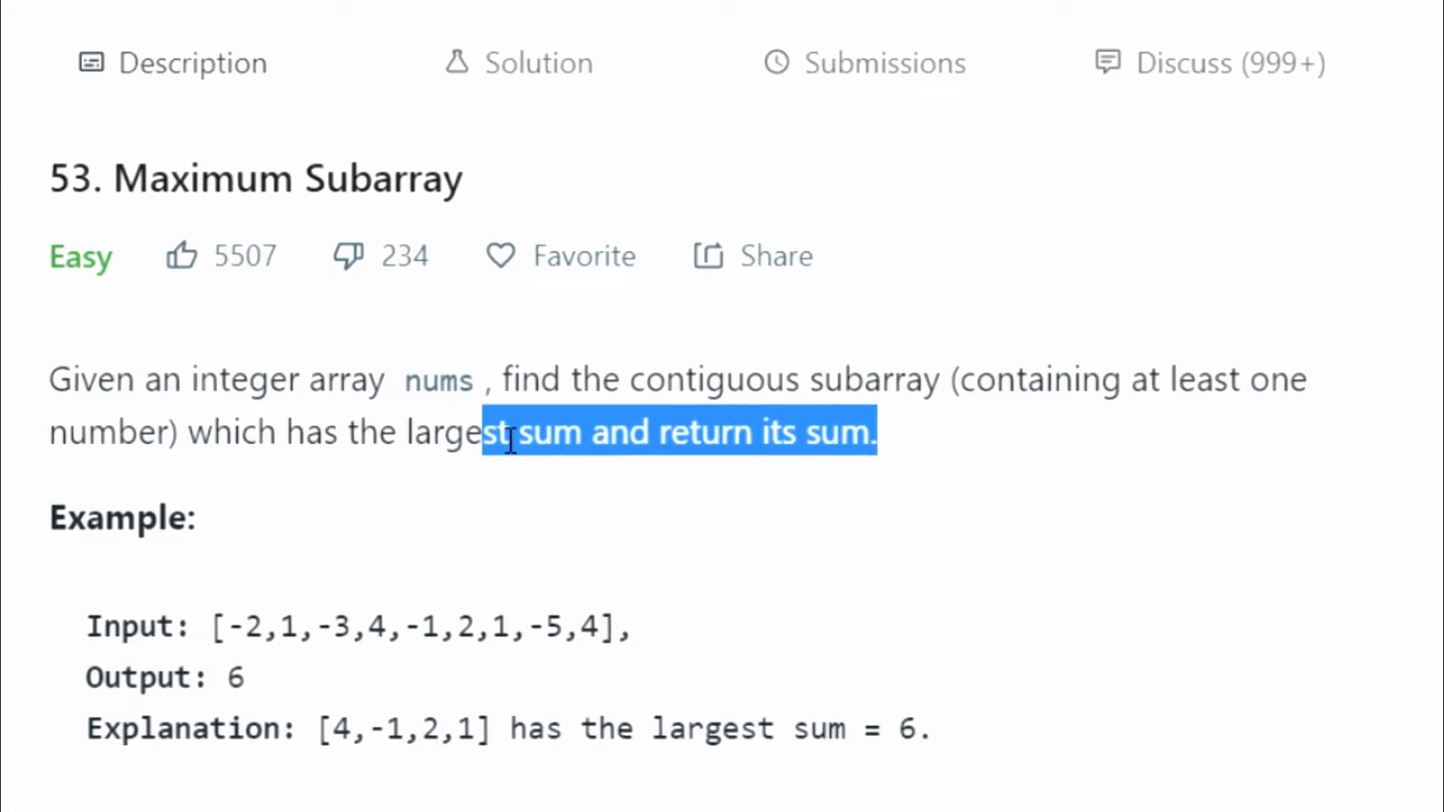
pyautogui.moveTo(238, 641)
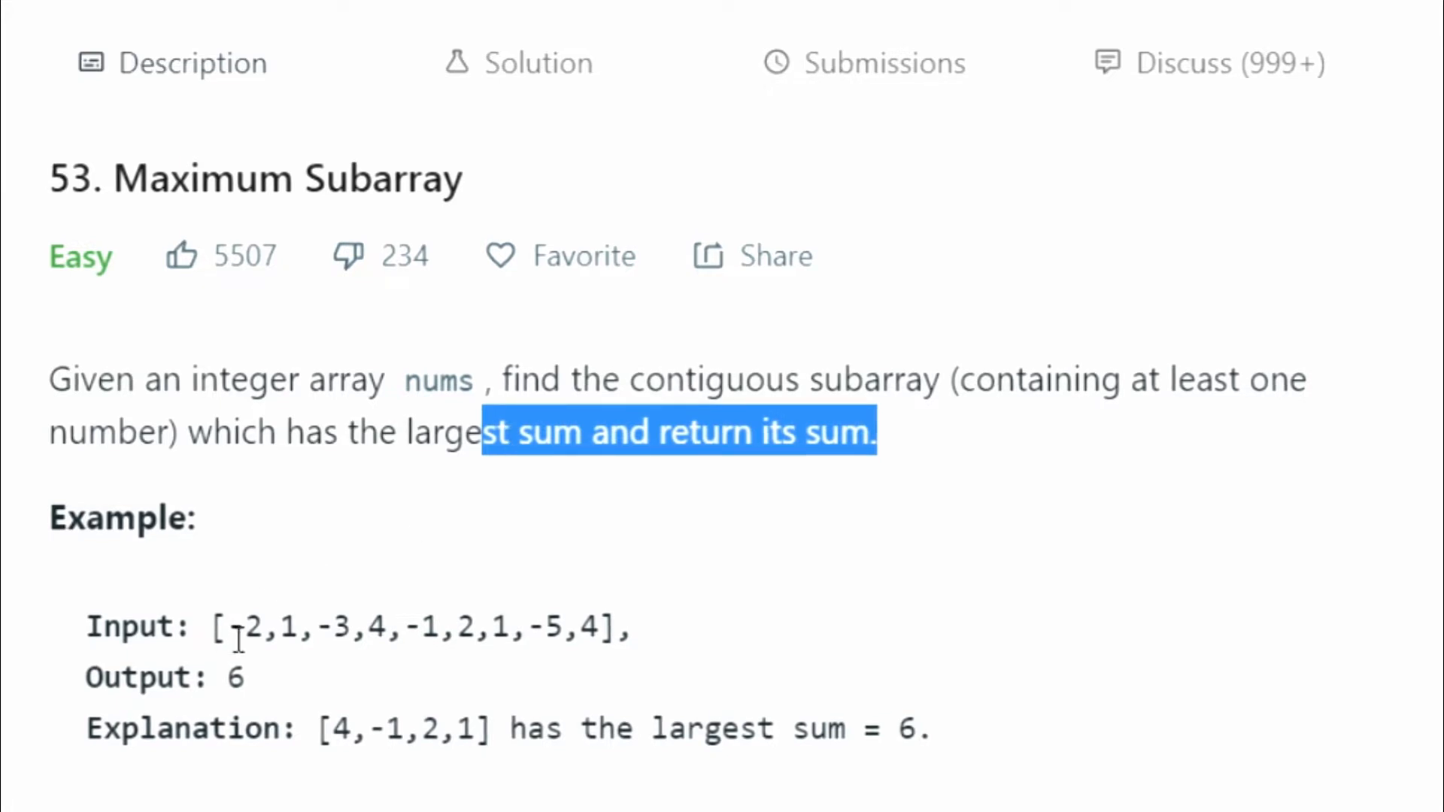
# Step: Read the problem statement, highlighting the phrase 'one number' and clearing it
pyautogui.scroll(-3)
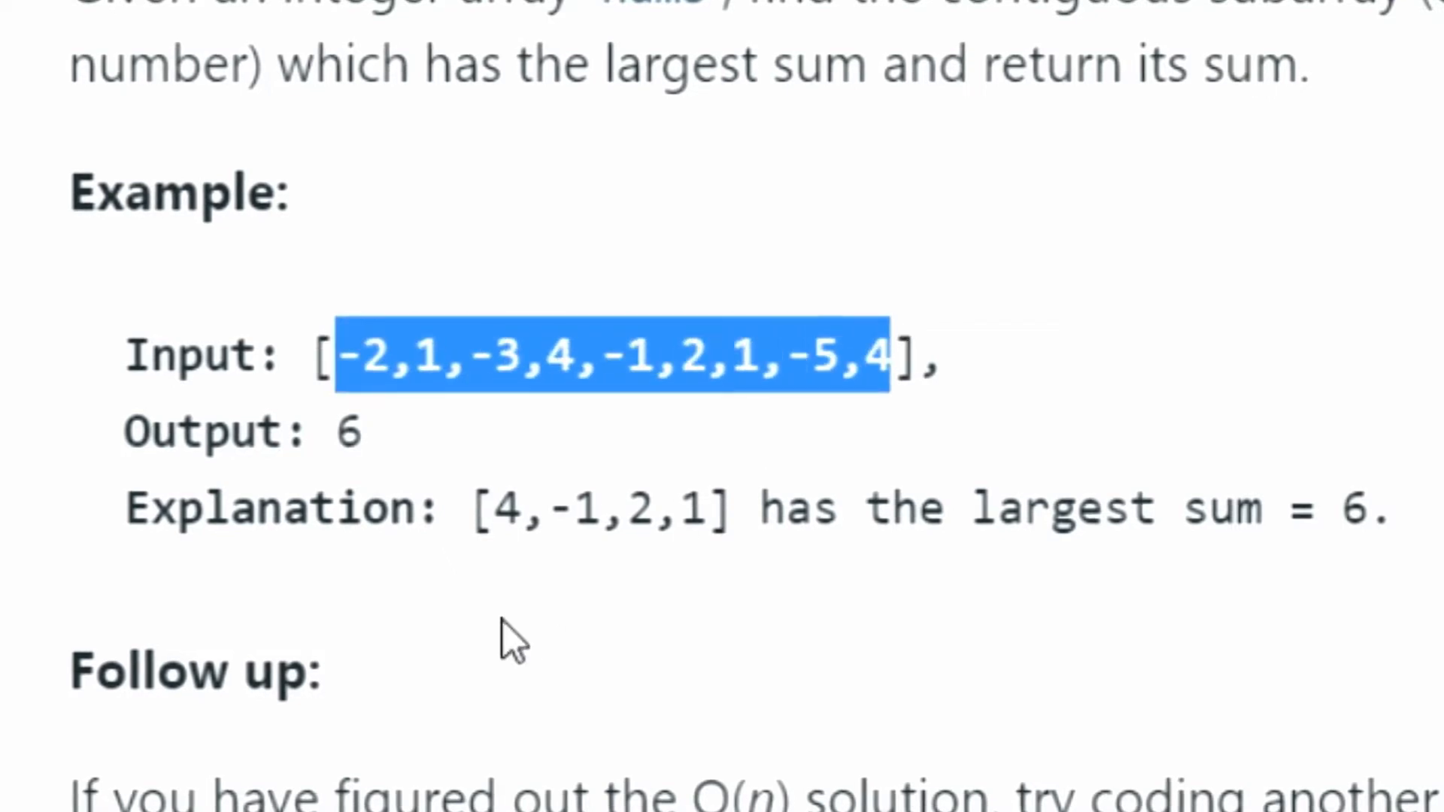
pyautogui.moveTo(106, 282)
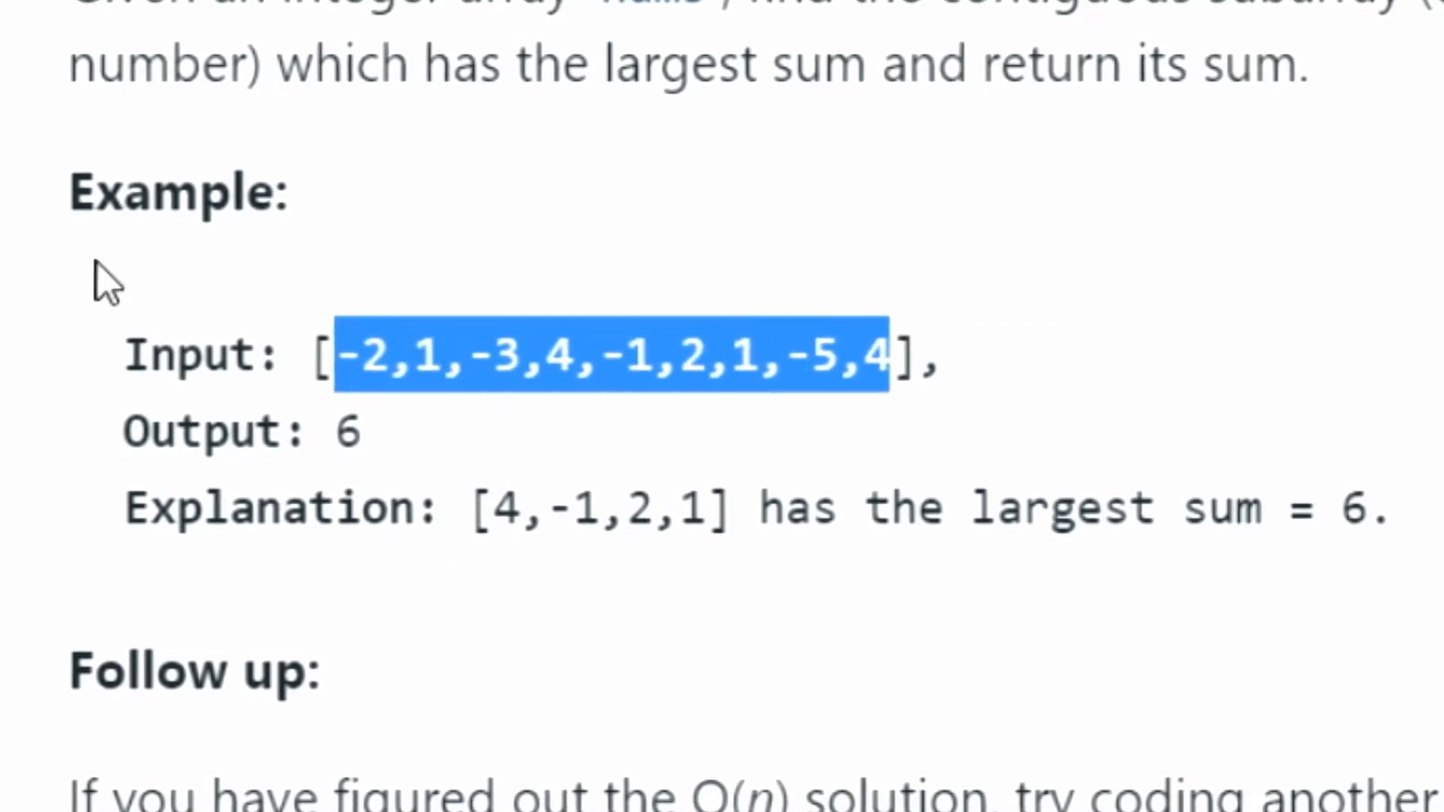
pyautogui.moveTo(404, 435)
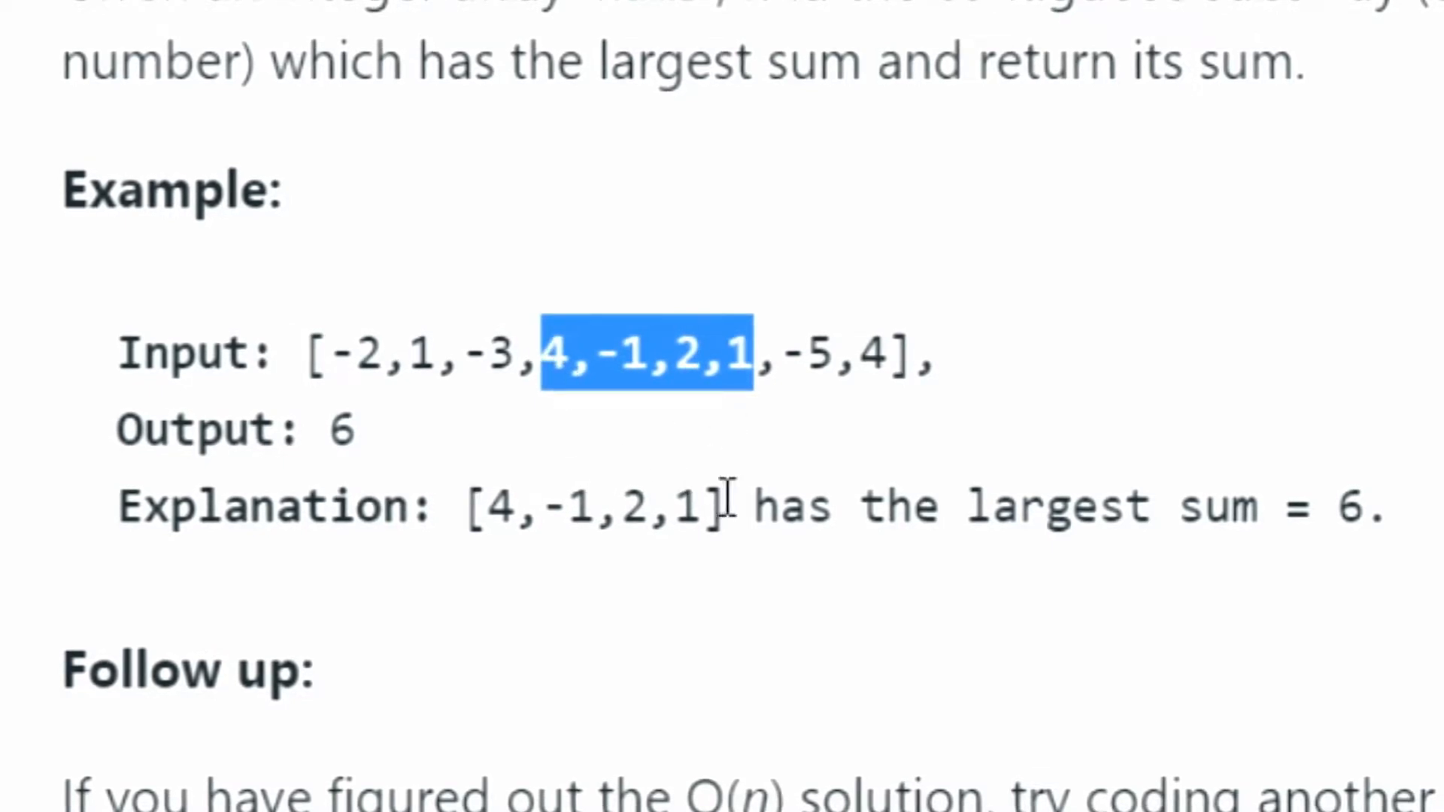
pyautogui.moveTo(534, 442)
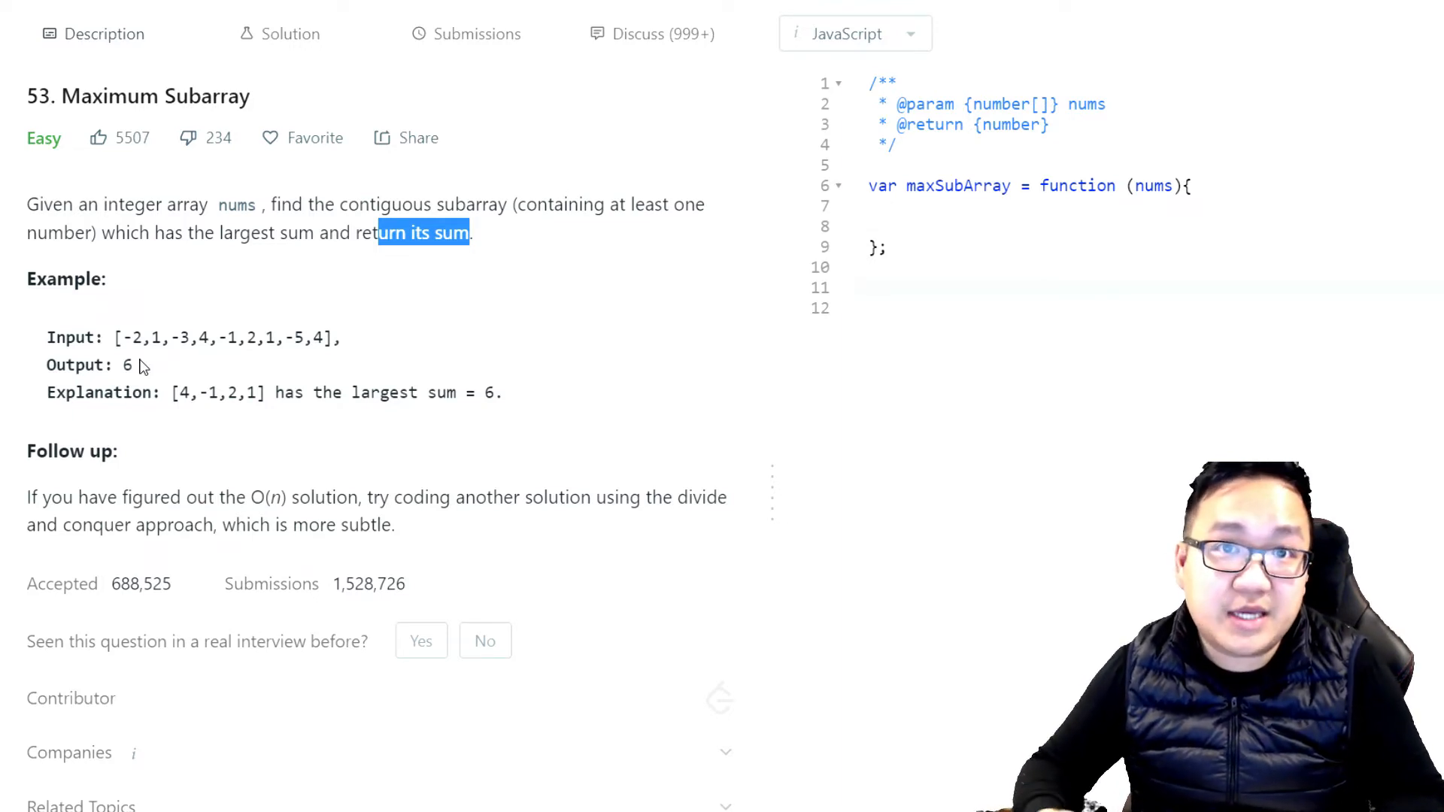
pyautogui.doubleClick(683, 205)
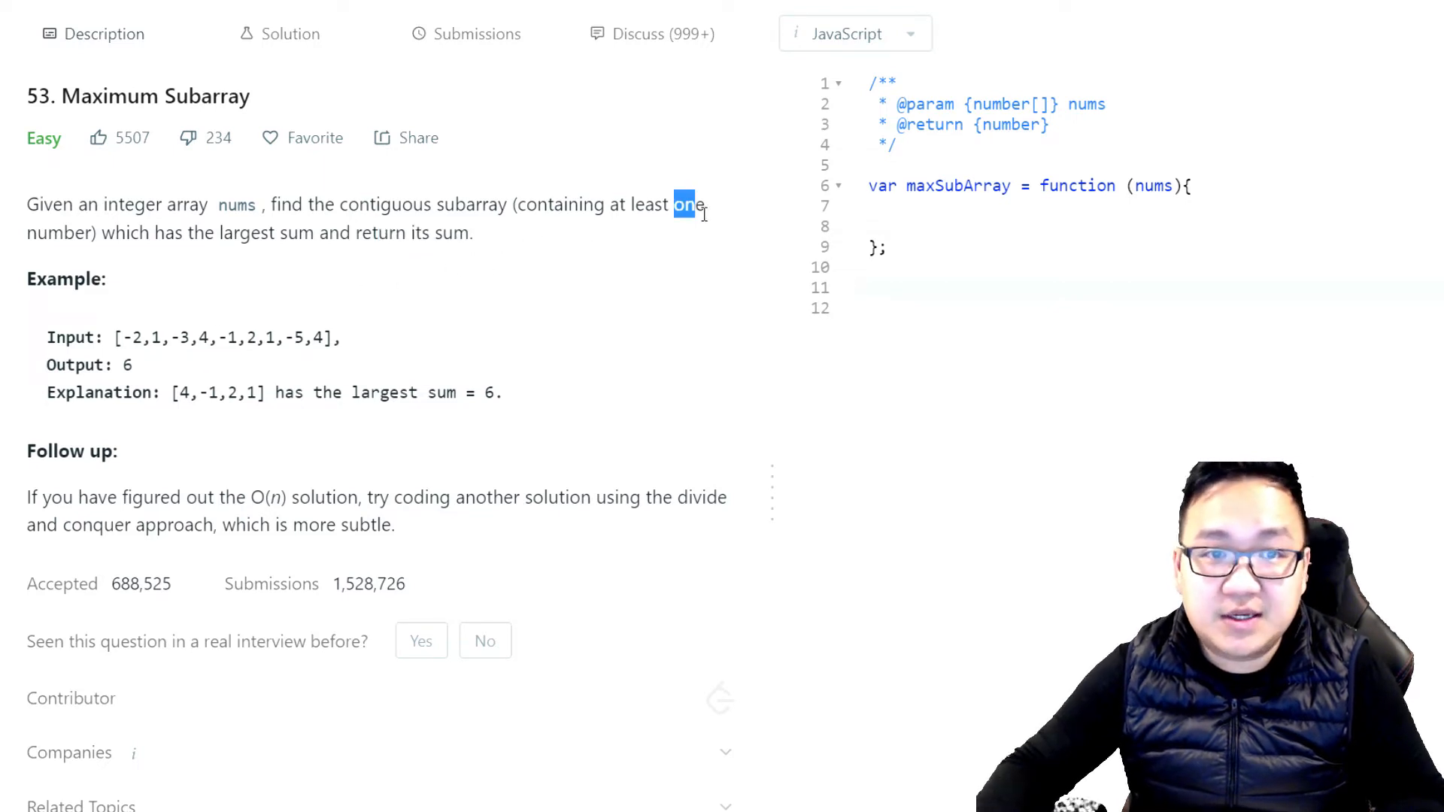
pyautogui.moveTo(686, 205); pyautogui.dragTo(88, 231)
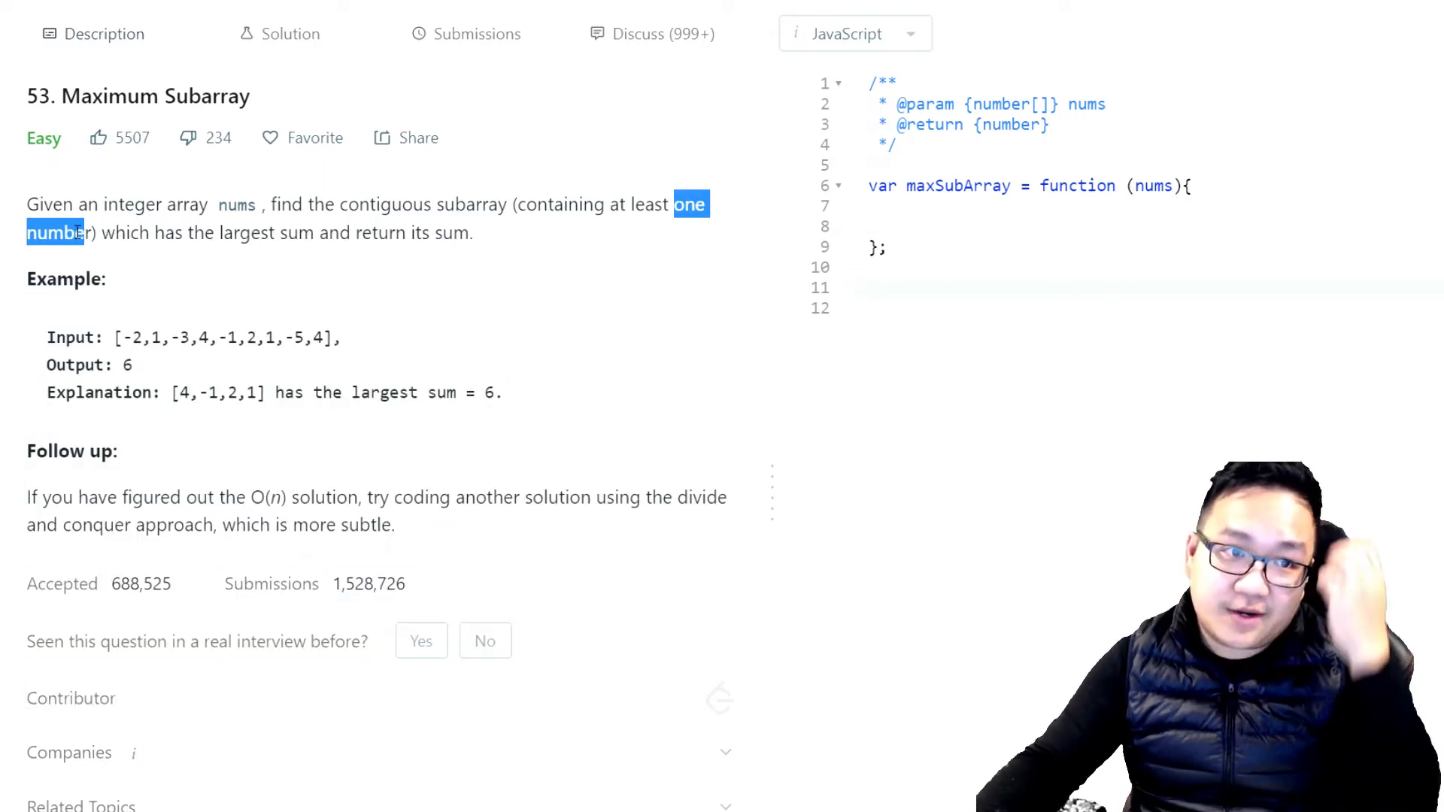
pyautogui.doubleClick(250, 231)
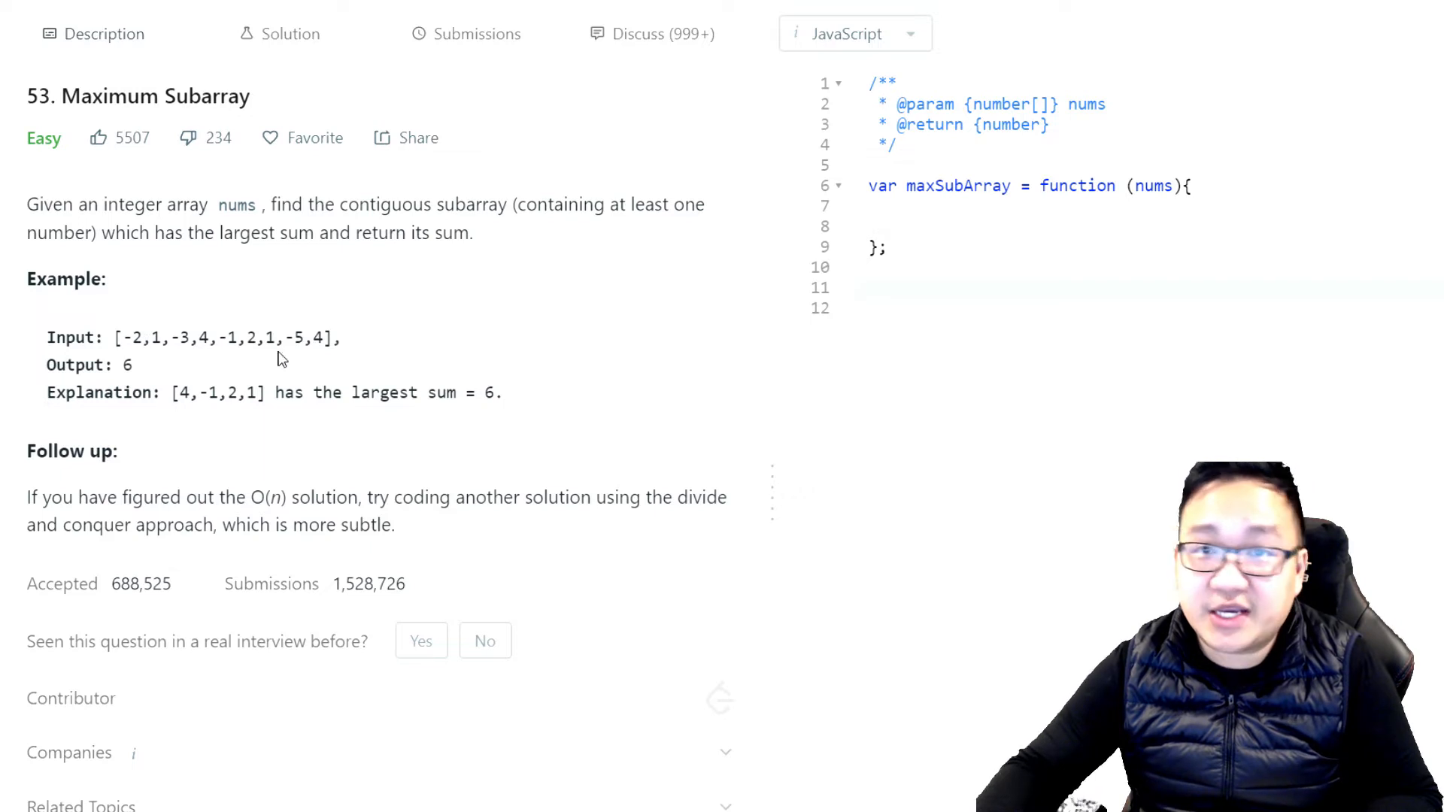
pyautogui.moveTo(400, 382)
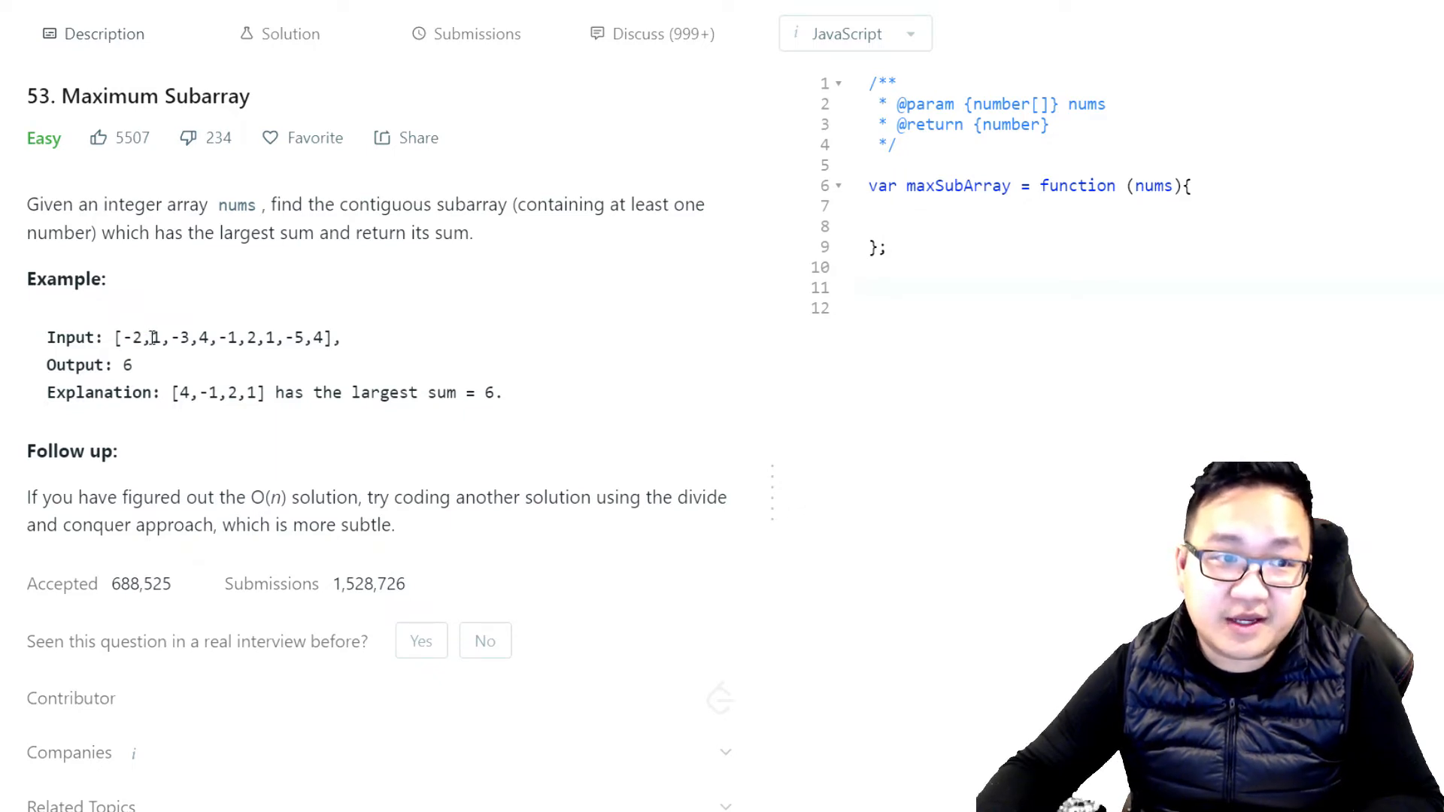
# Step: Study the example input, highlighting elements -2, 1 and the 4,-1 portion in turn
pyautogui.moveTo(152, 337); pyautogui.dragTo(322, 337)
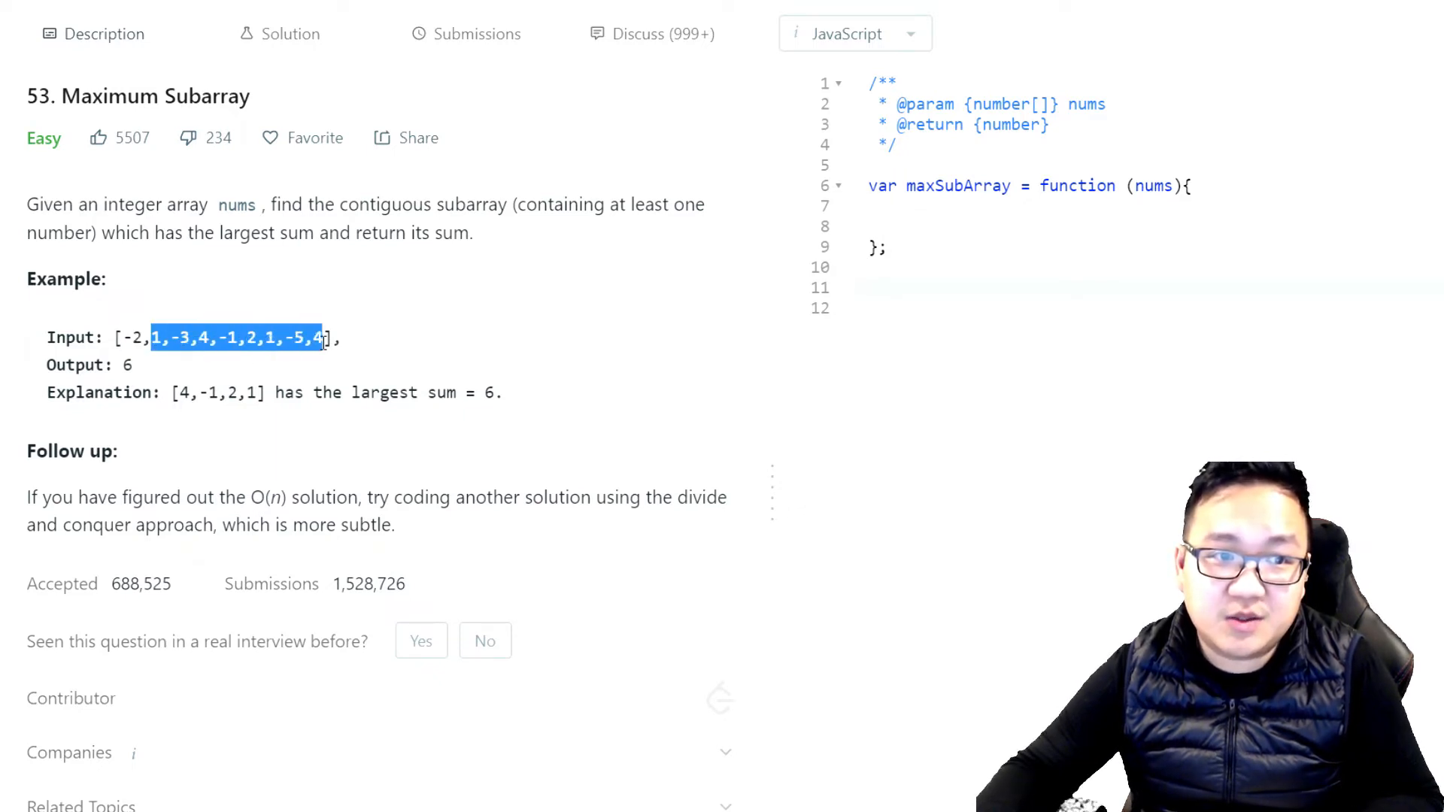
pyautogui.moveTo(385, 268)
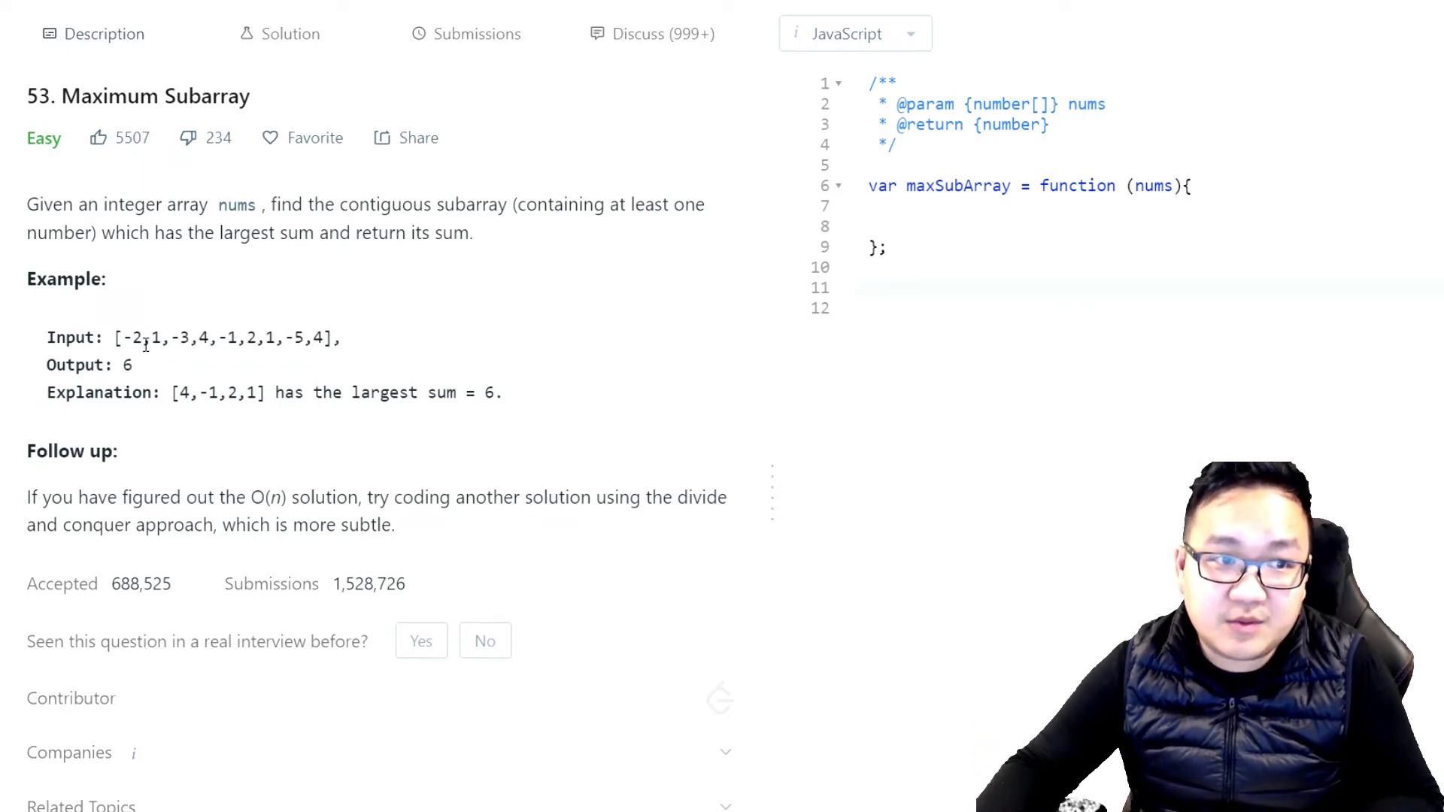
pyautogui.moveTo(177, 337); pyautogui.dragTo(281, 337)
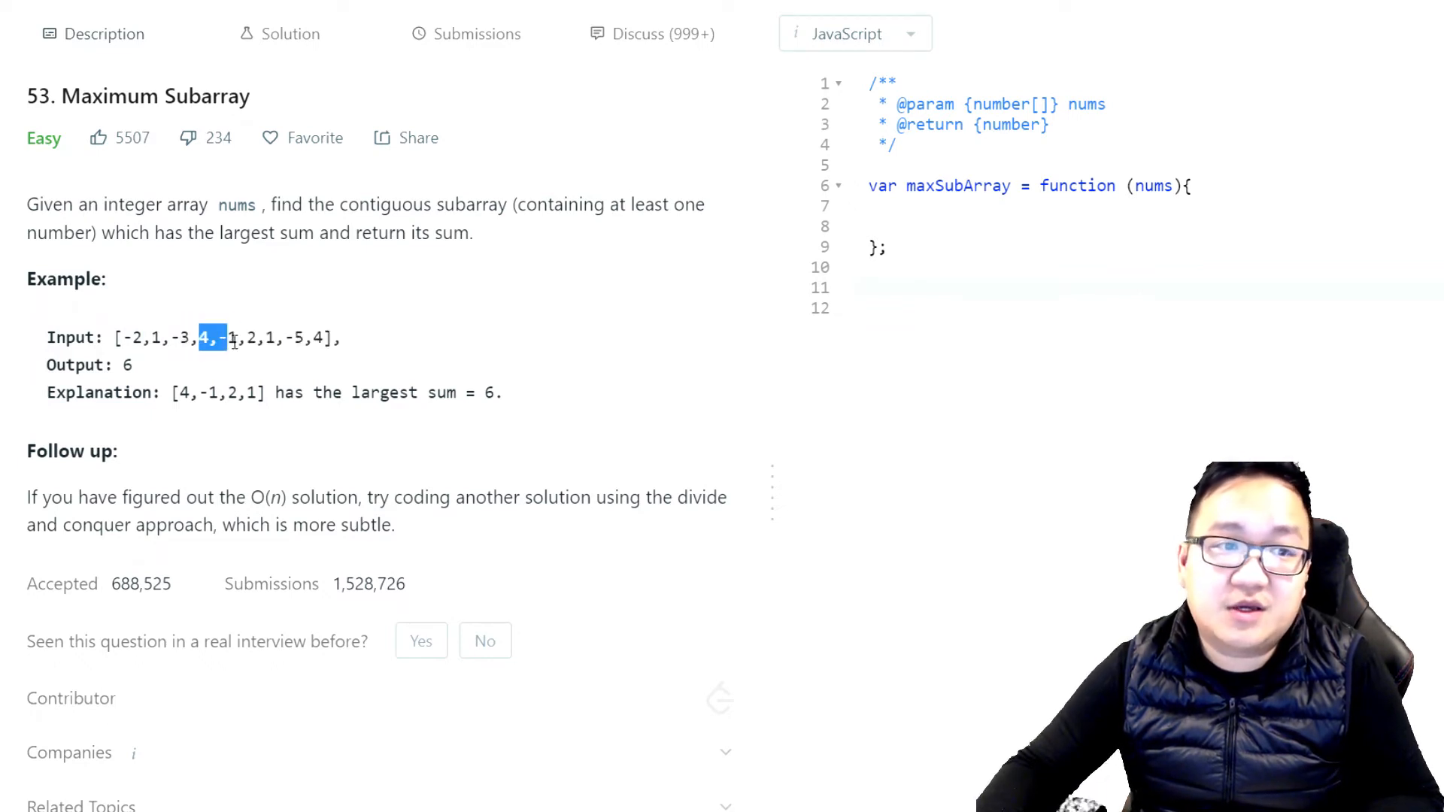
pyautogui.moveTo(200, 339); pyautogui.dragTo(312, 339)
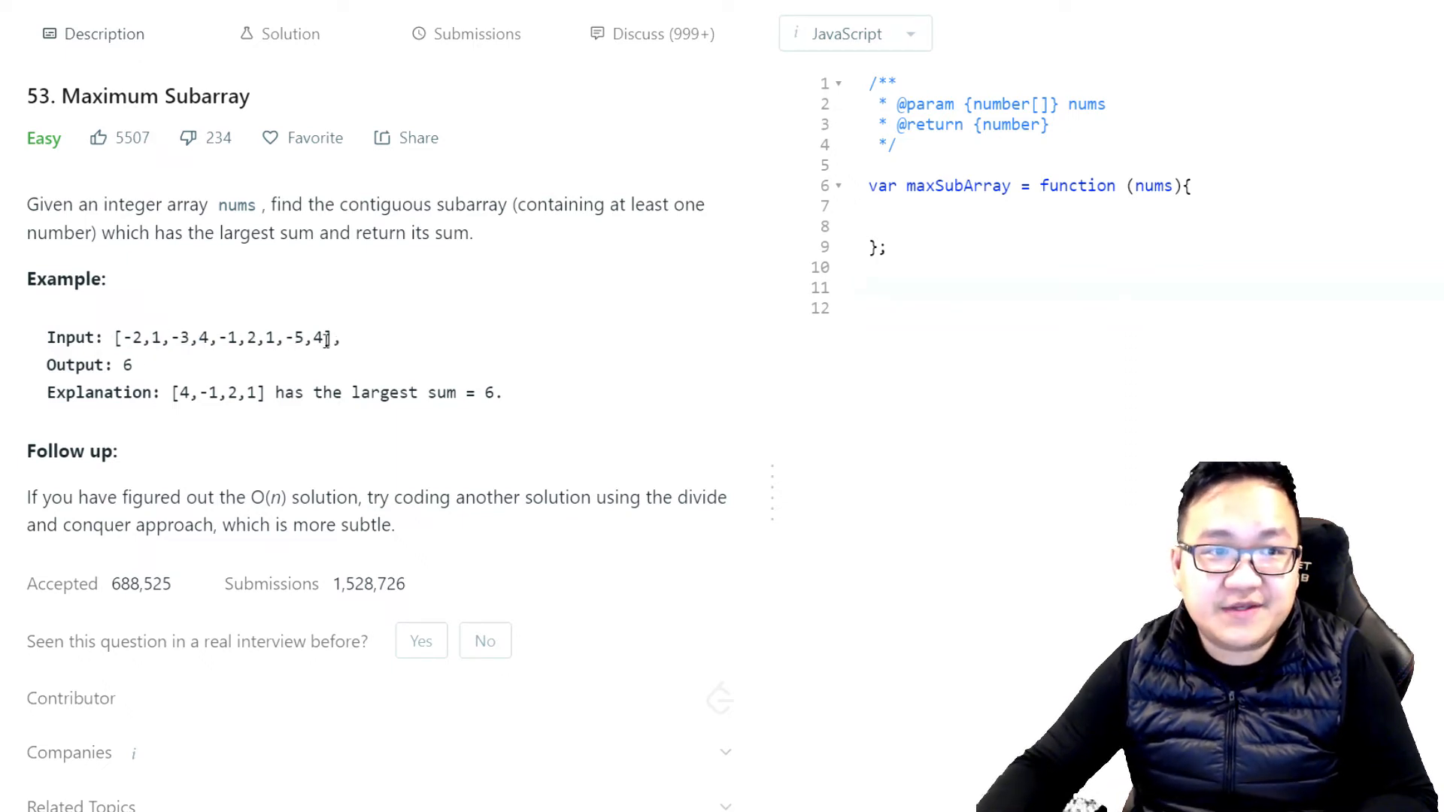
pyautogui.moveTo(424, 358)
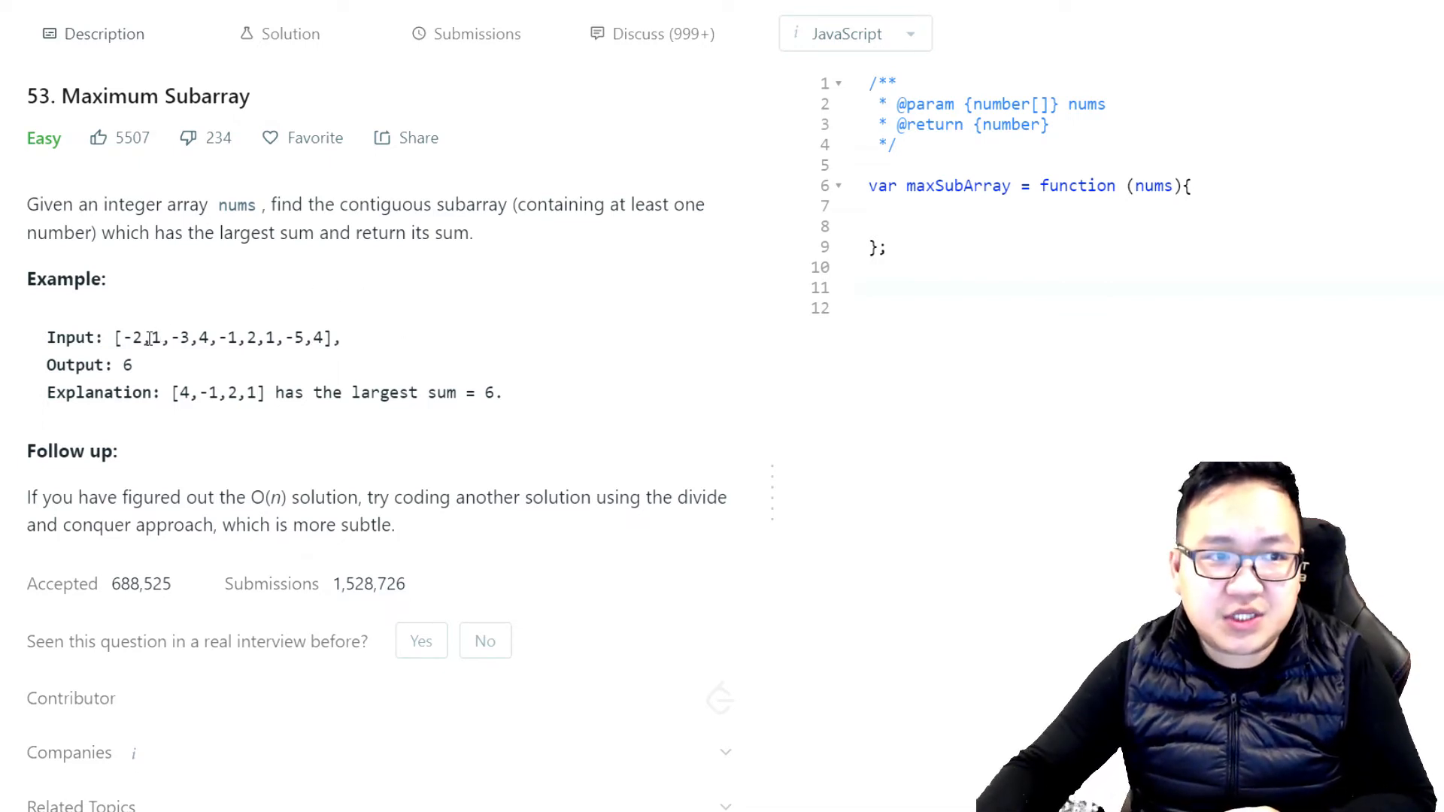
pyautogui.doubleClick(155, 338)
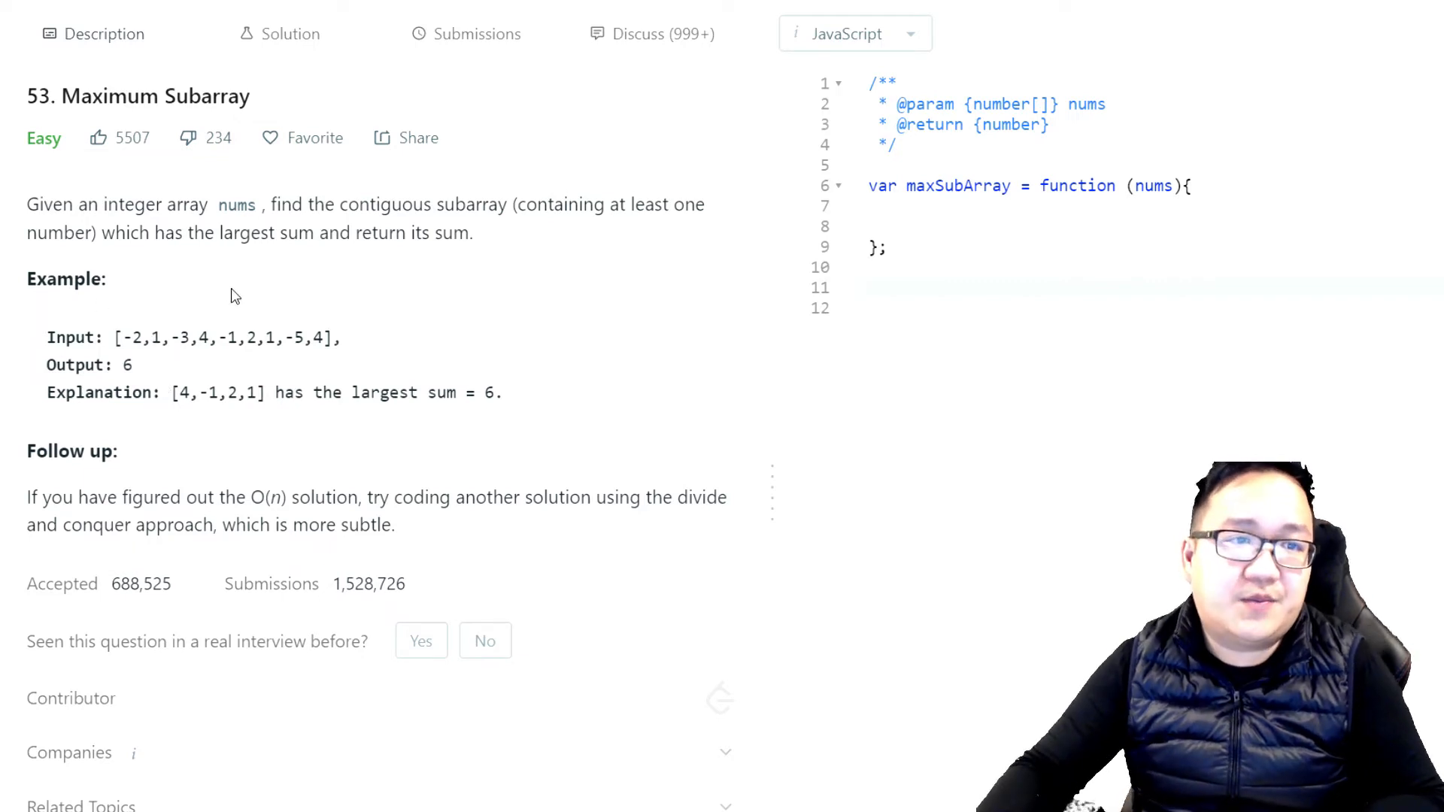
pyautogui.doubleClick(133, 338)
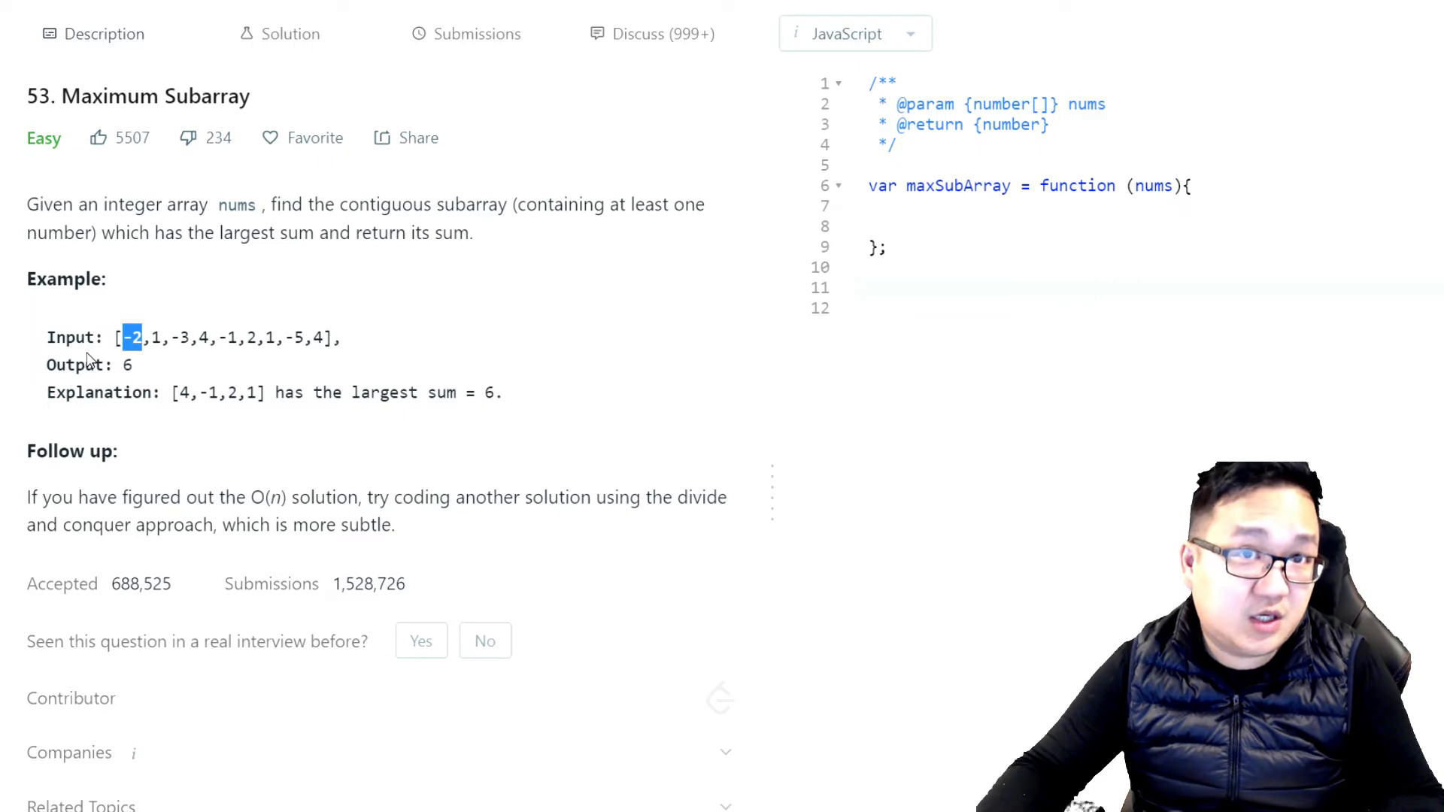
pyautogui.moveTo(116, 346)
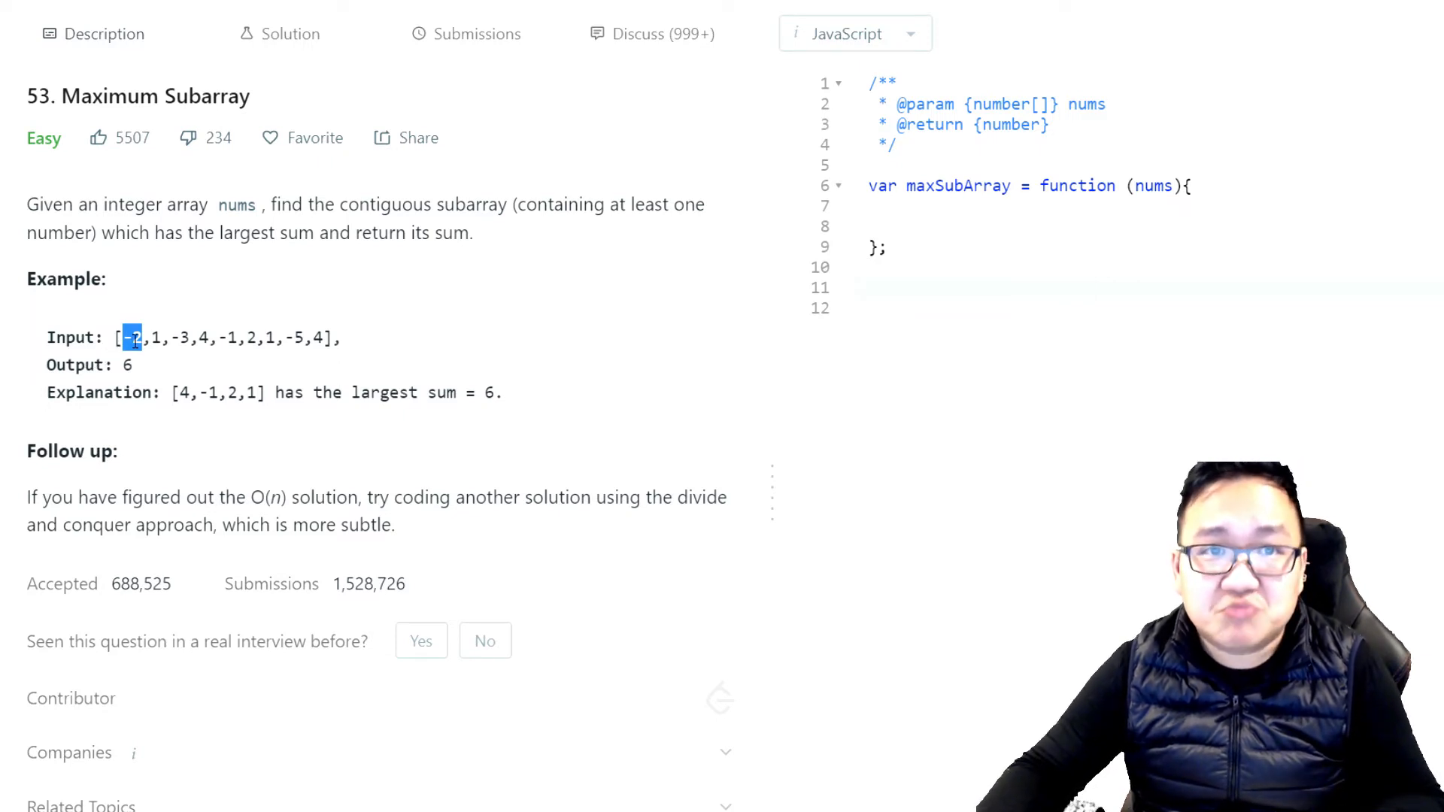
pyautogui.moveTo(124, 337); pyautogui.dragTo(170, 337)
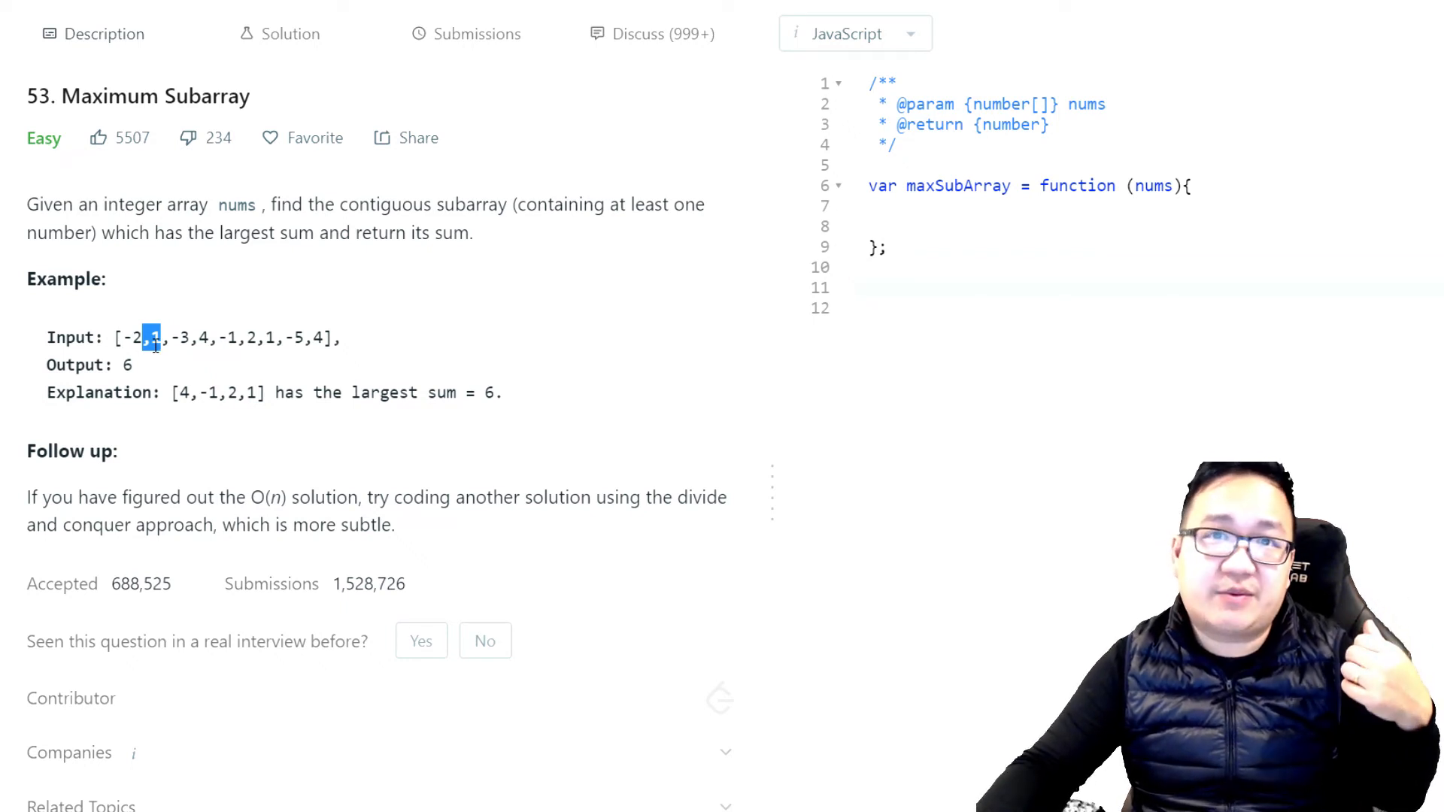
pyautogui.moveTo(158, 388)
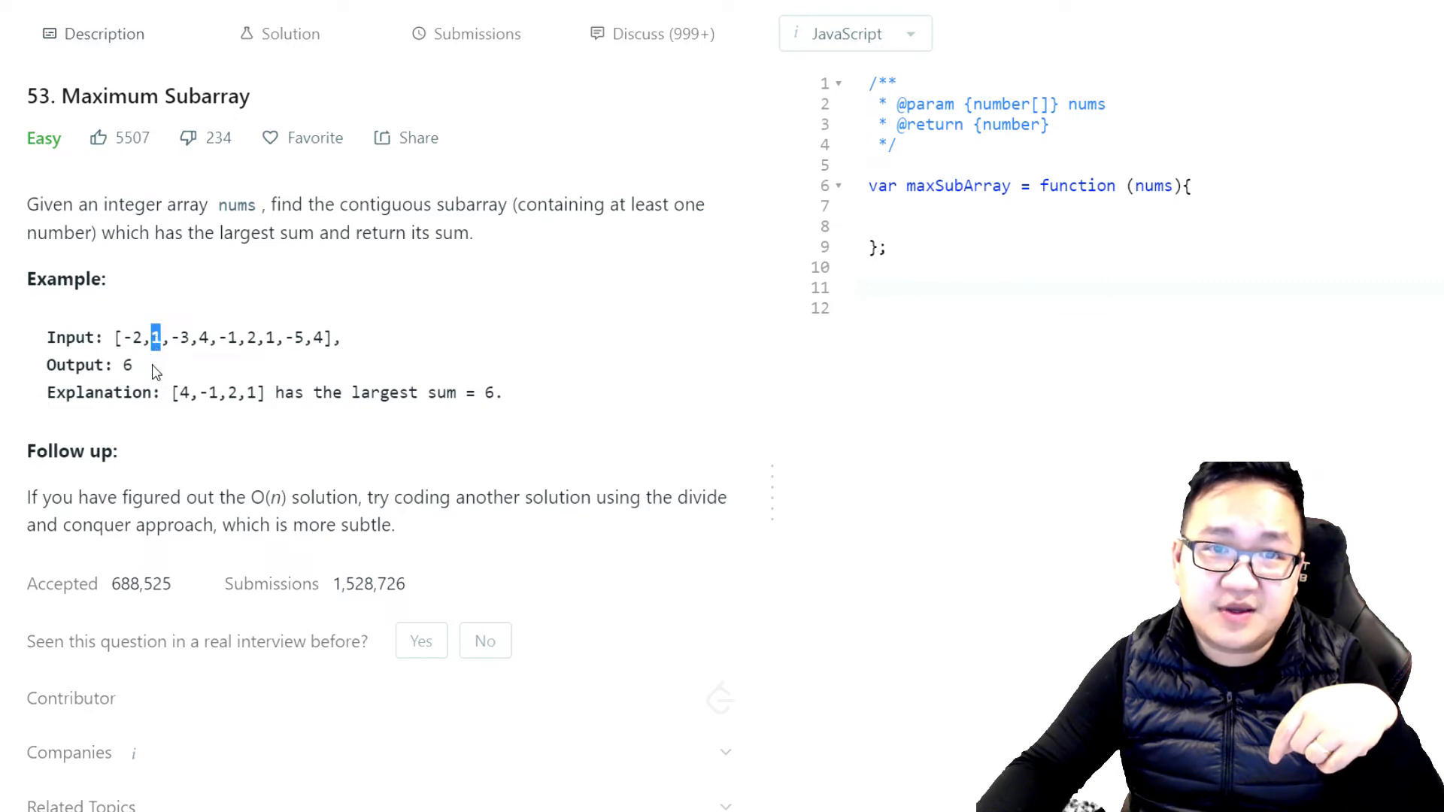
pyautogui.moveTo(143, 379)
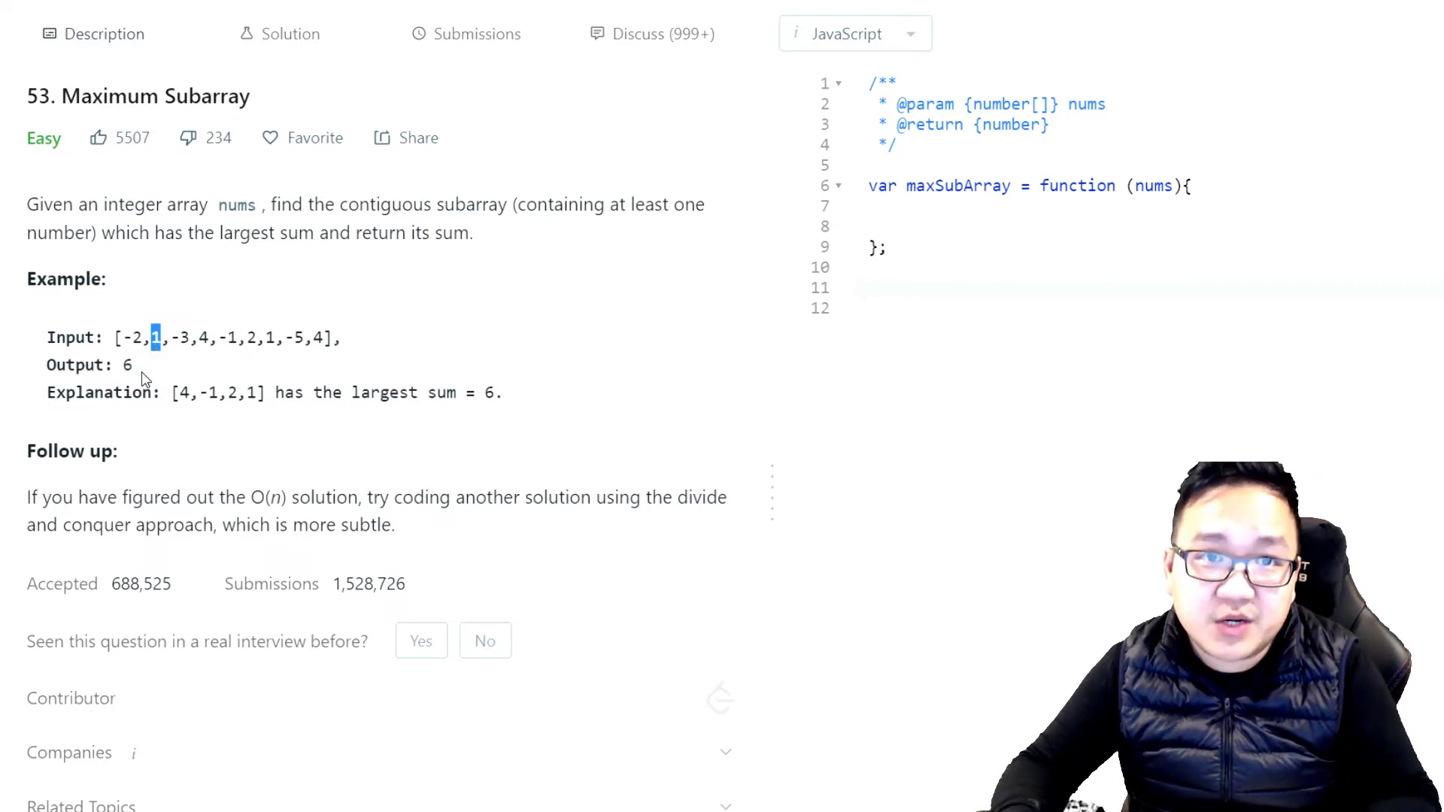
pyautogui.moveTo(272, 332)
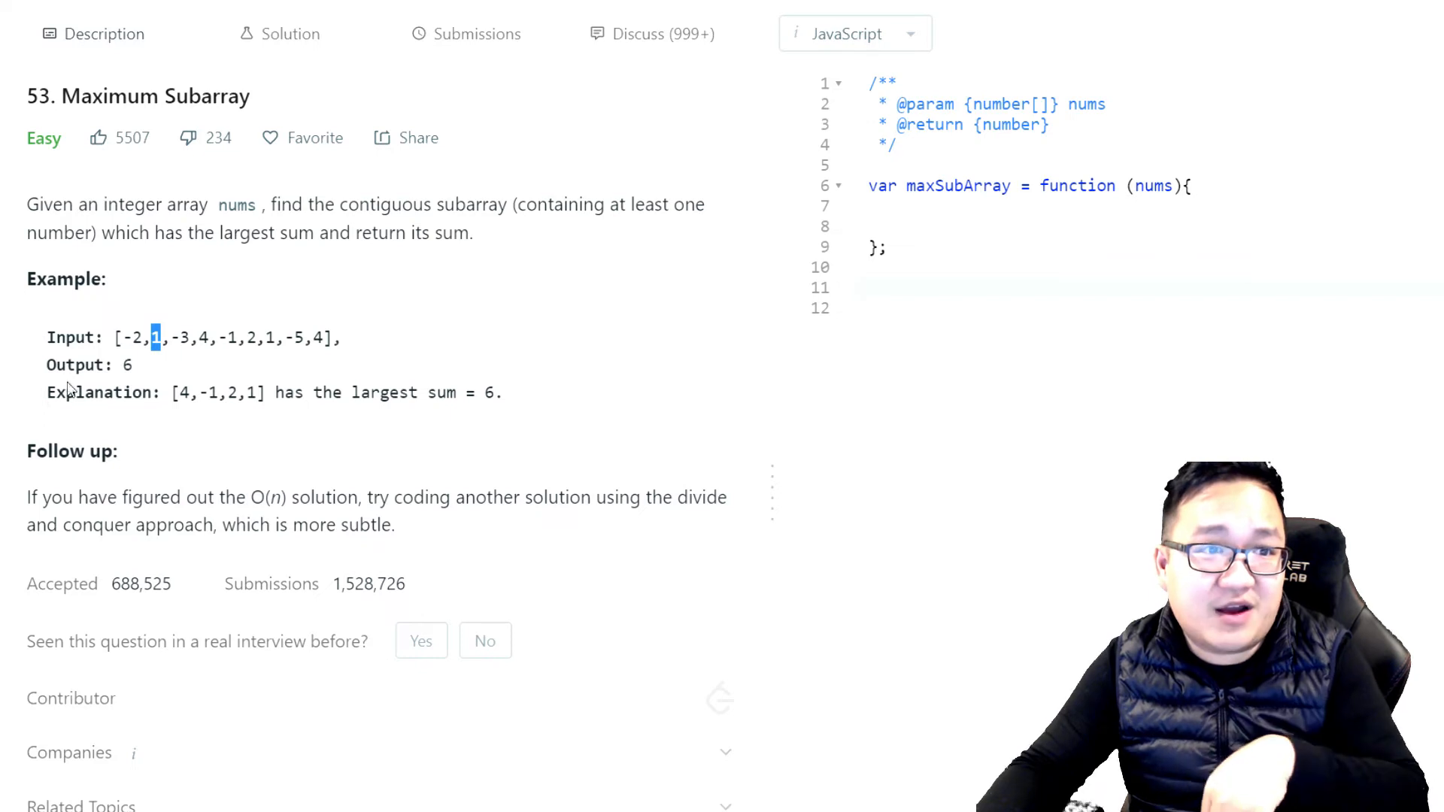
pyautogui.moveTo(161, 358)
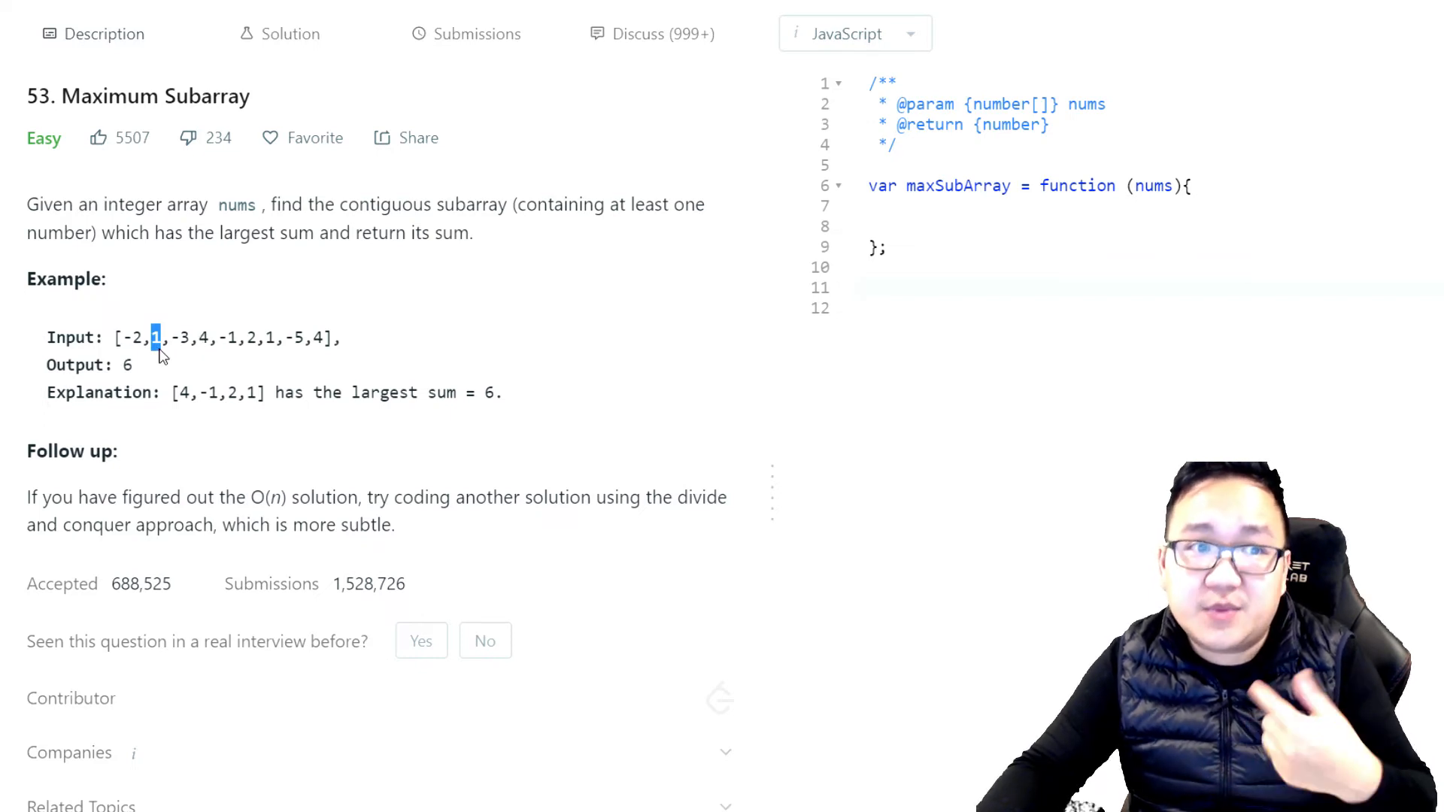
pyautogui.moveTo(168, 343)
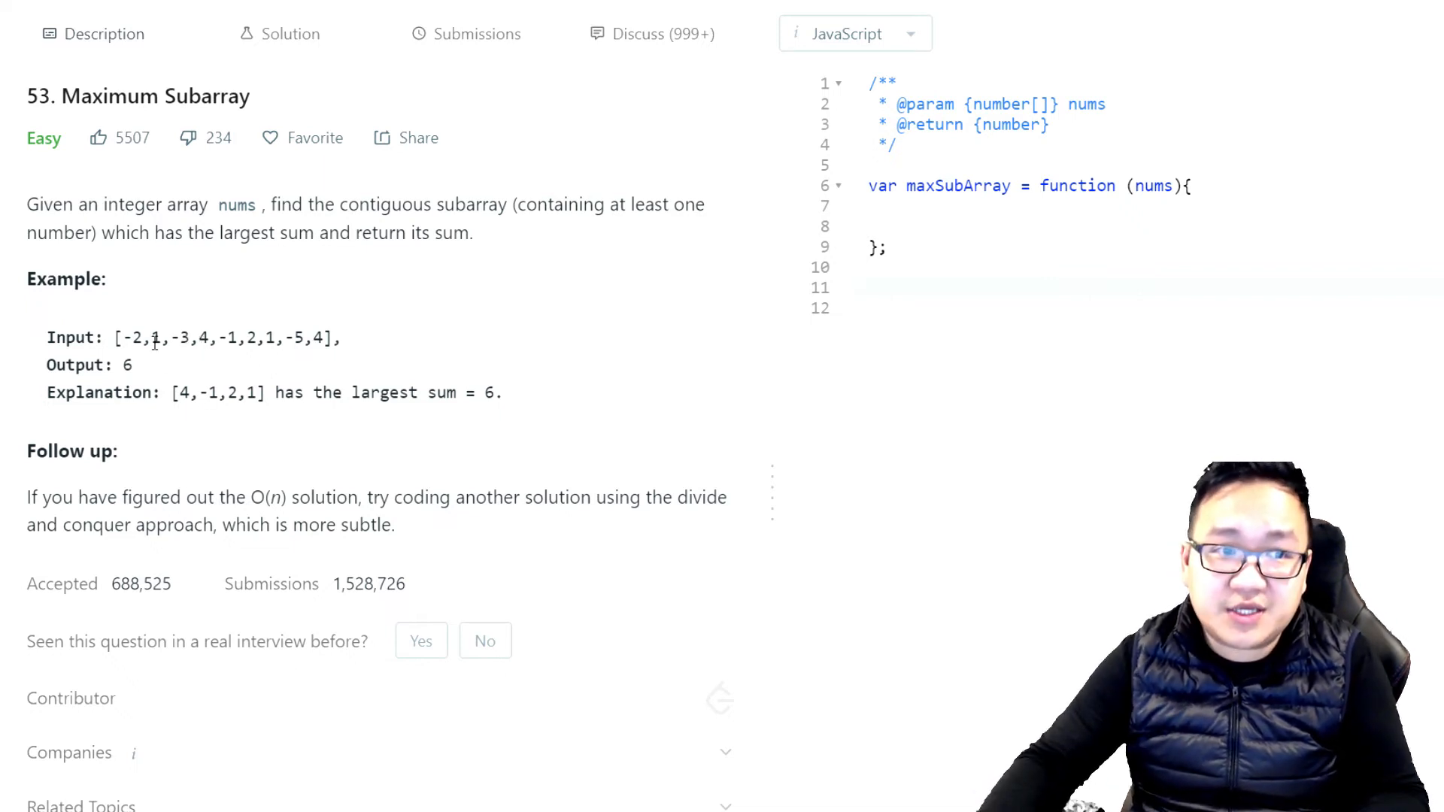
# Step: Rewrite the header as function maxSubArray (nums){ and start an empty body line
pyautogui.moveTo(134, 337); pyautogui.dragTo(321, 337)
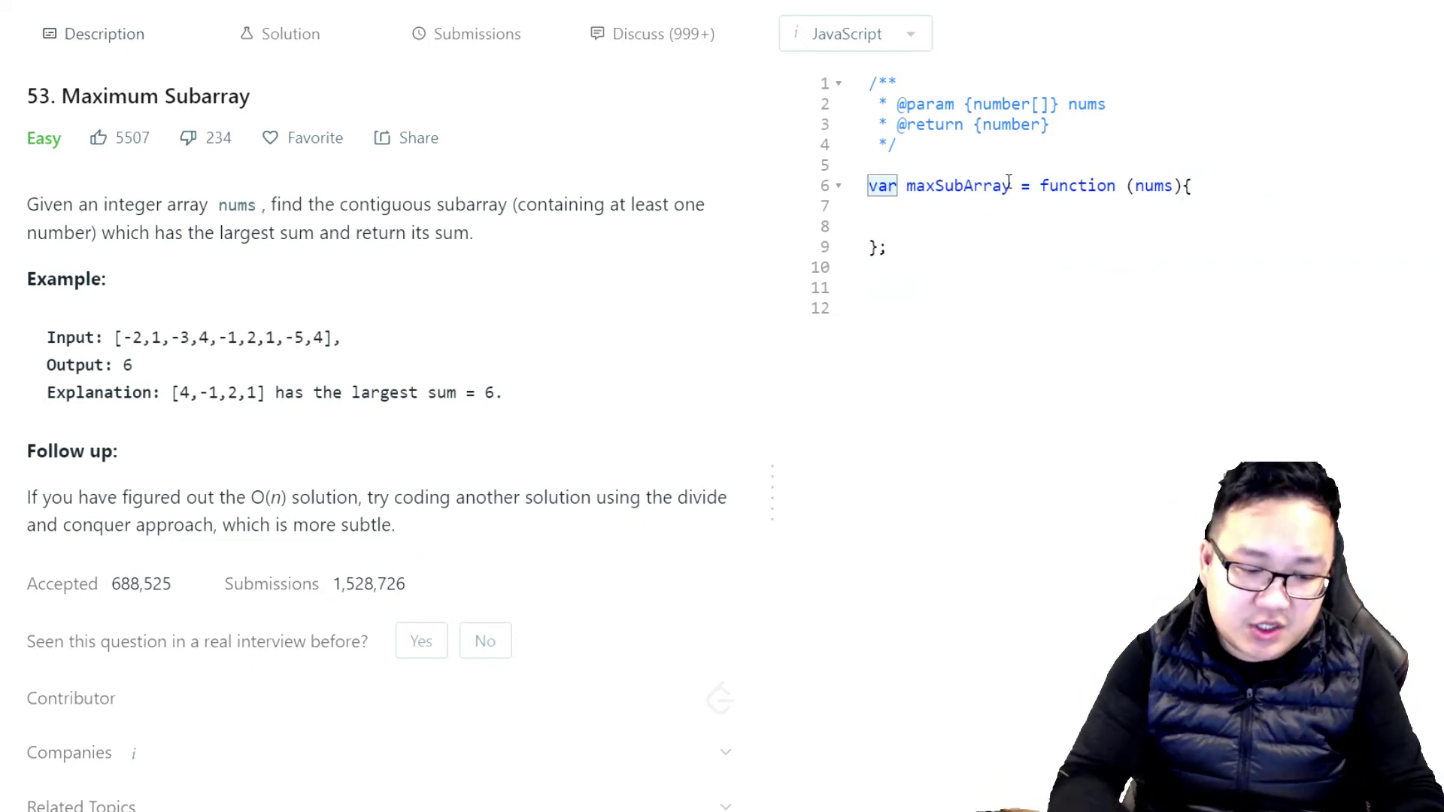
pyautogui.write('function')
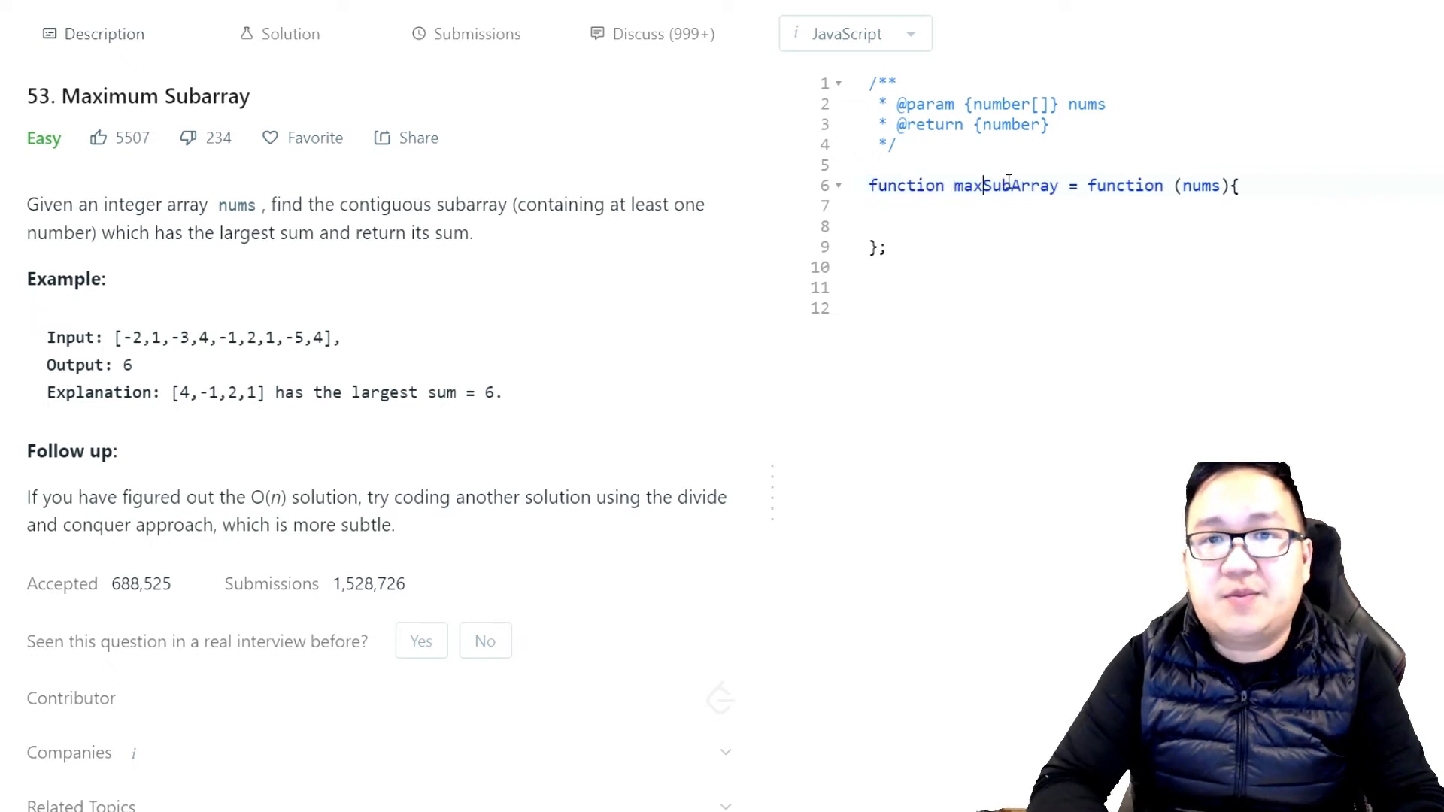
pyautogui.press('Backspace')
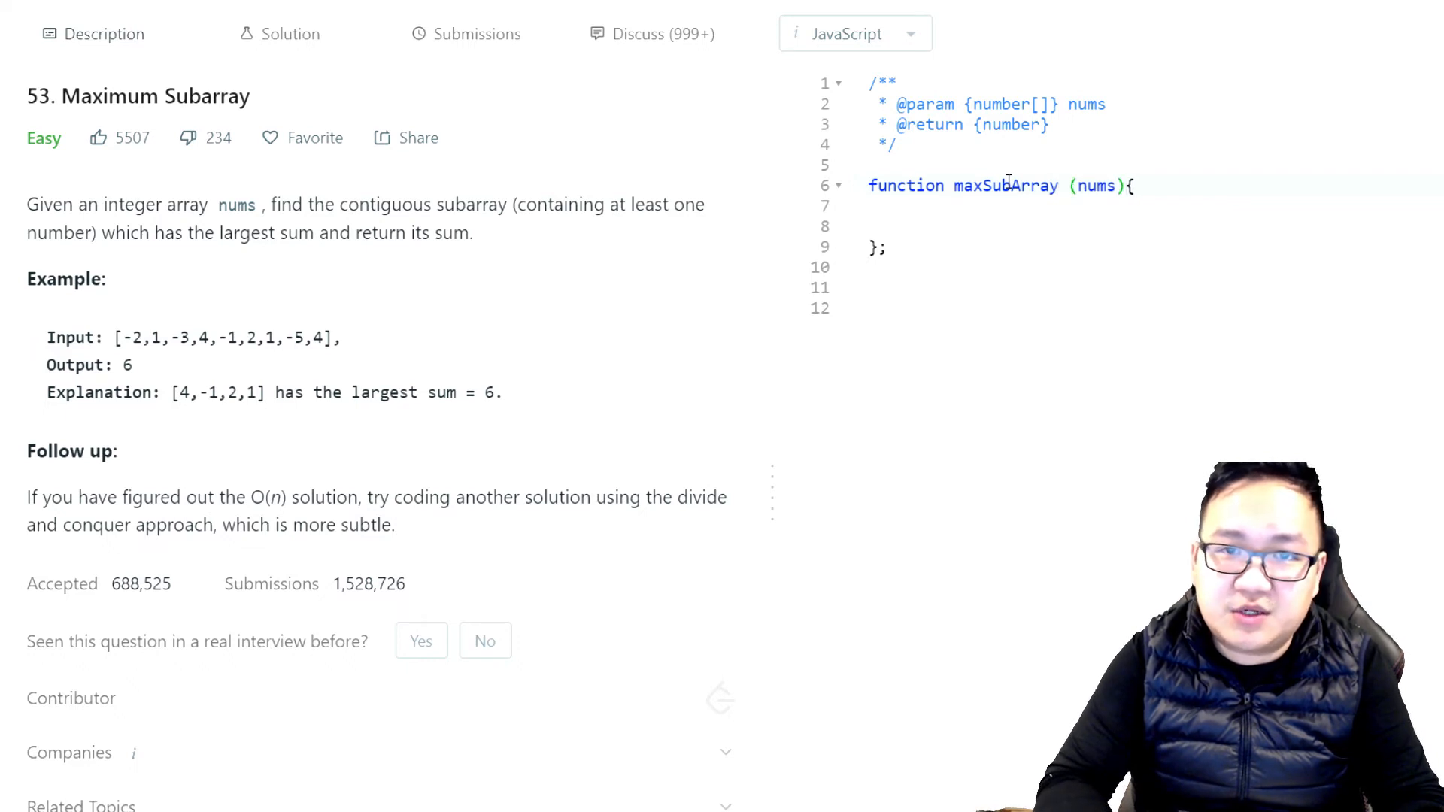
pyautogui.click(1135, 185)
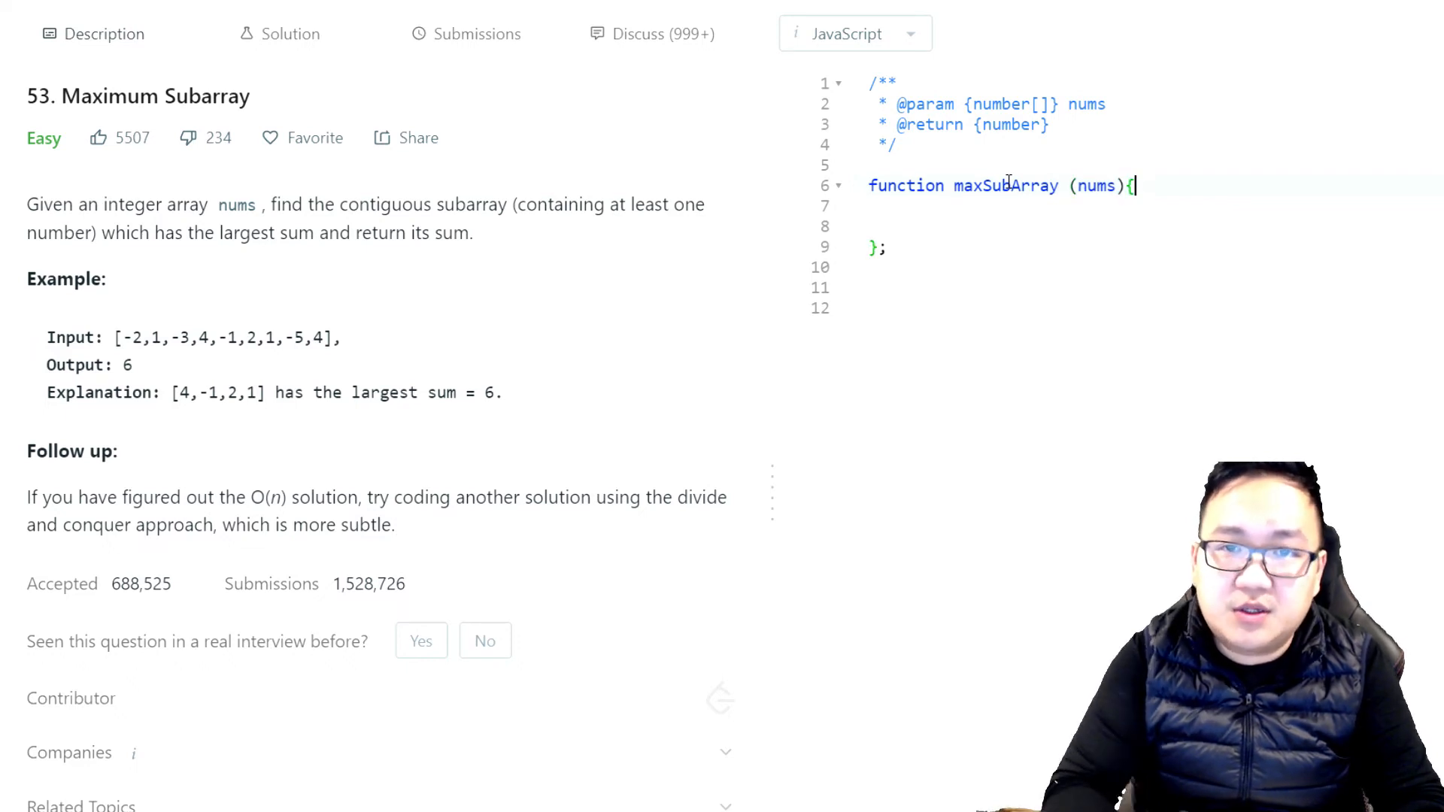
pyautogui.press('enter')
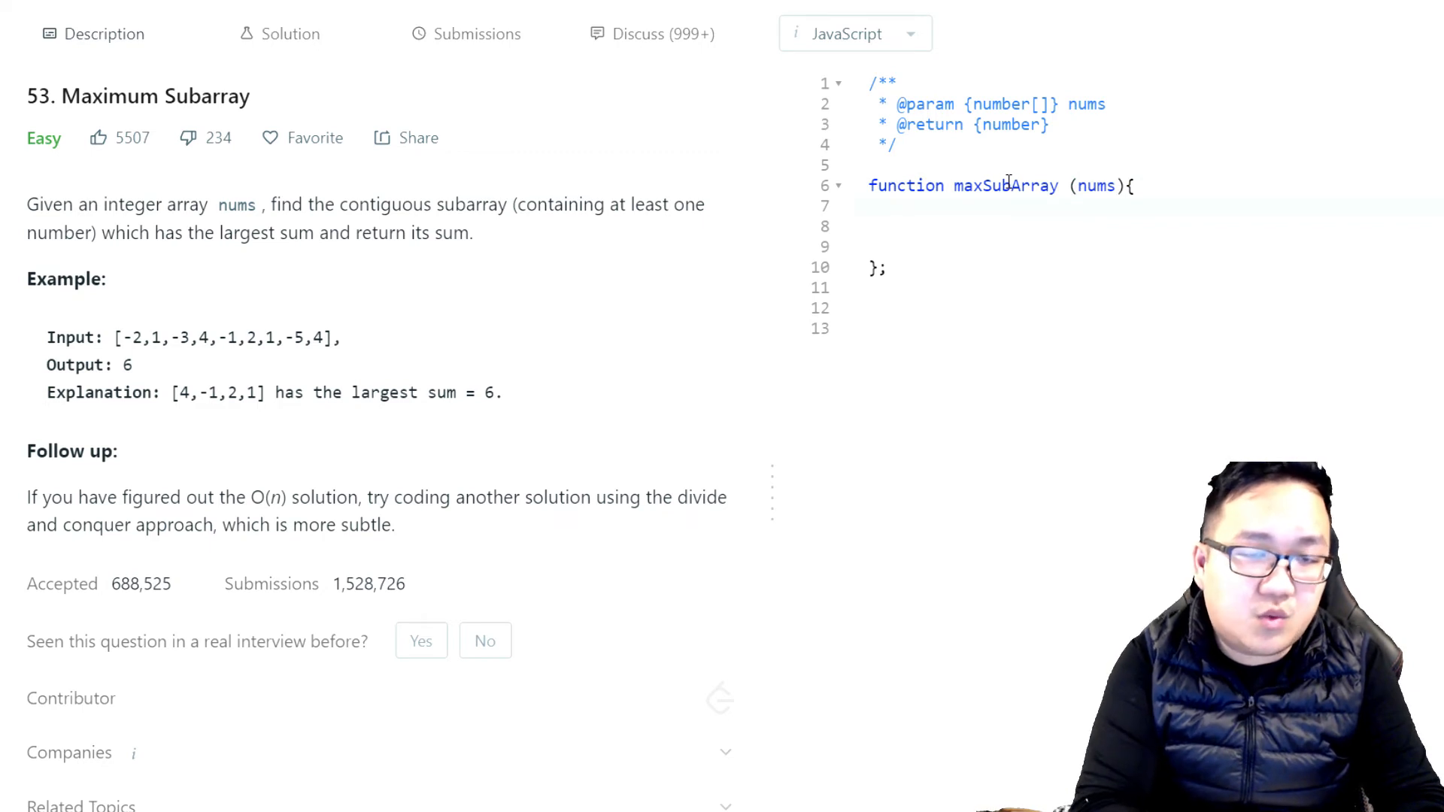
# Step: Begin the body with let solution = nums[0]; and a blank line below it
pyautogui.write('let soluti')
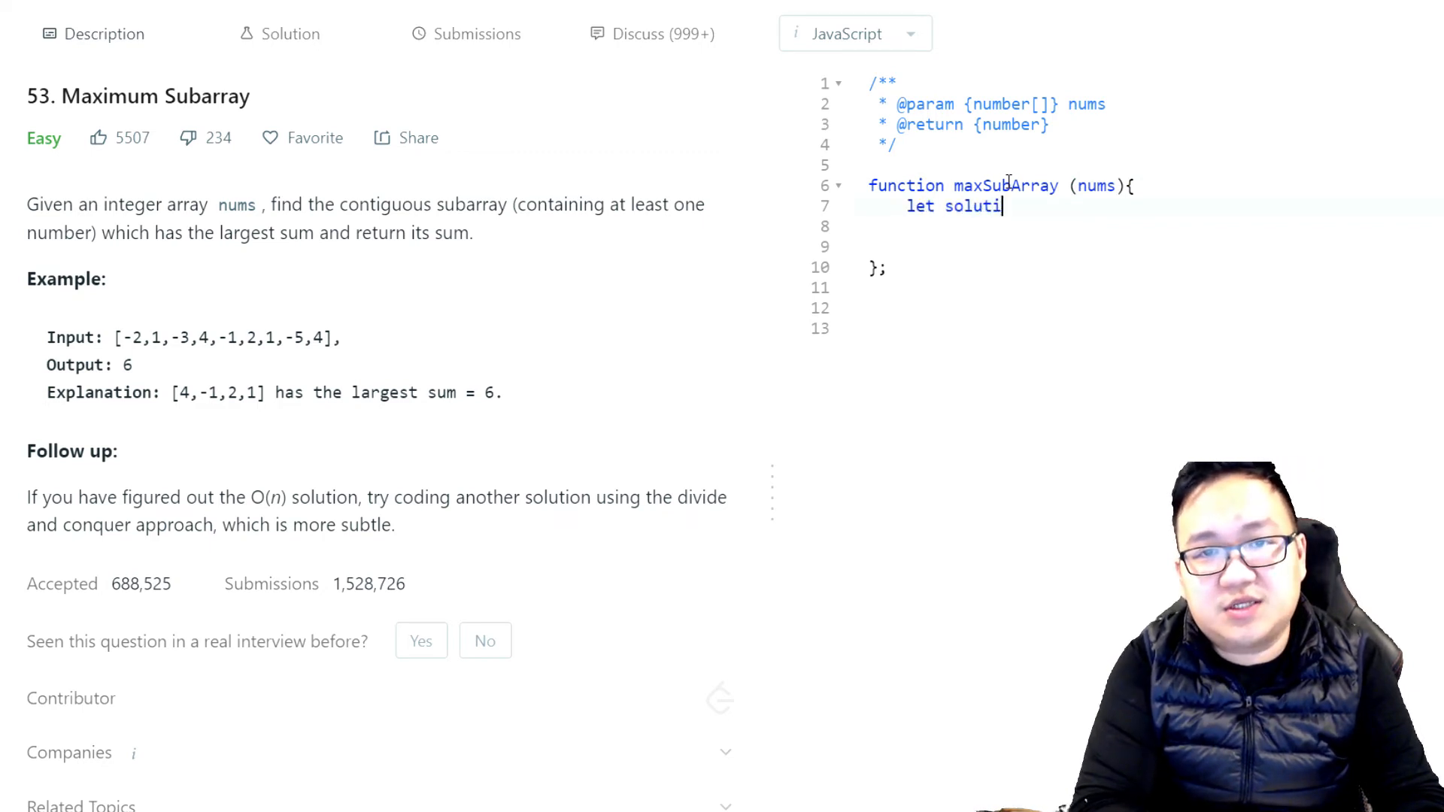
pyautogui.write('on = num')
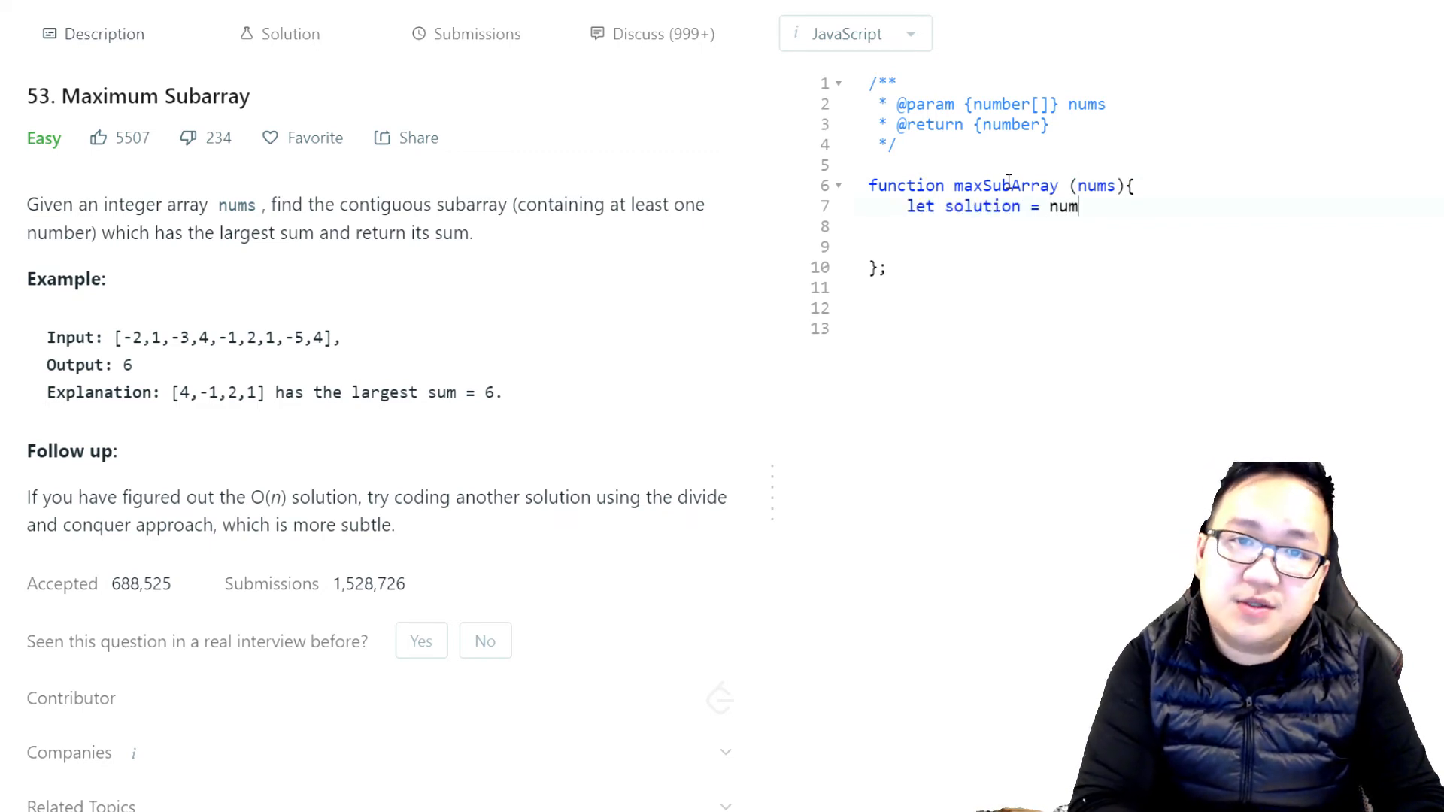
pyautogui.write('s[0];')
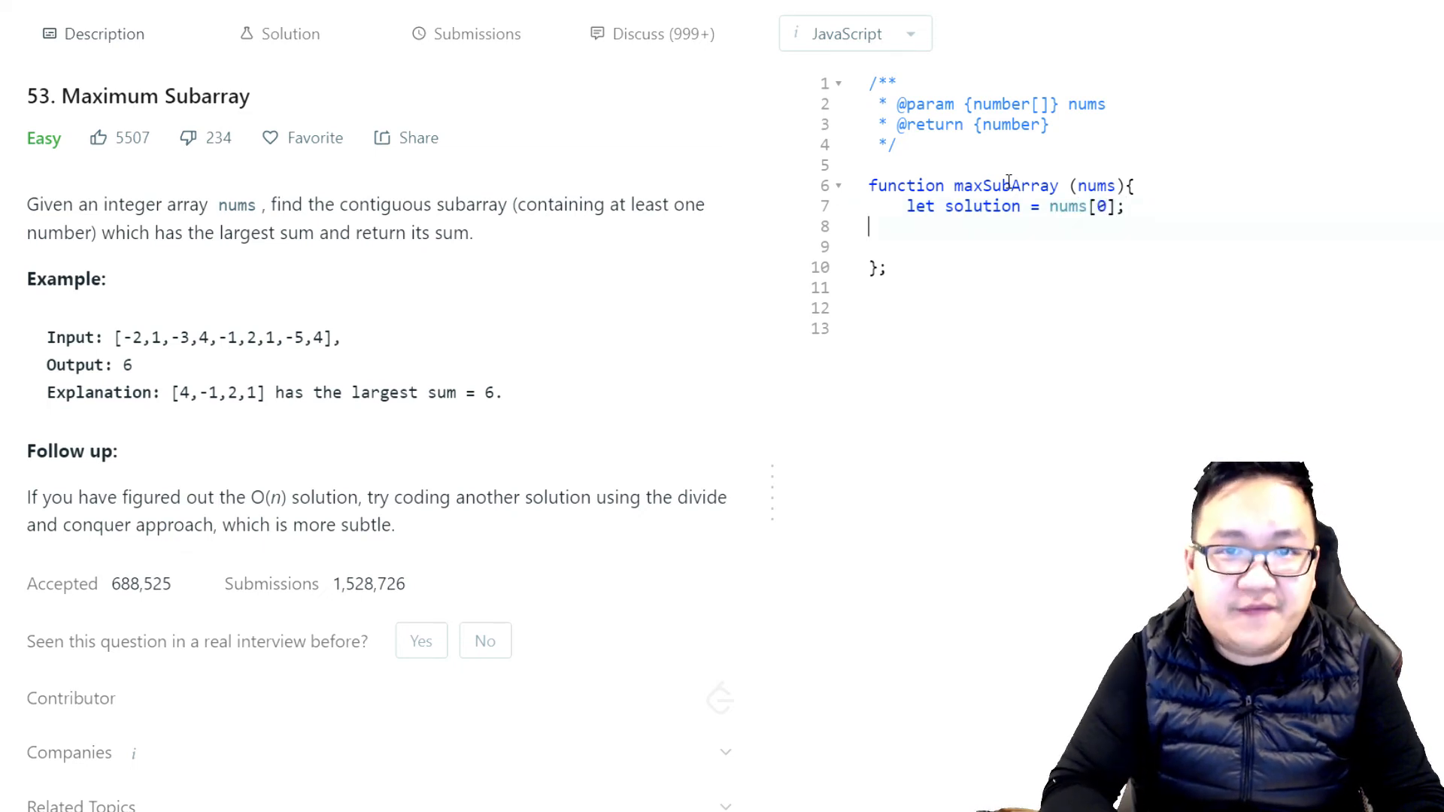
pyautogui.press('enter')
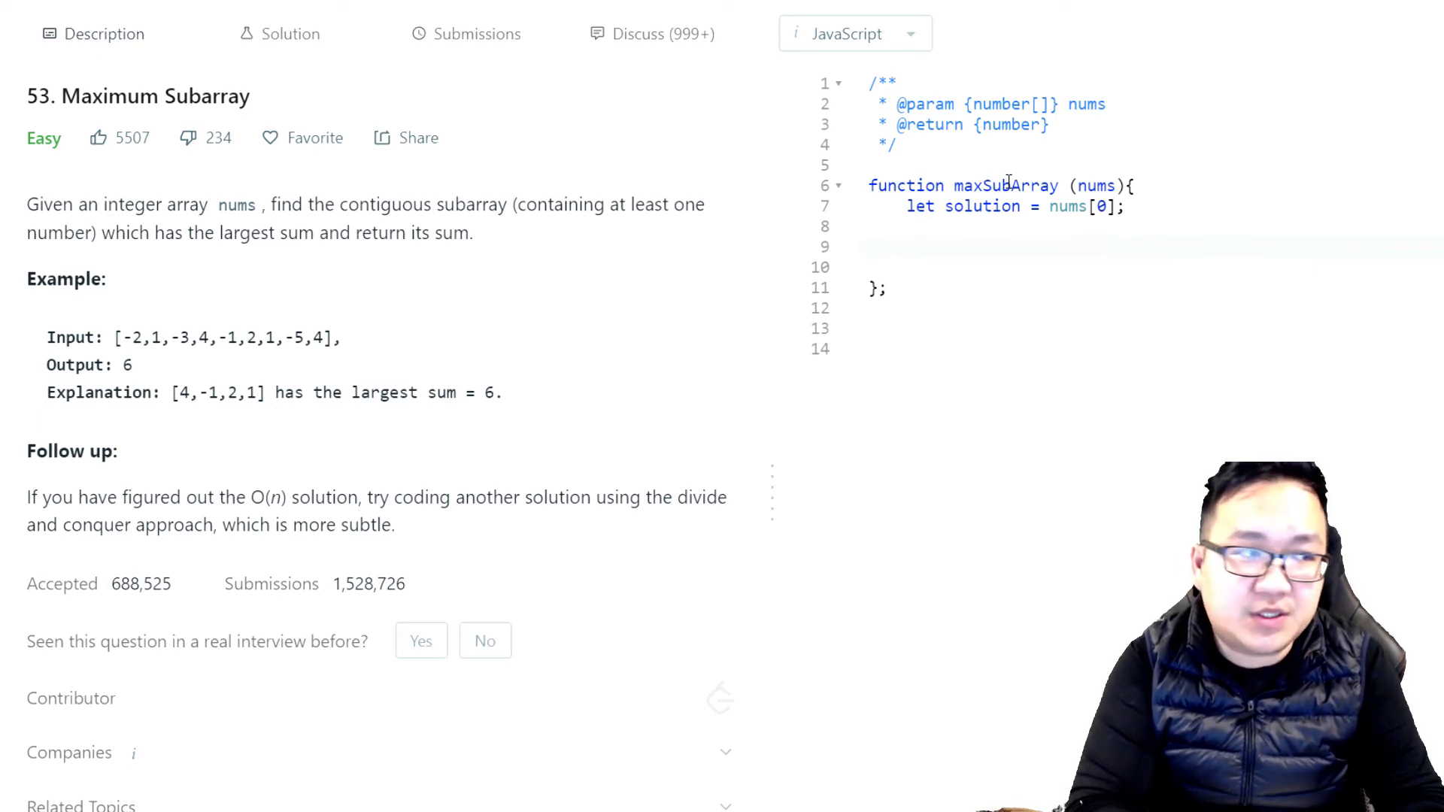
# Step: Add for(let i = 1; i < nums.length; i++){ } with the cursor inside its empty body
pyautogui.write('for()')
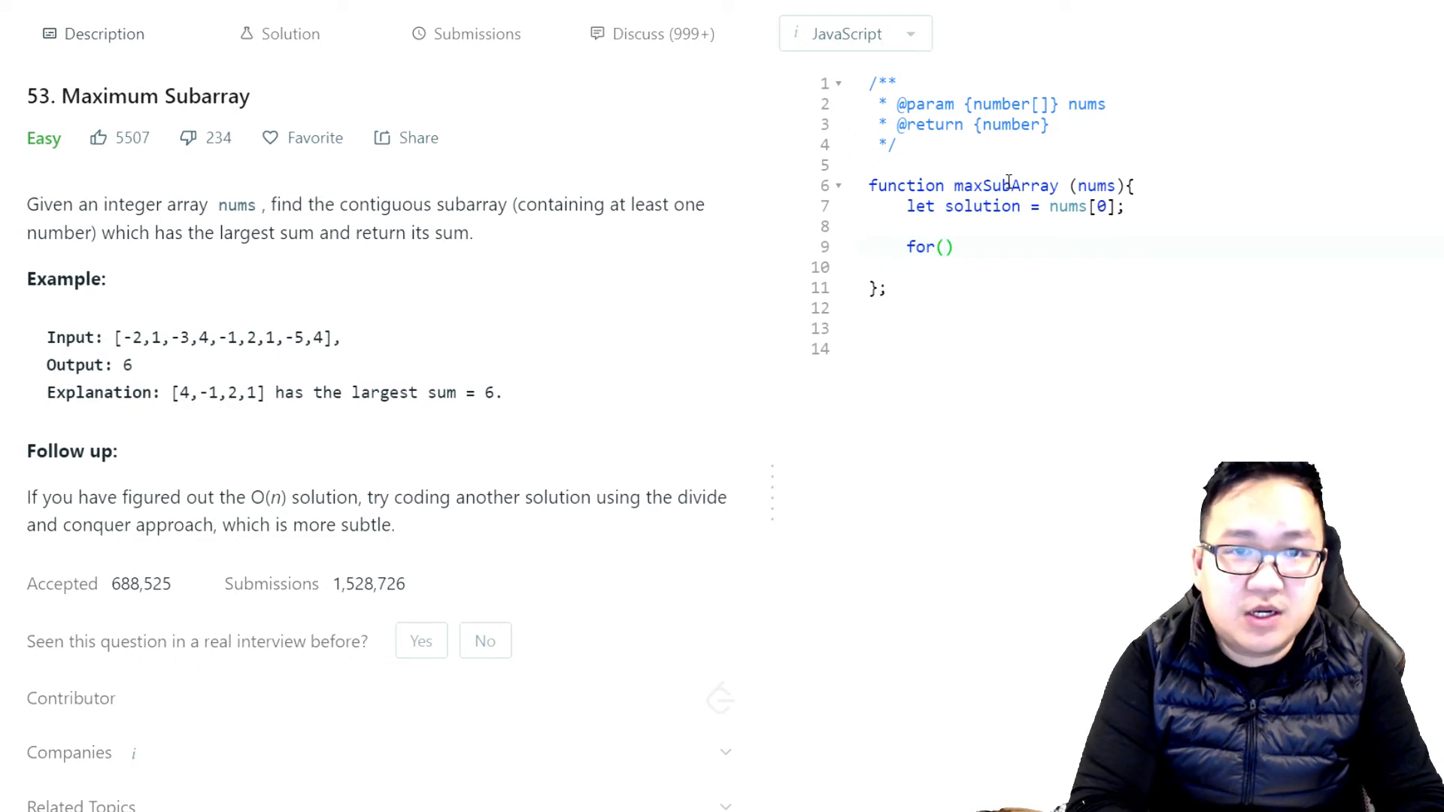
pyautogui.write('let i')
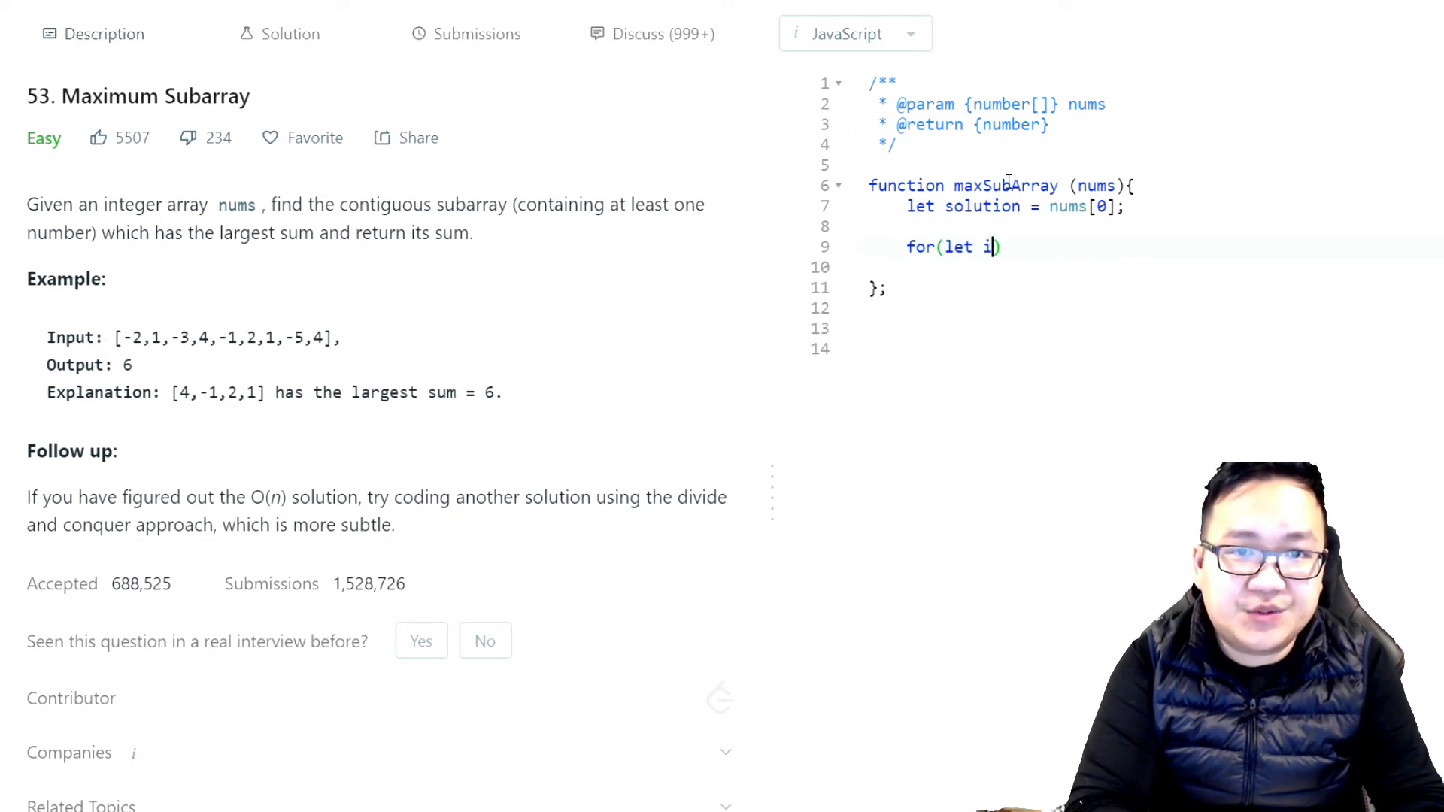
pyautogui.write('= 1;')
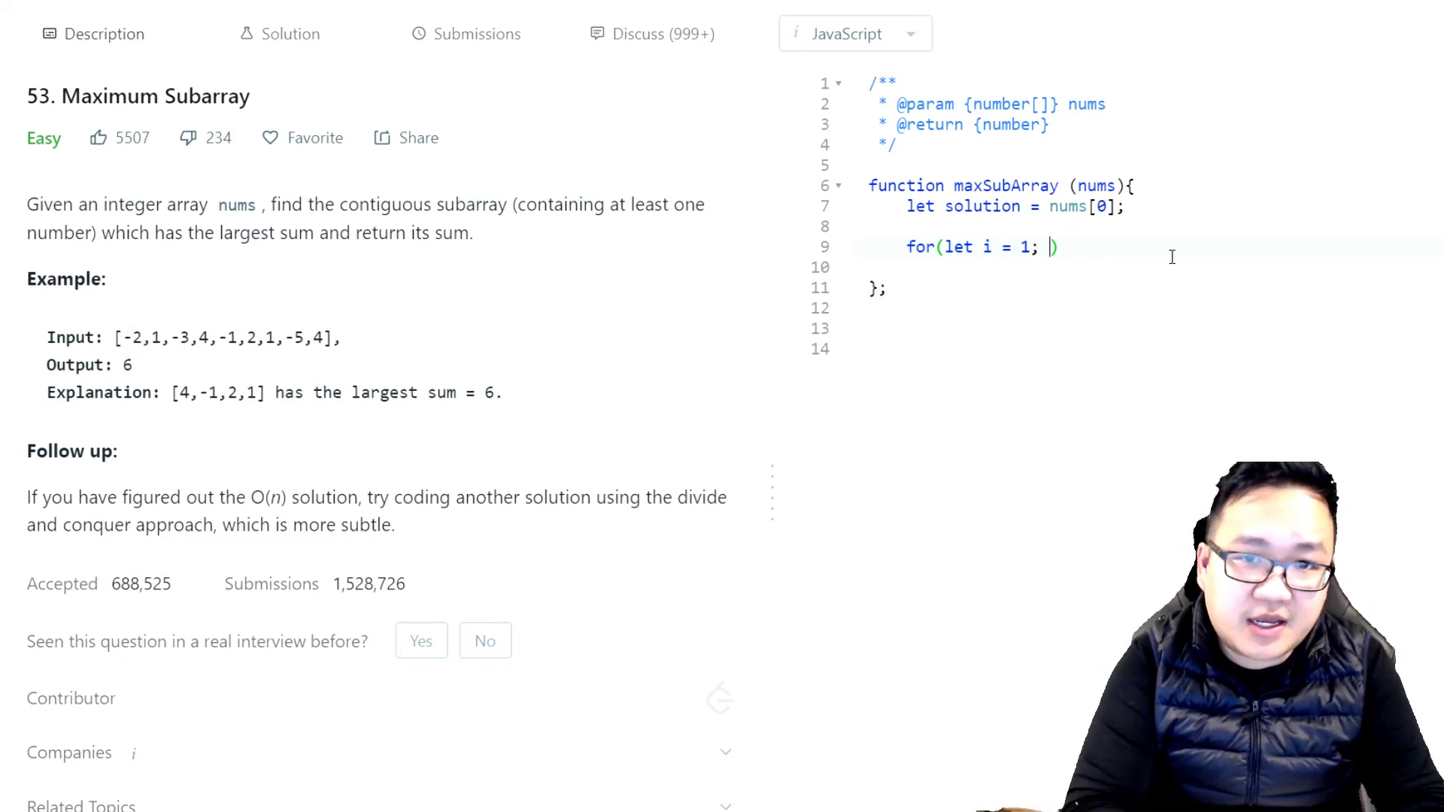
pyautogui.write('i<')
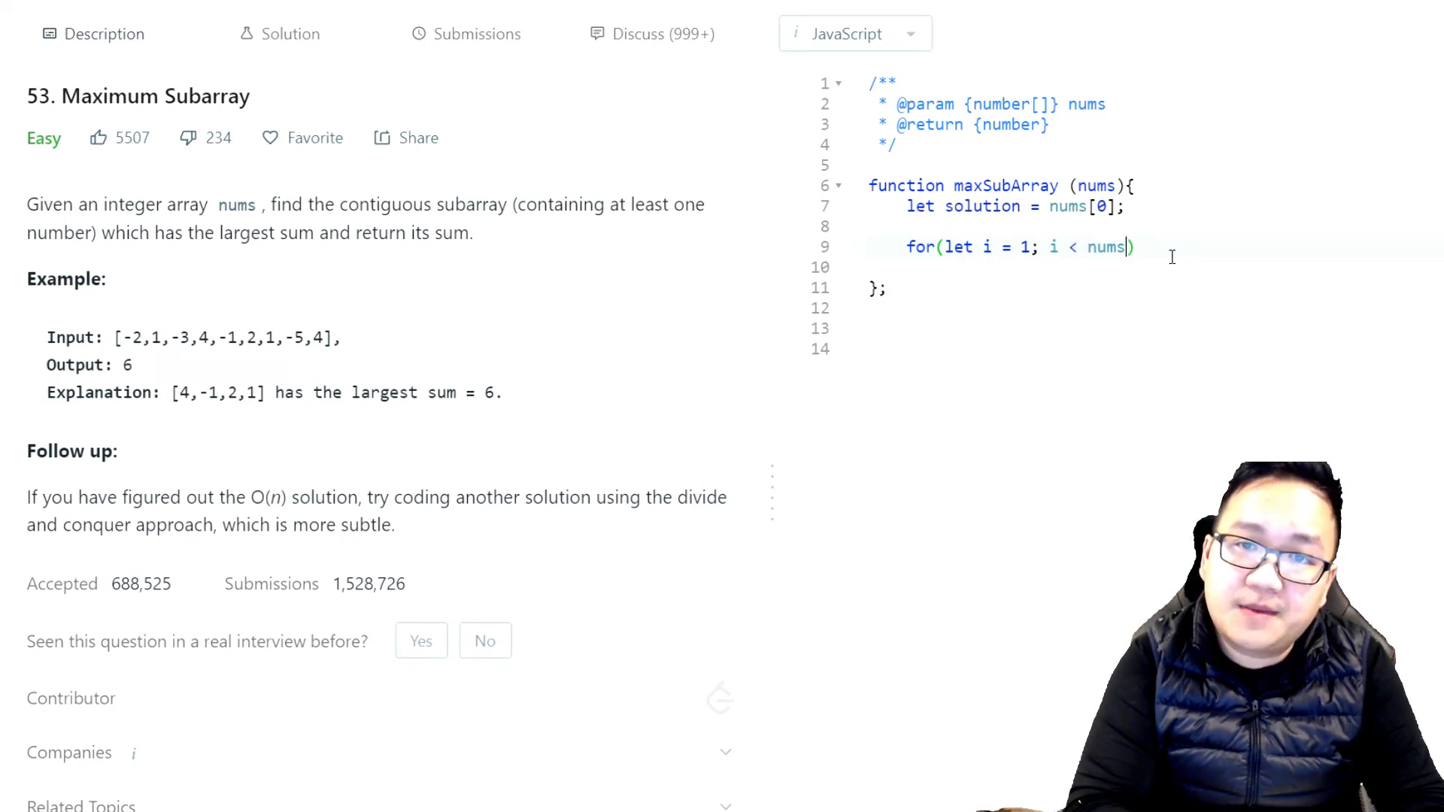
pyautogui.write('.lenght')
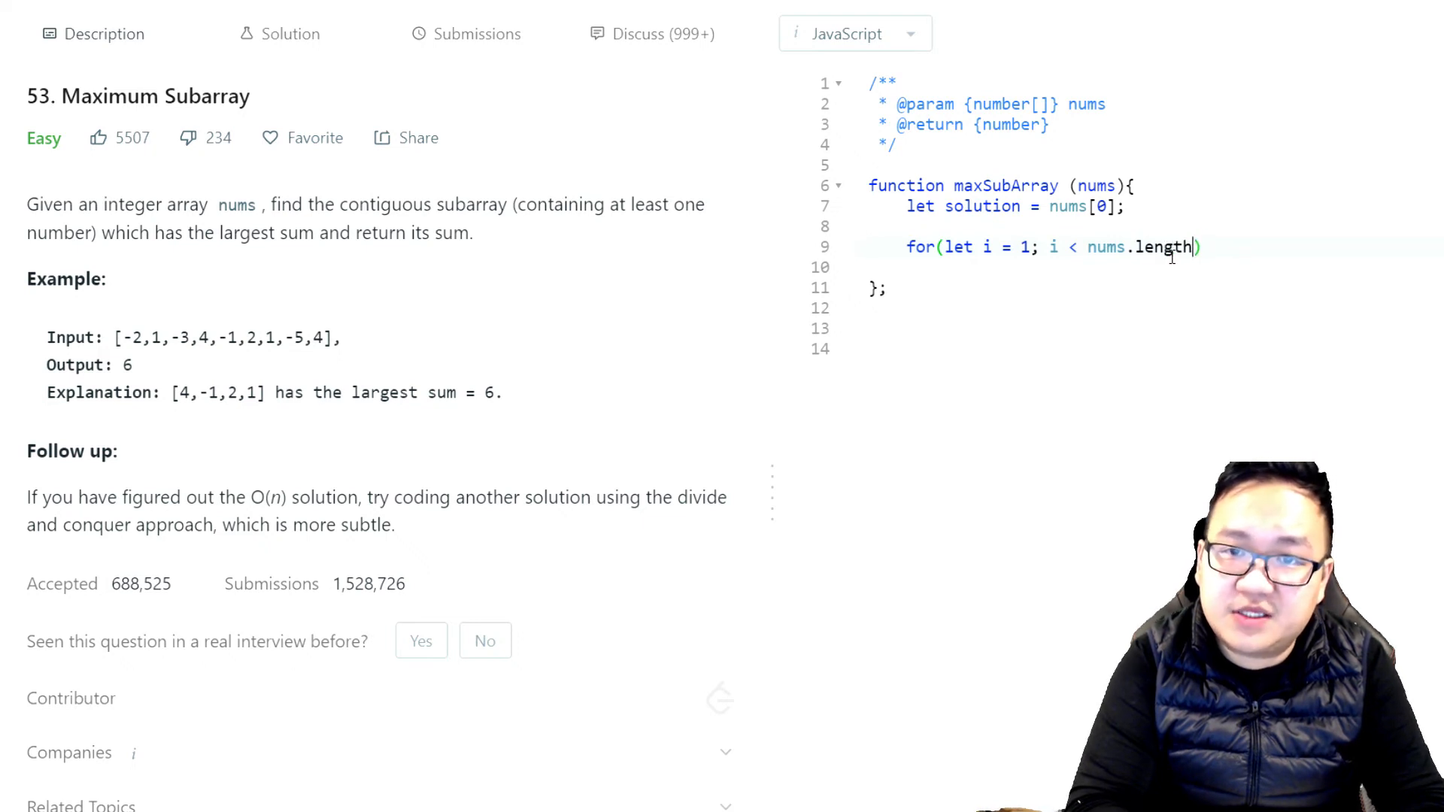
pyautogui.write('; i++')
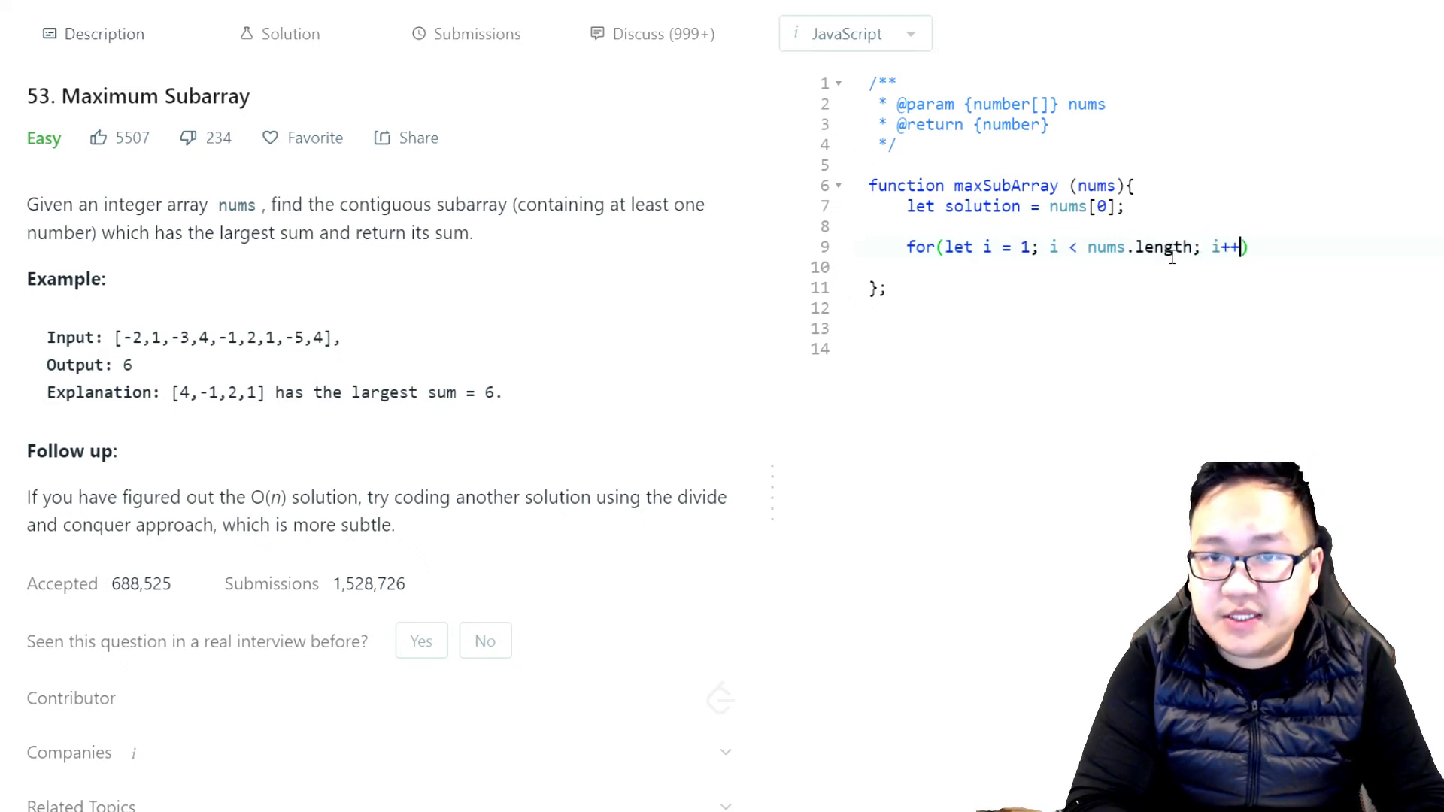
pyautogui.write('{')
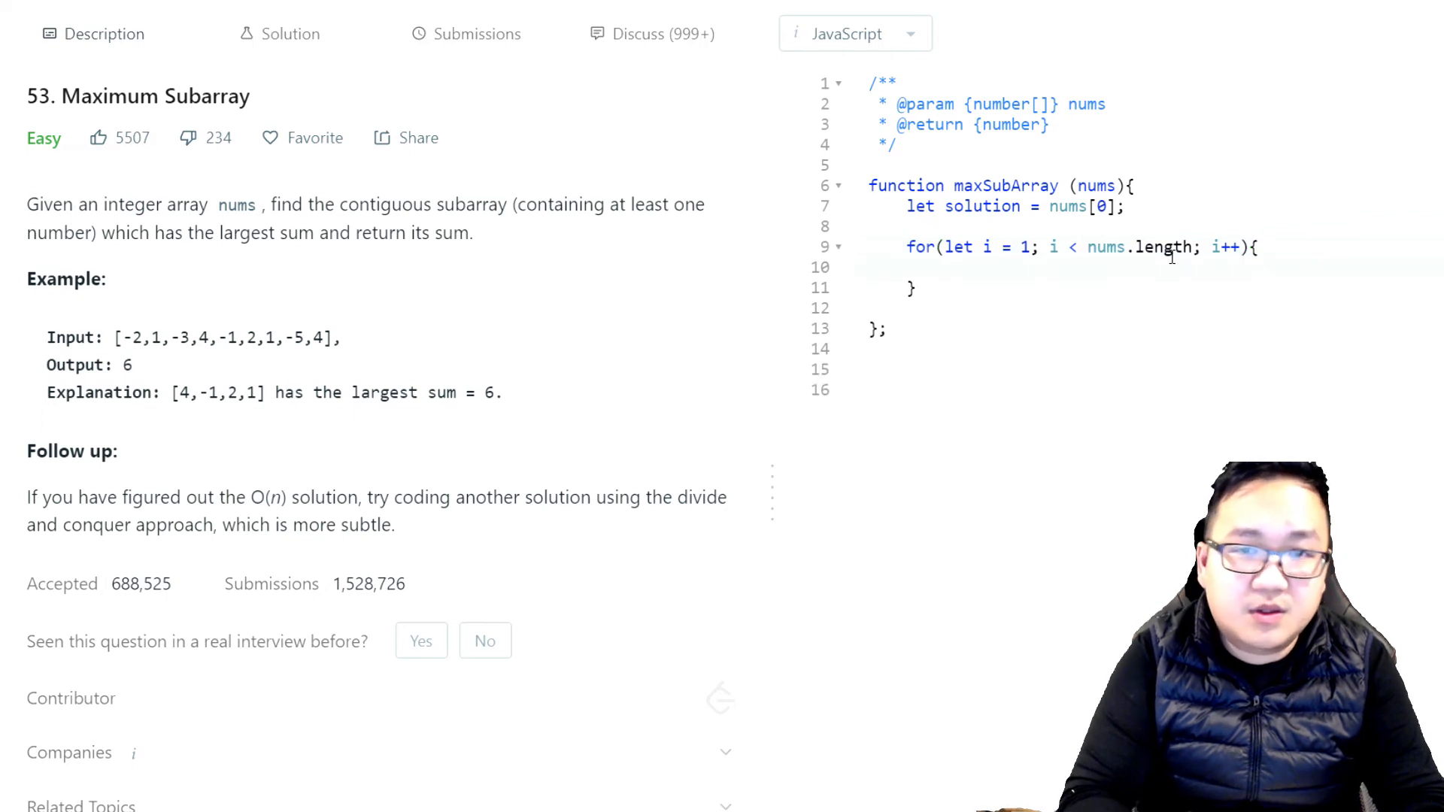
pyautogui.click(944, 268)
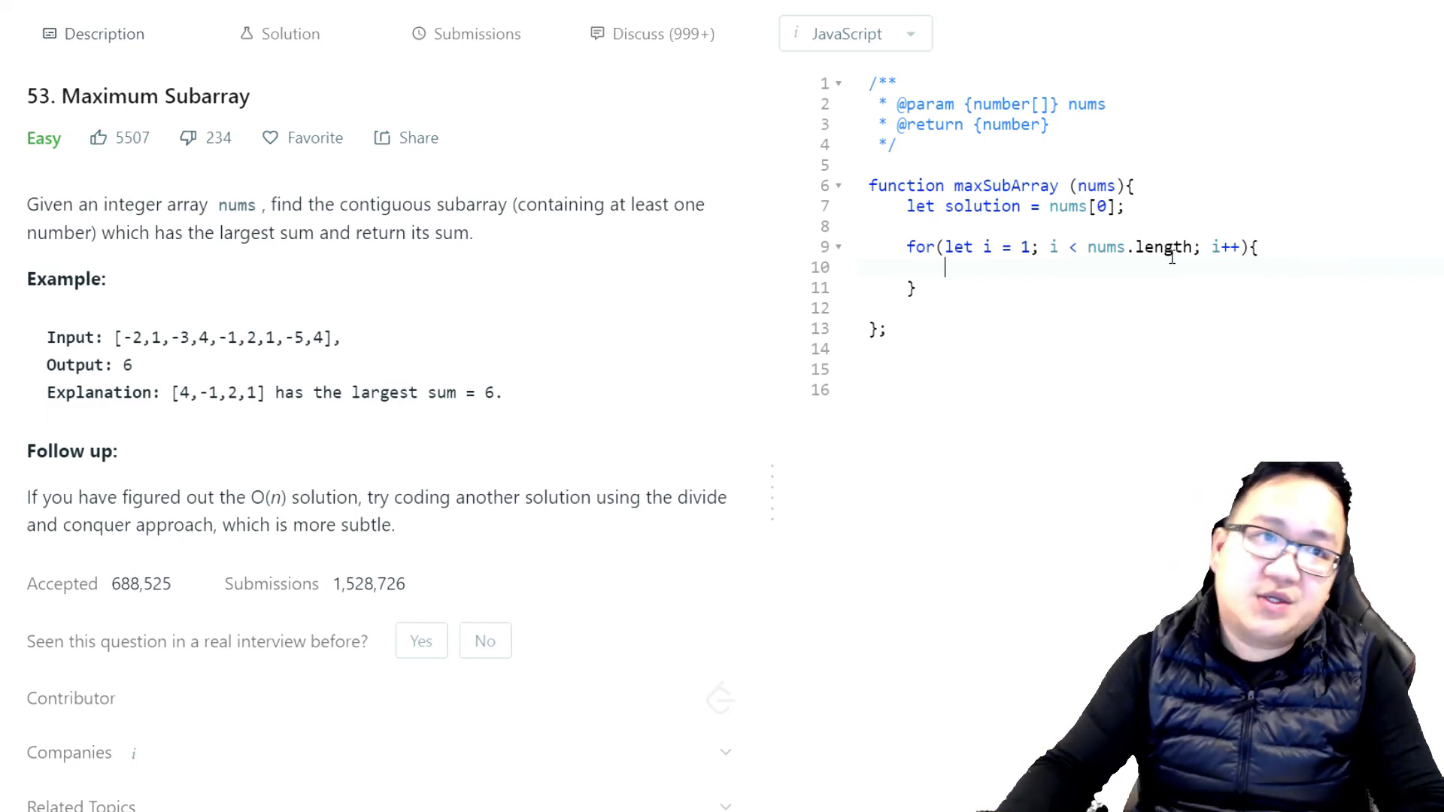
# Step: Write a tentative let cache = [] line above the loop, then delete it again
pyautogui.write('cha')
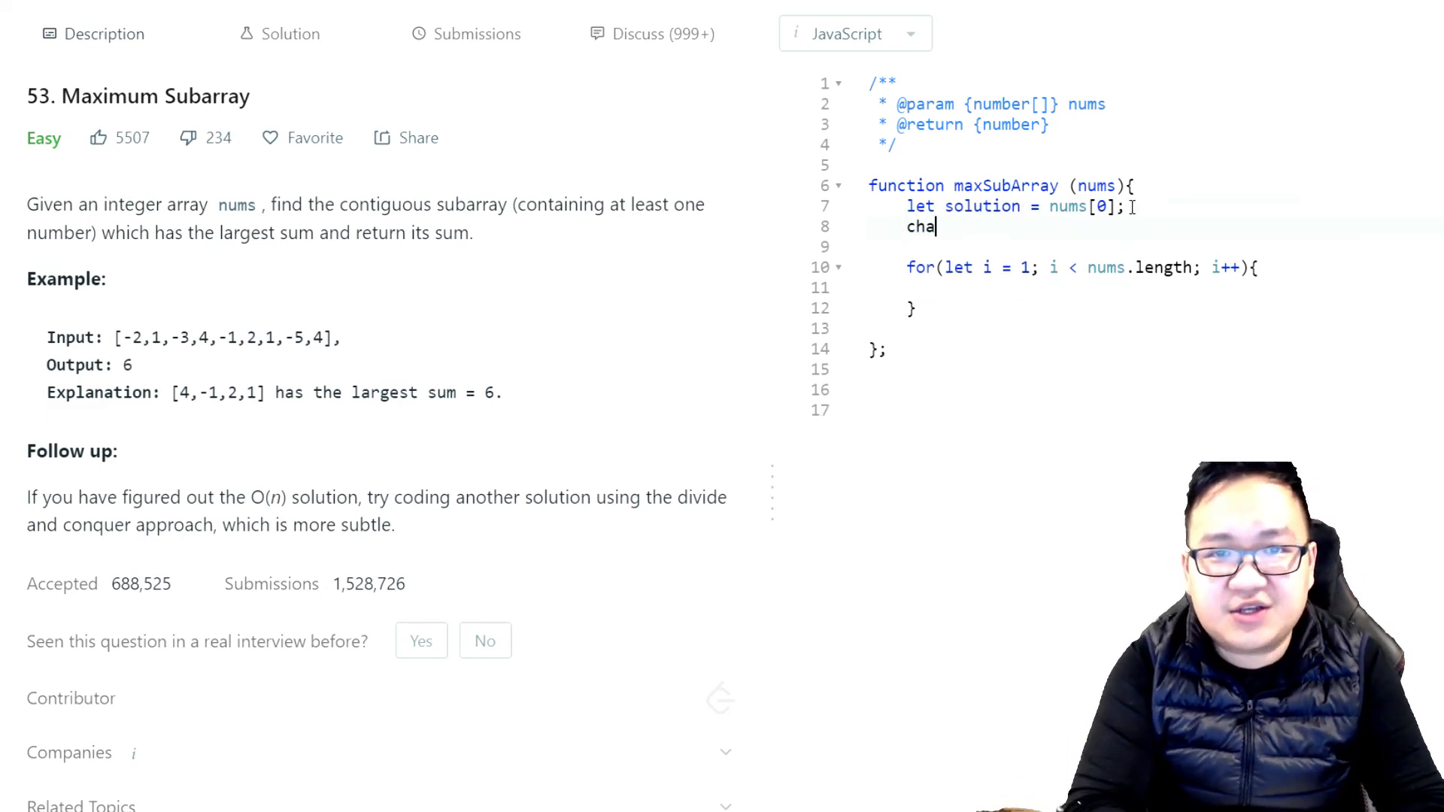
pyautogui.write('che')
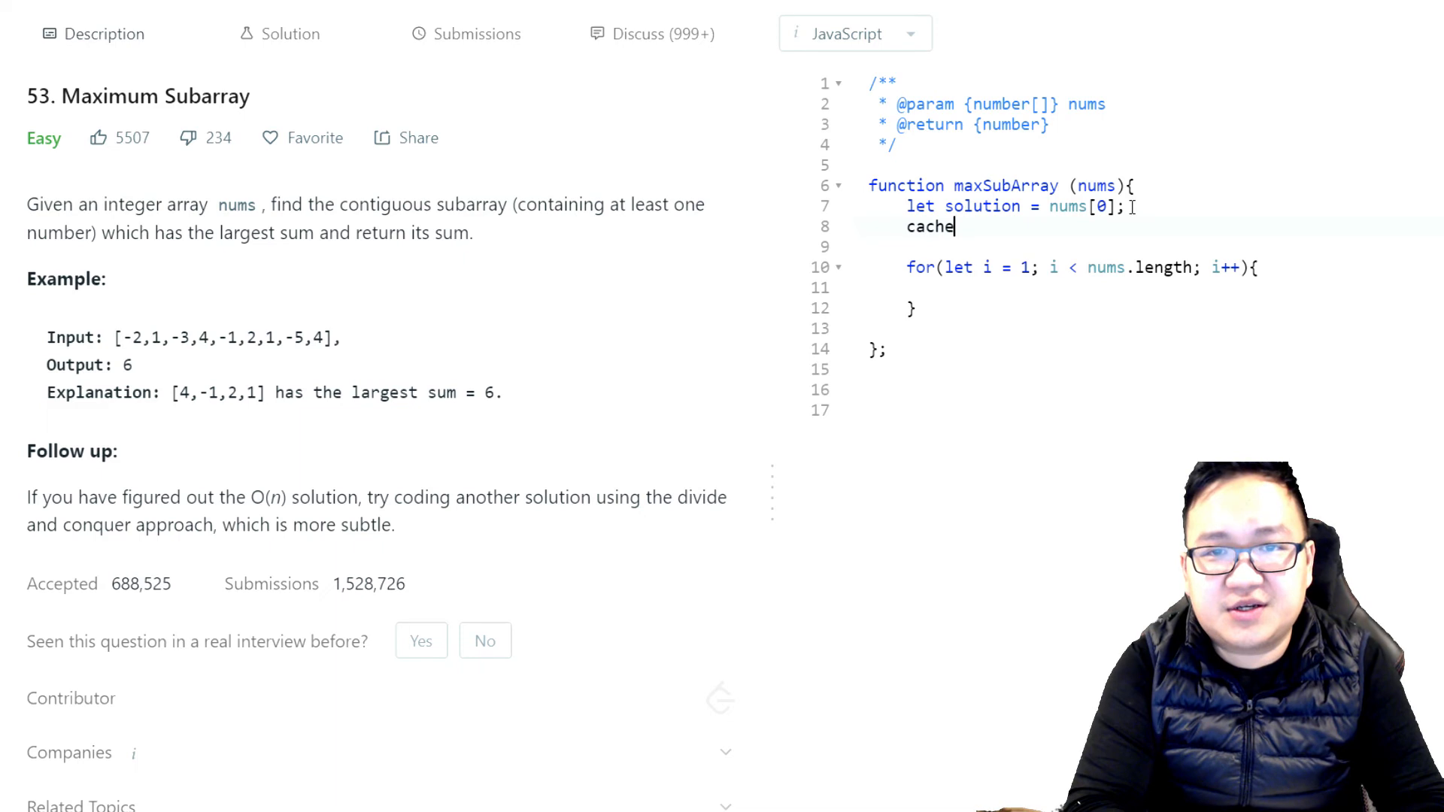
pyautogui.write('[0]')
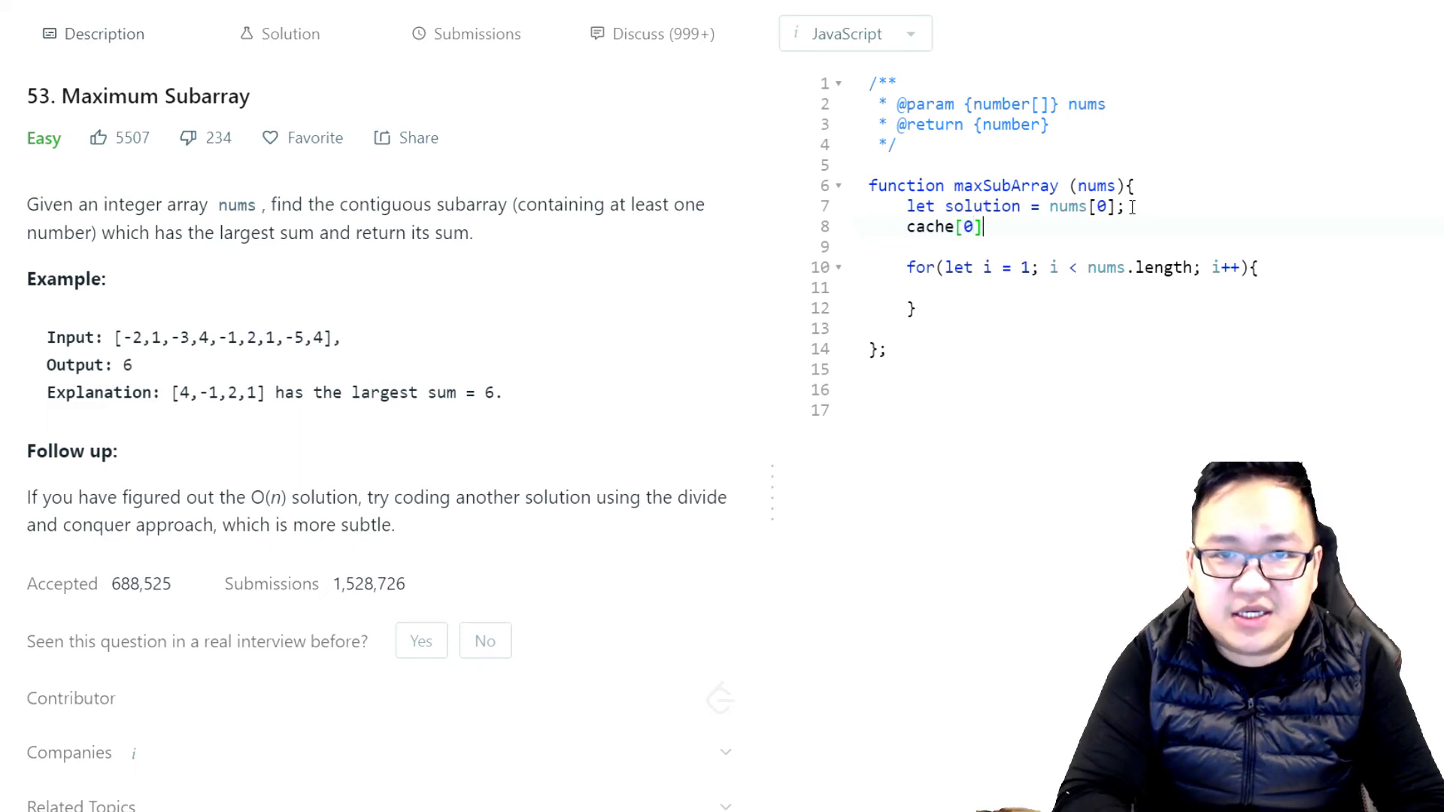
pyautogui.press('Backspace')
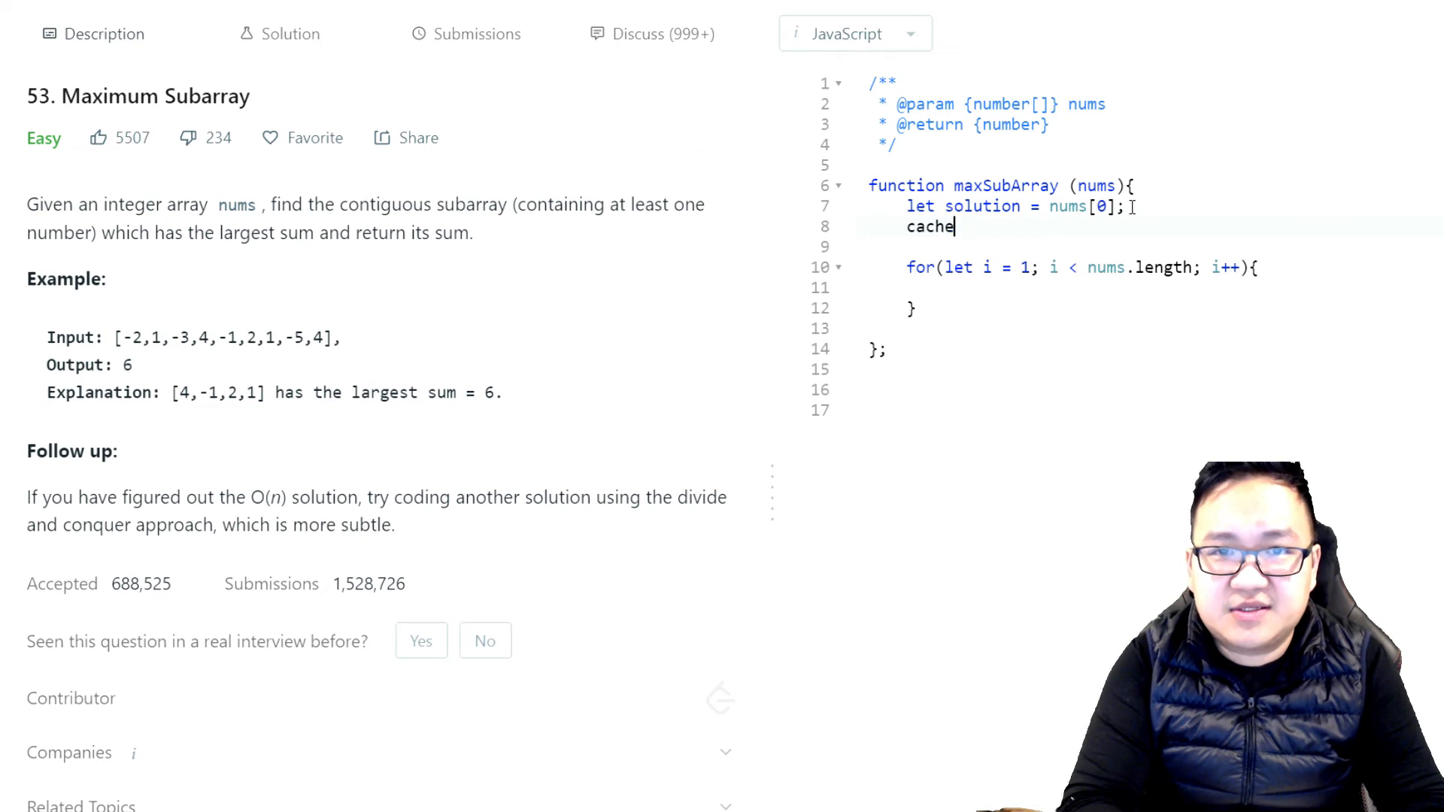
pyautogui.write('=[]')
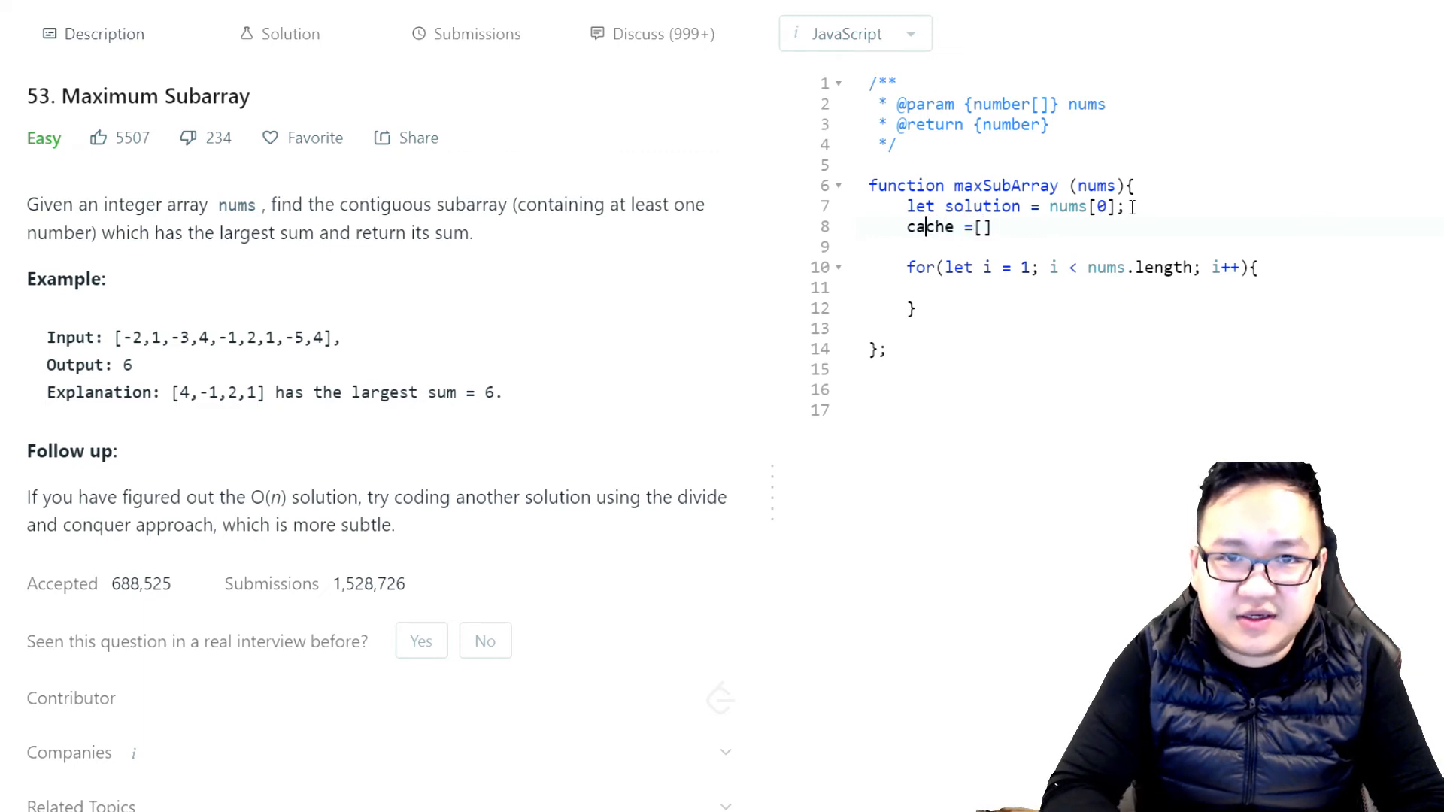
pyautogui.write('let')
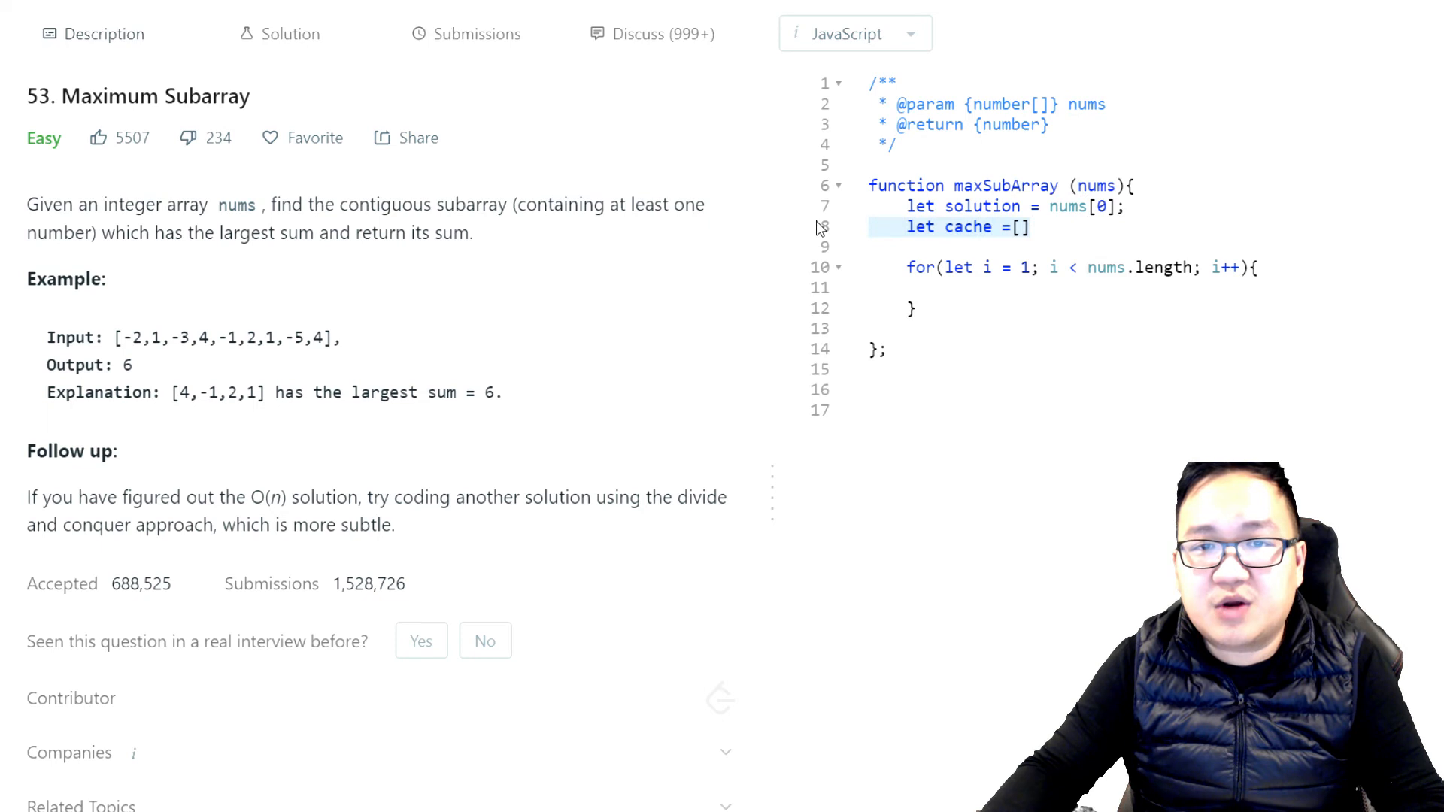
pyautogui.moveTo(834, 260)
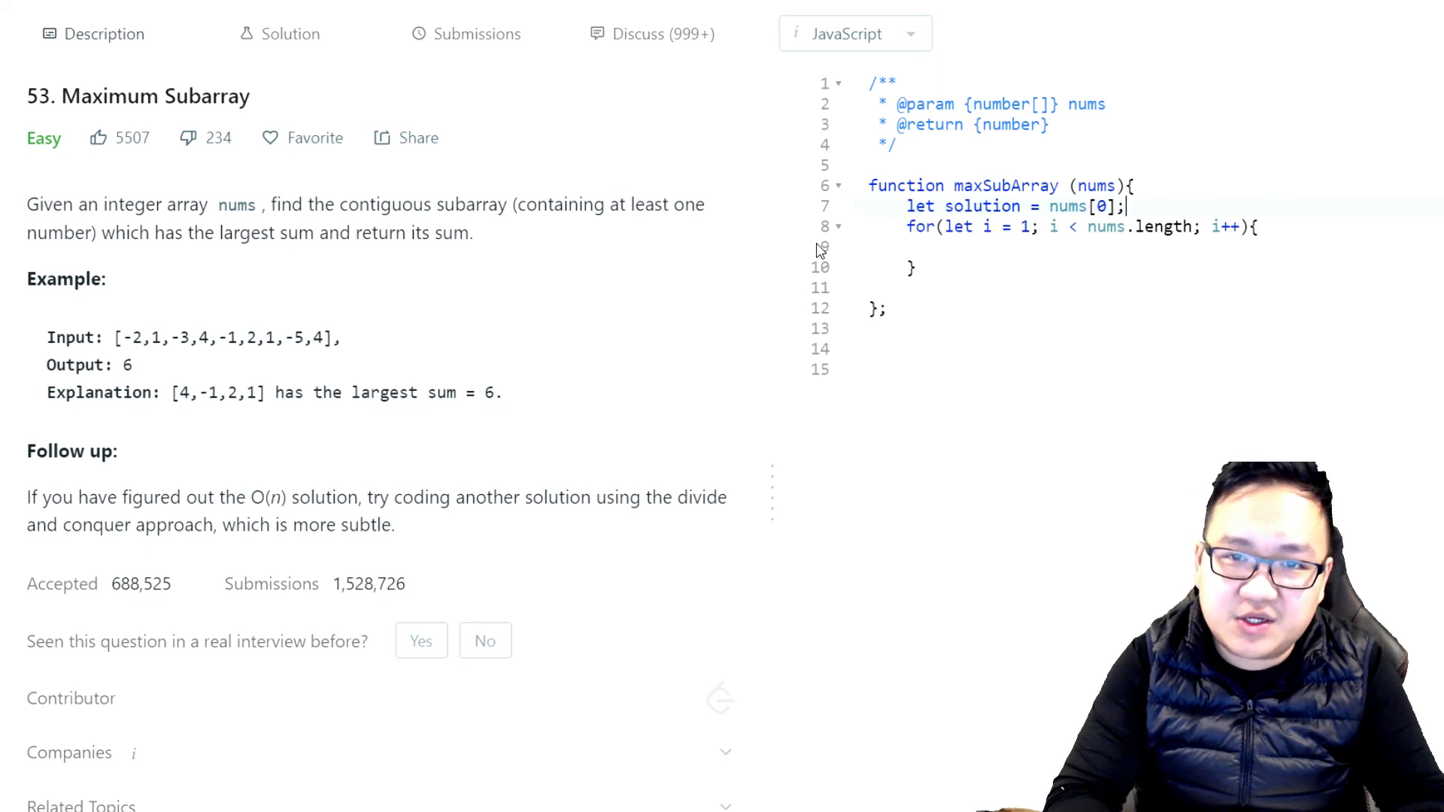
pyautogui.press('Enter')
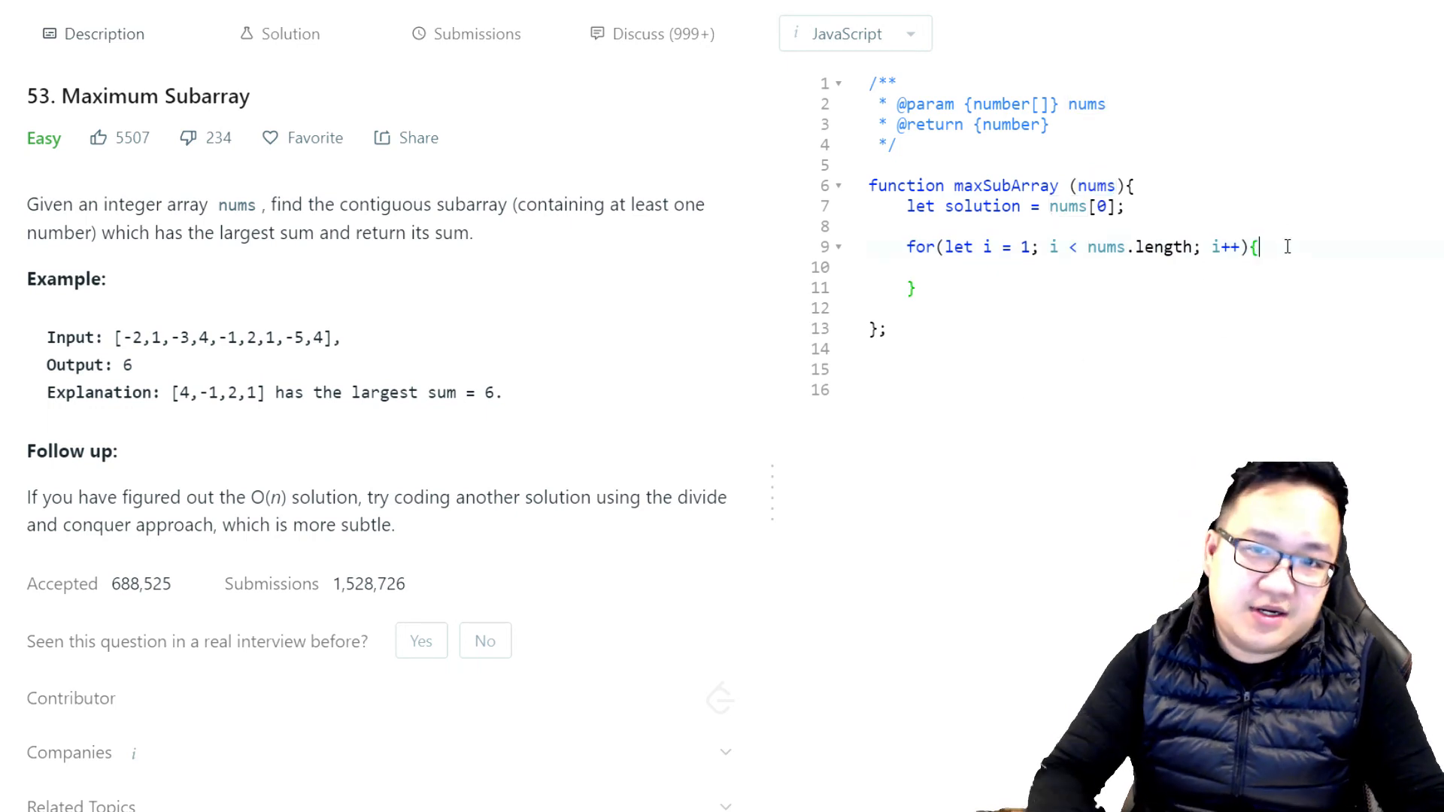
# Step: In the loop set nums[i] = Math.max(nums[i], nums[i] + nums[i-1]) and begin the solution line
pyautogui.press('Enter')
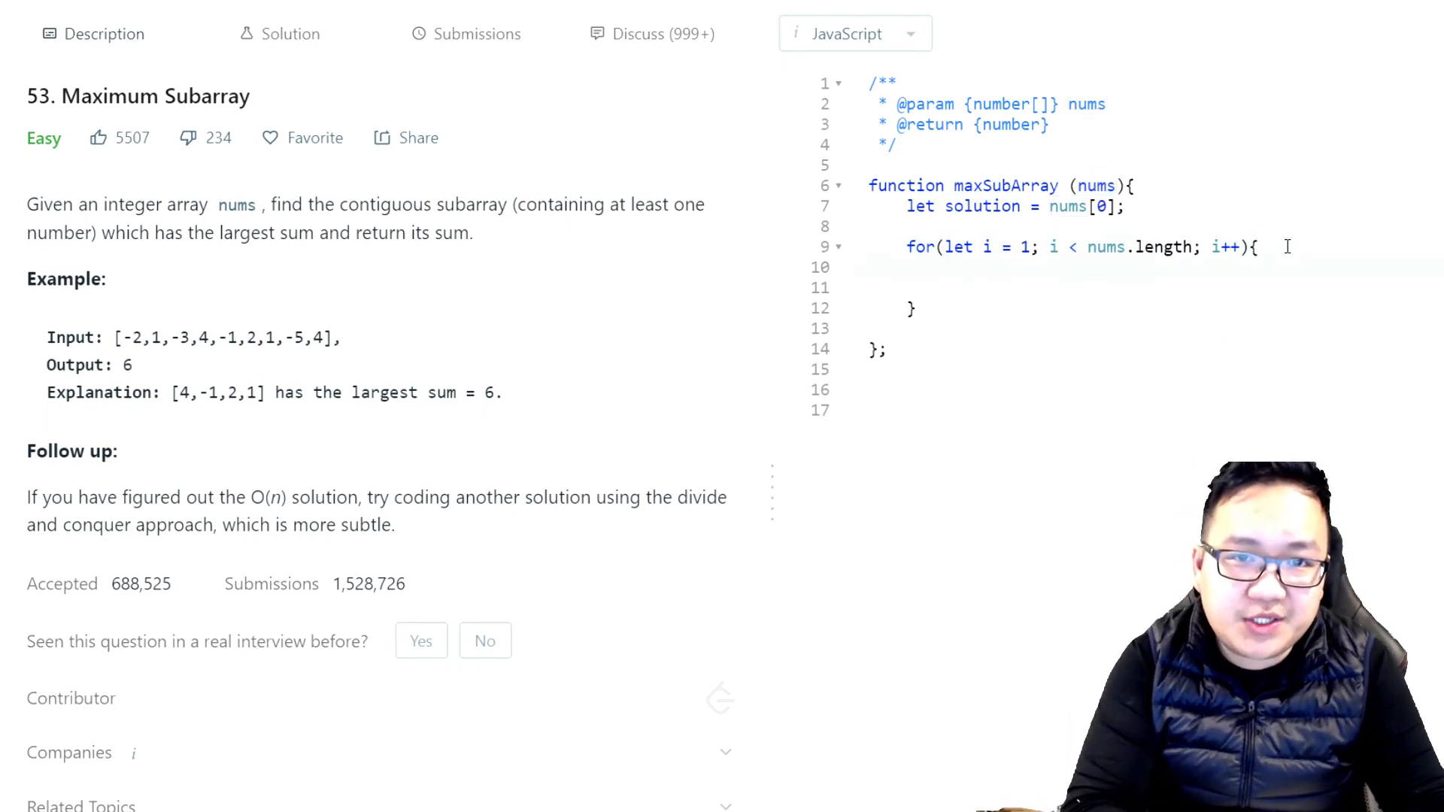
pyautogui.write('nums[]')
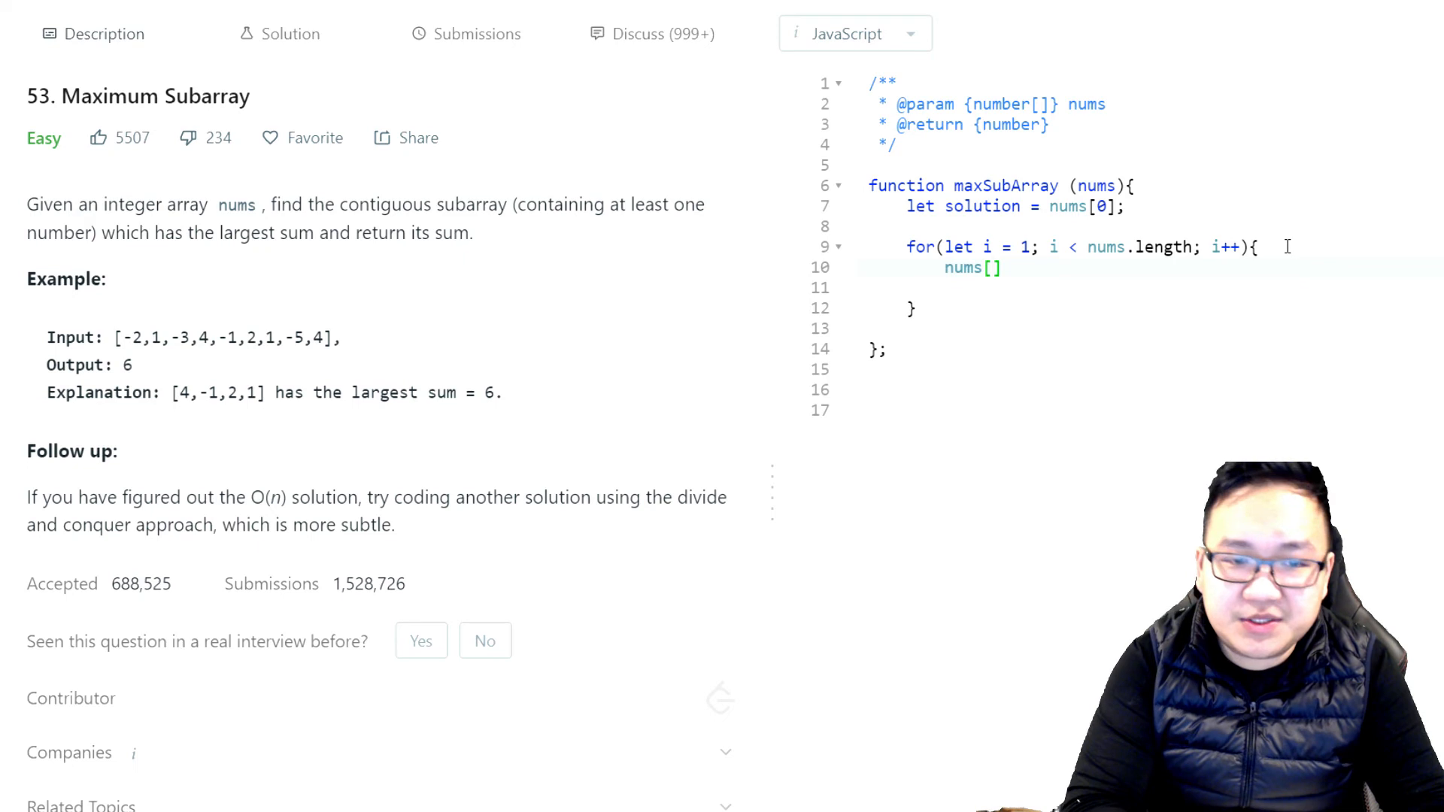
pyautogui.write('i')
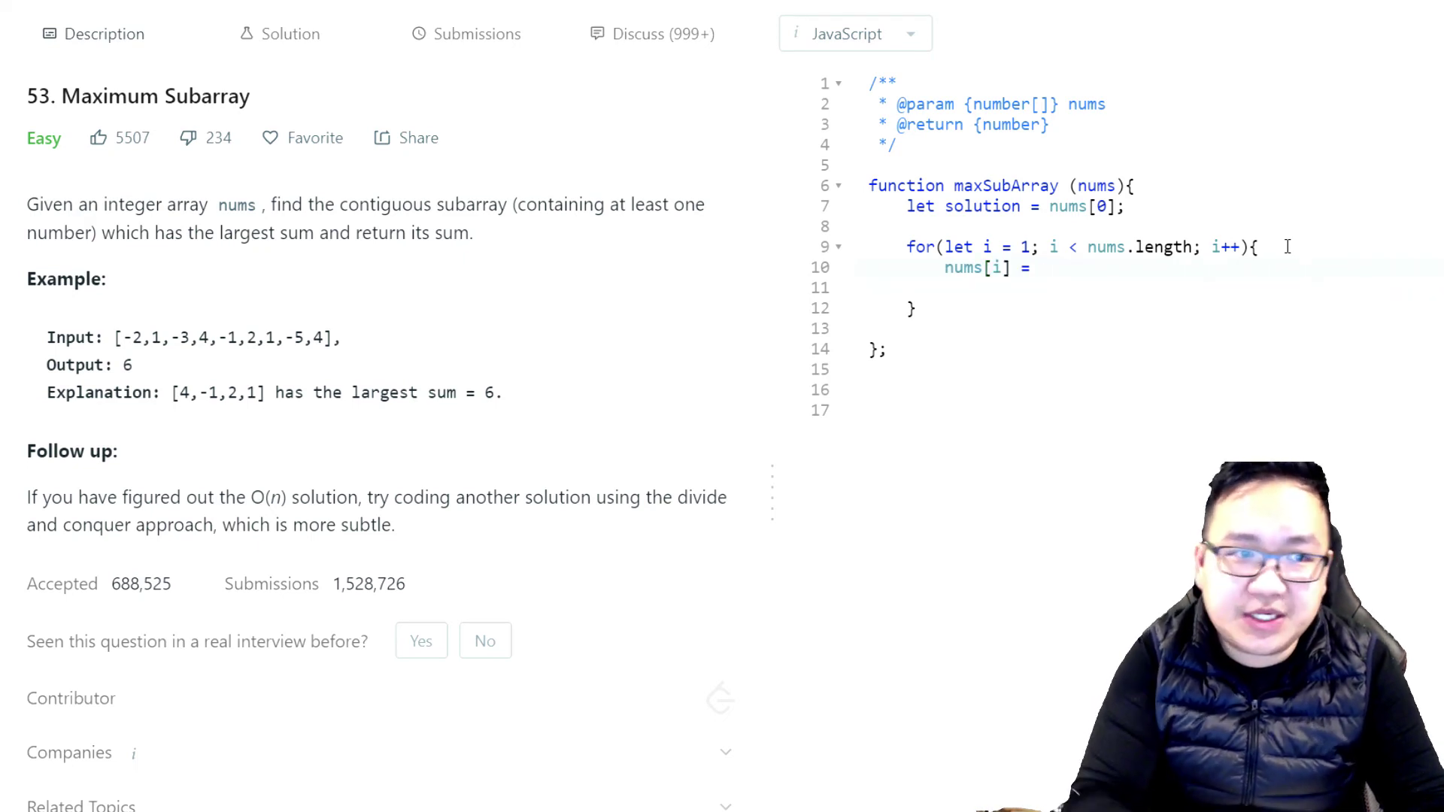
pyautogui.write('Math')
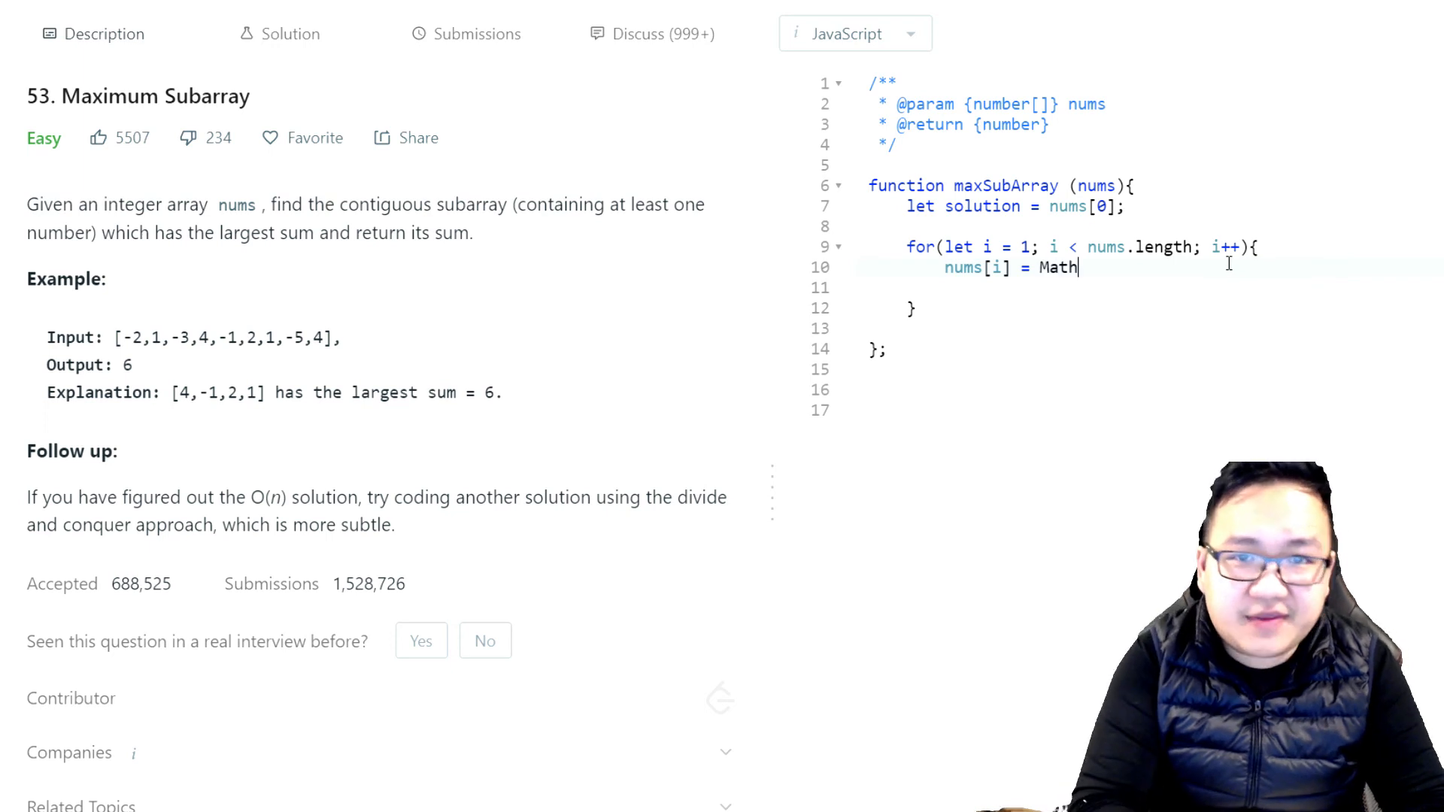
pyautogui.write('.max()')
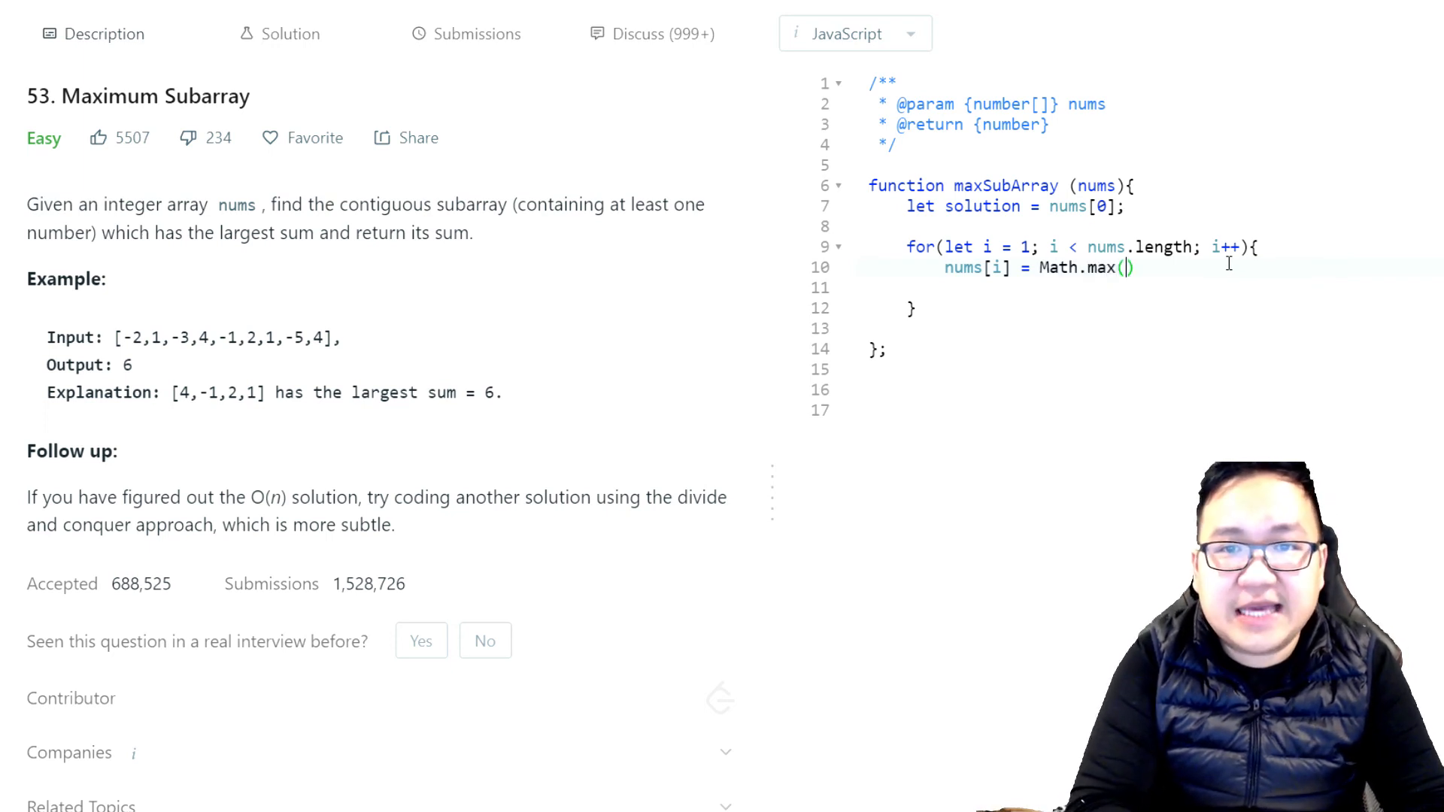
pyautogui.write('n')
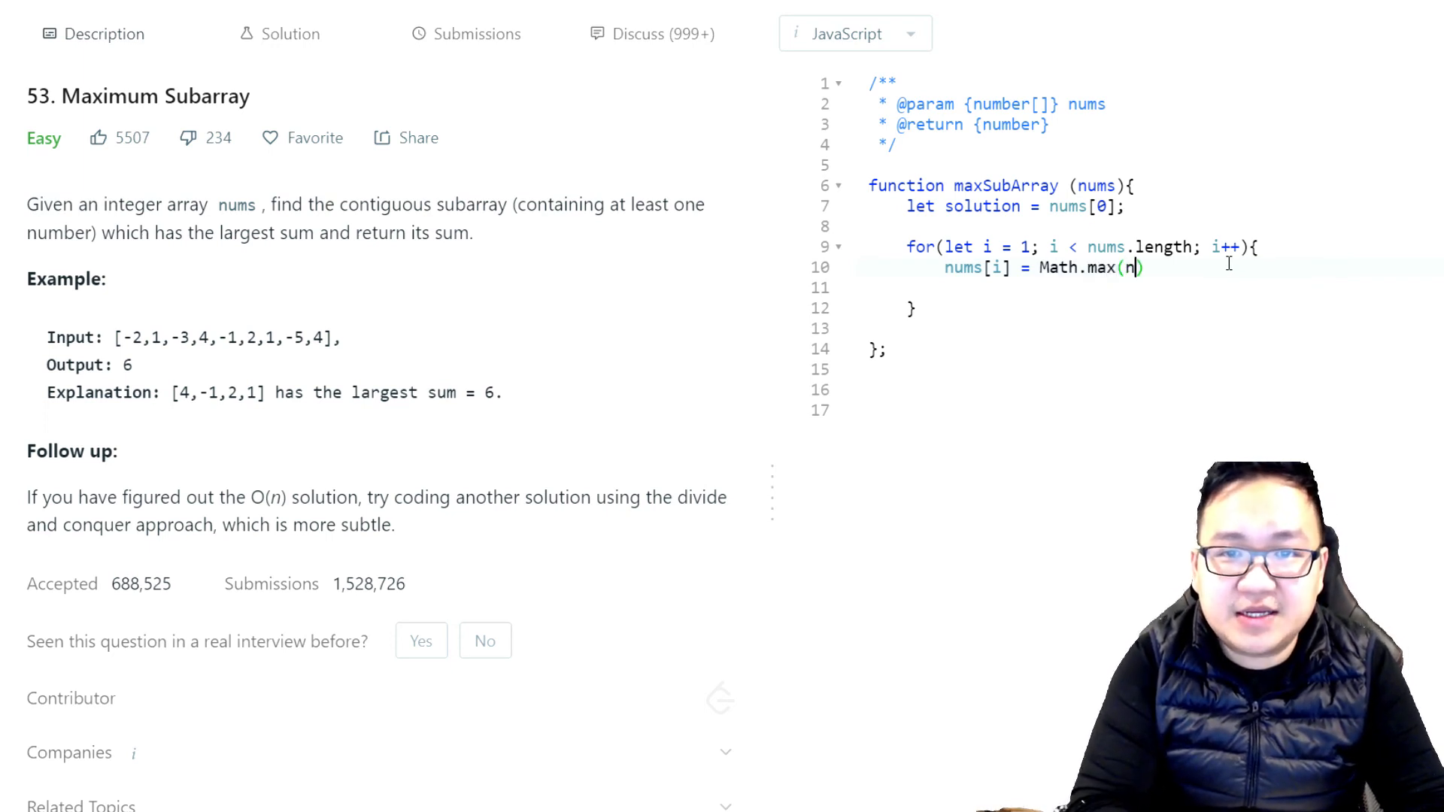
pyautogui.write('ums[i],')
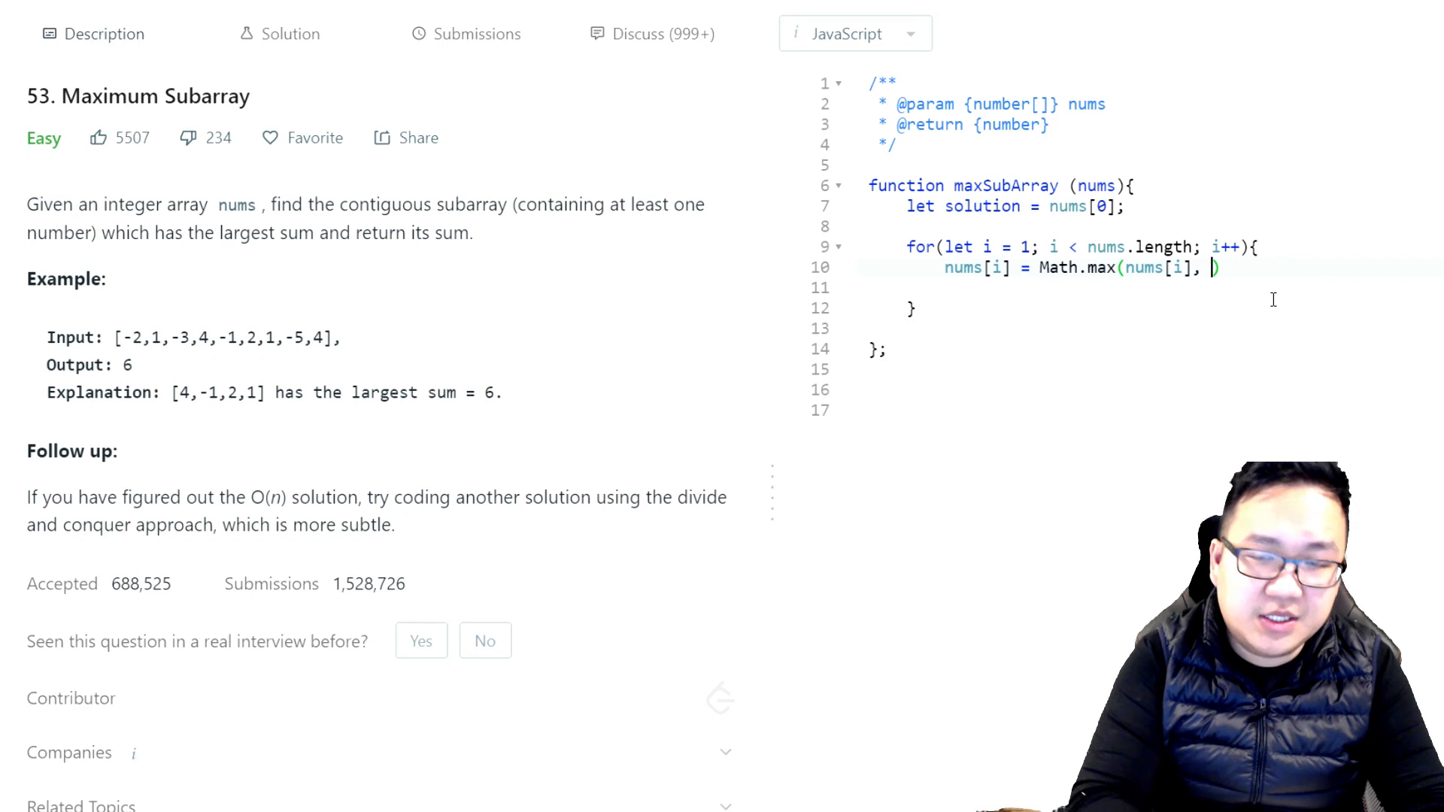
pyautogui.write('nums[i] +')
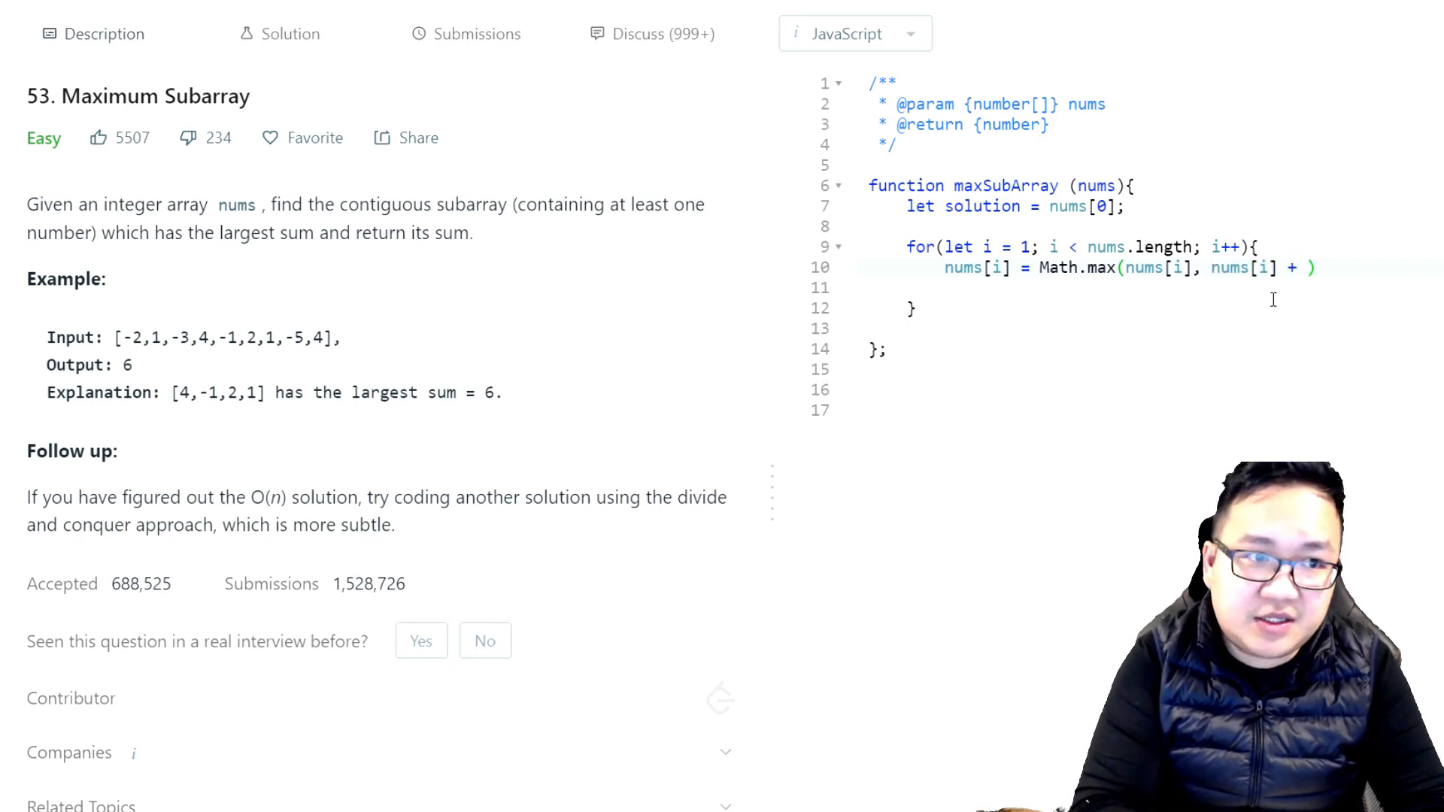
pyautogui.write('nums')
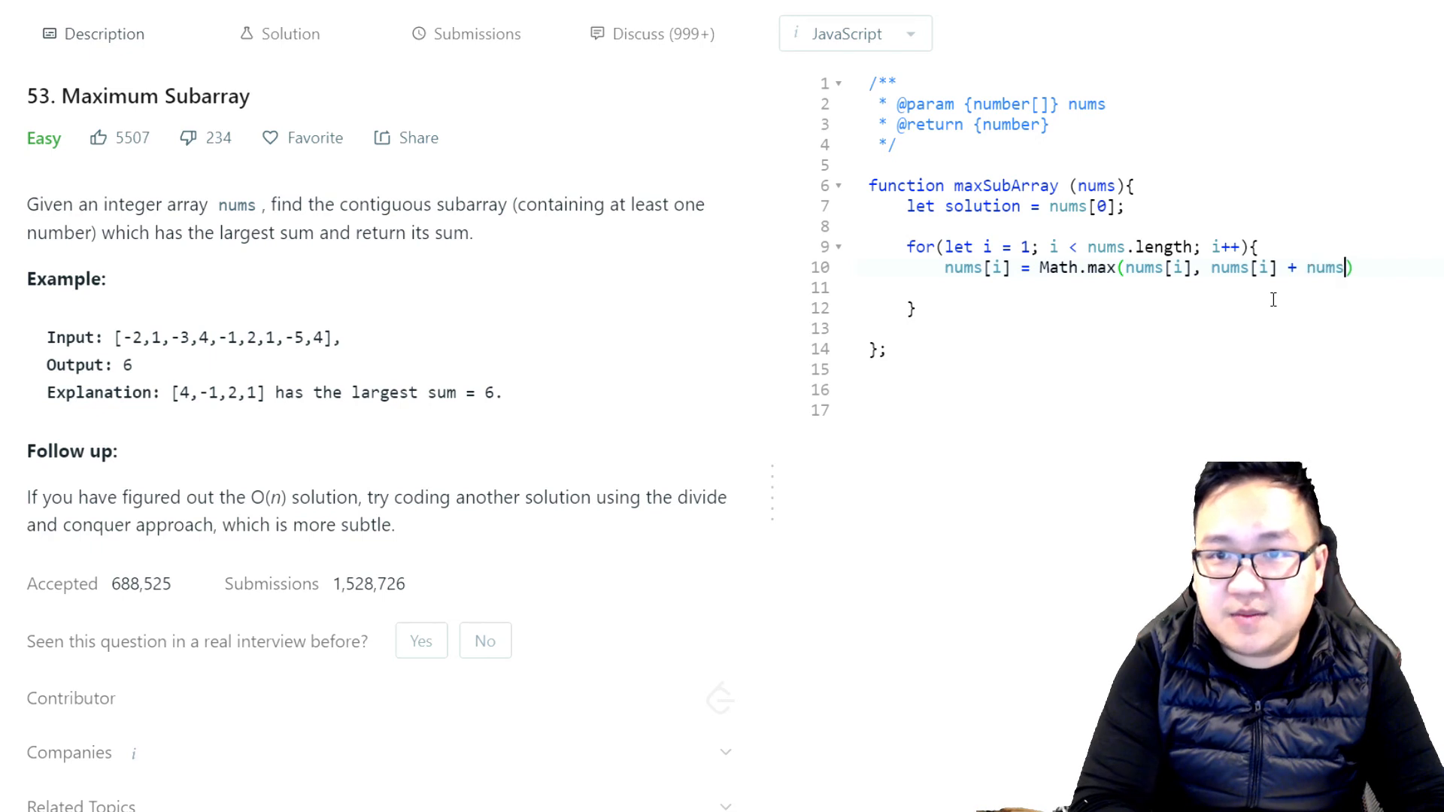
pyautogui.write('[i-1]')
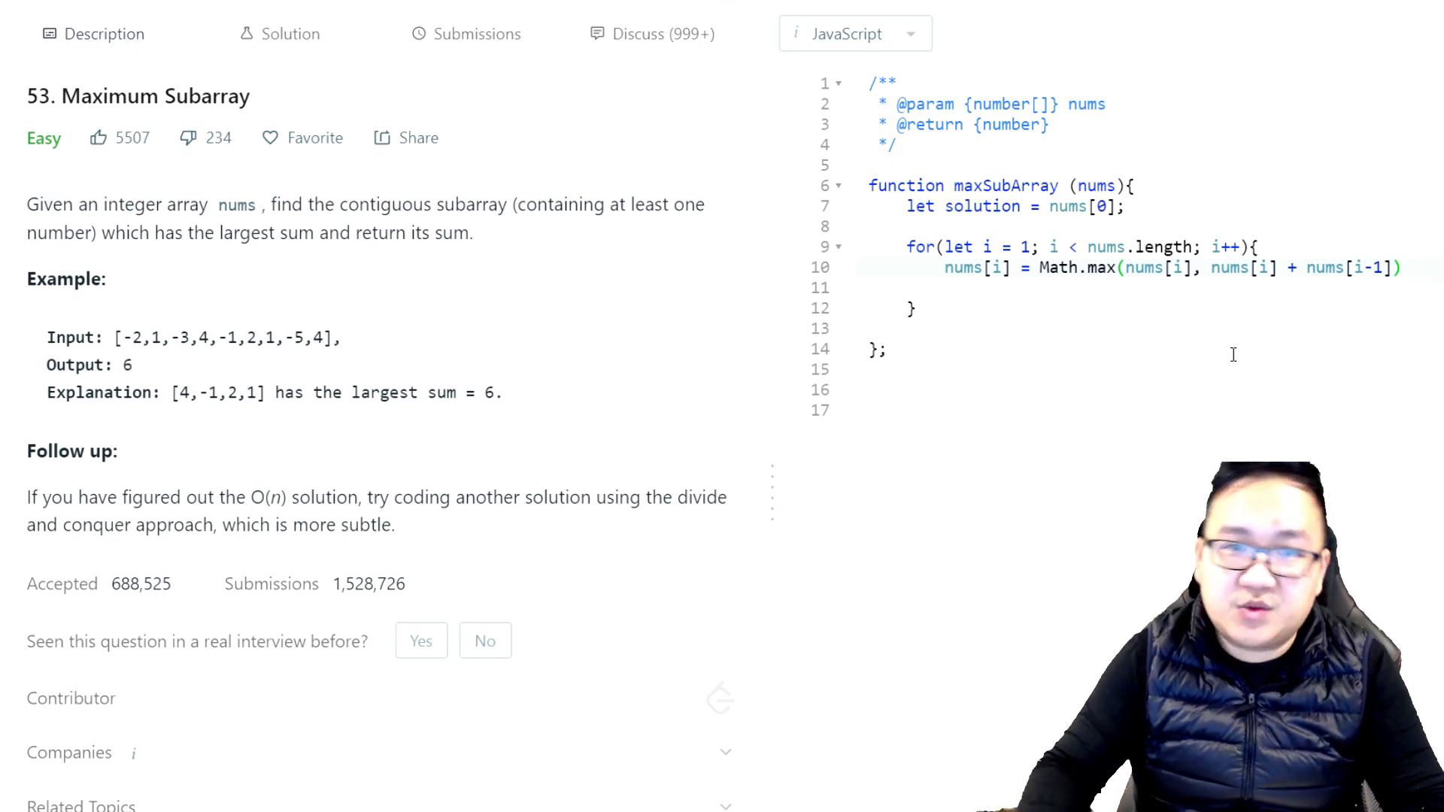
pyautogui.press('Enter')
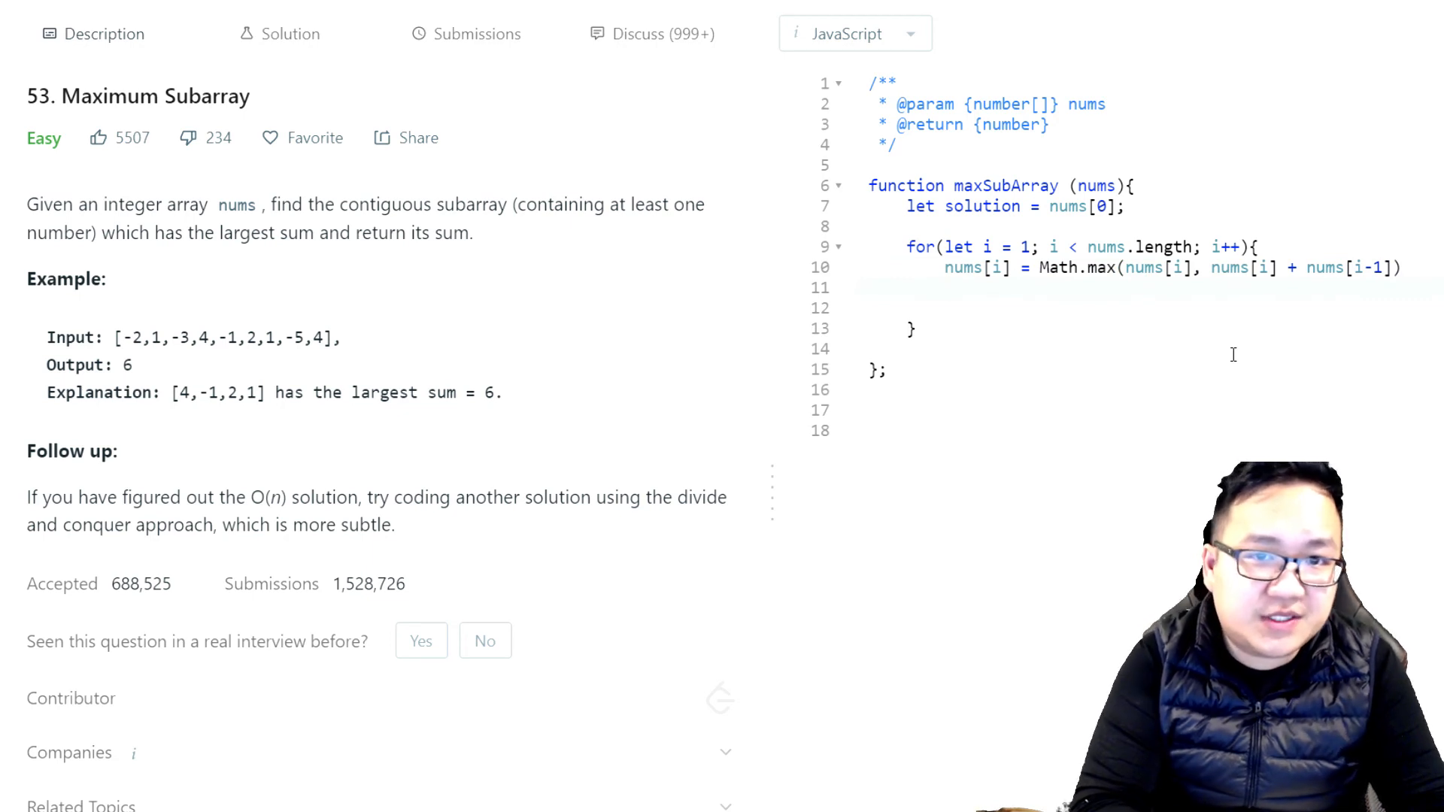
pyautogui.write('solution')
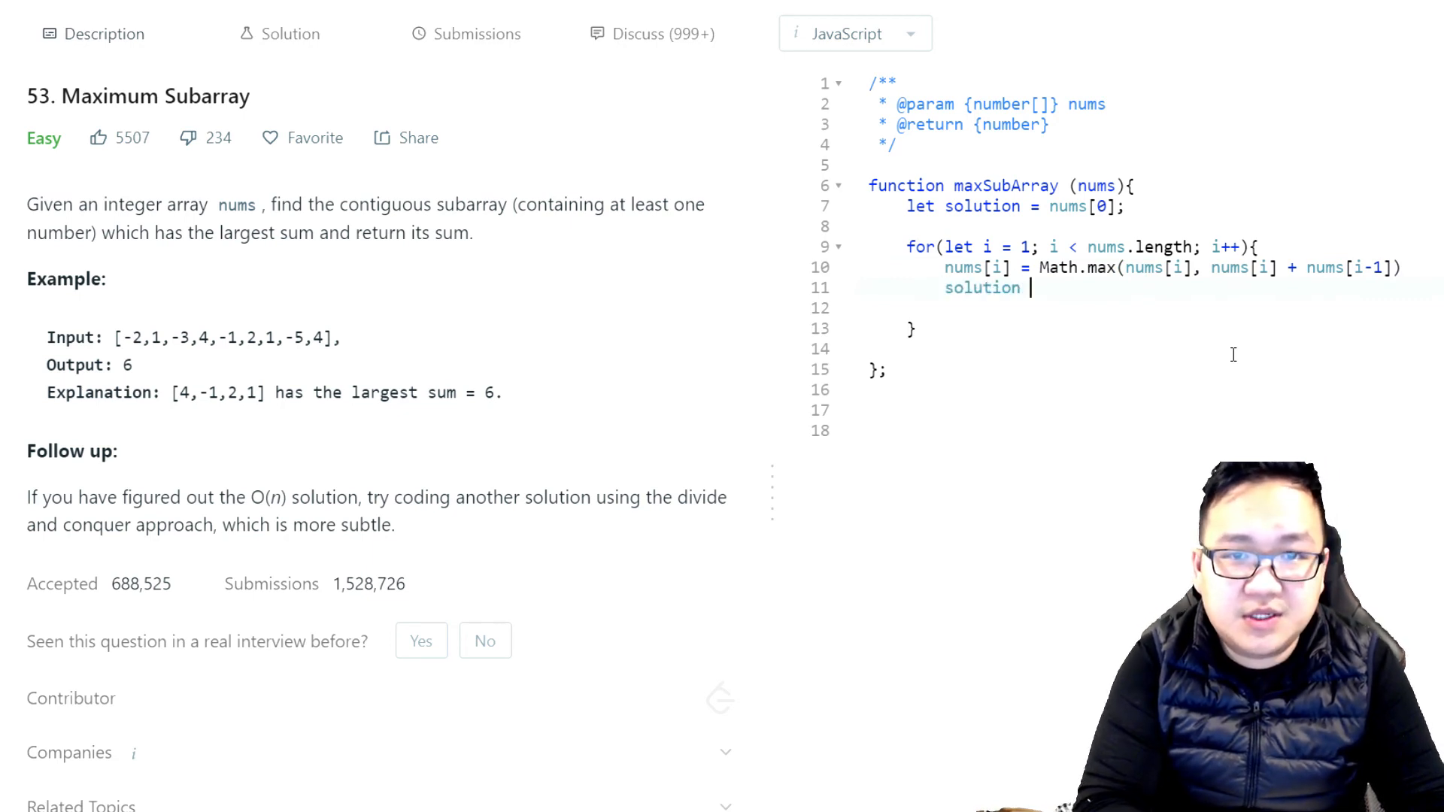
# Step: Complete solution = Math.max(solution, nums[i]), tidy blank lines, and add return solution after the loop
pyautogui.write('= Math.m')
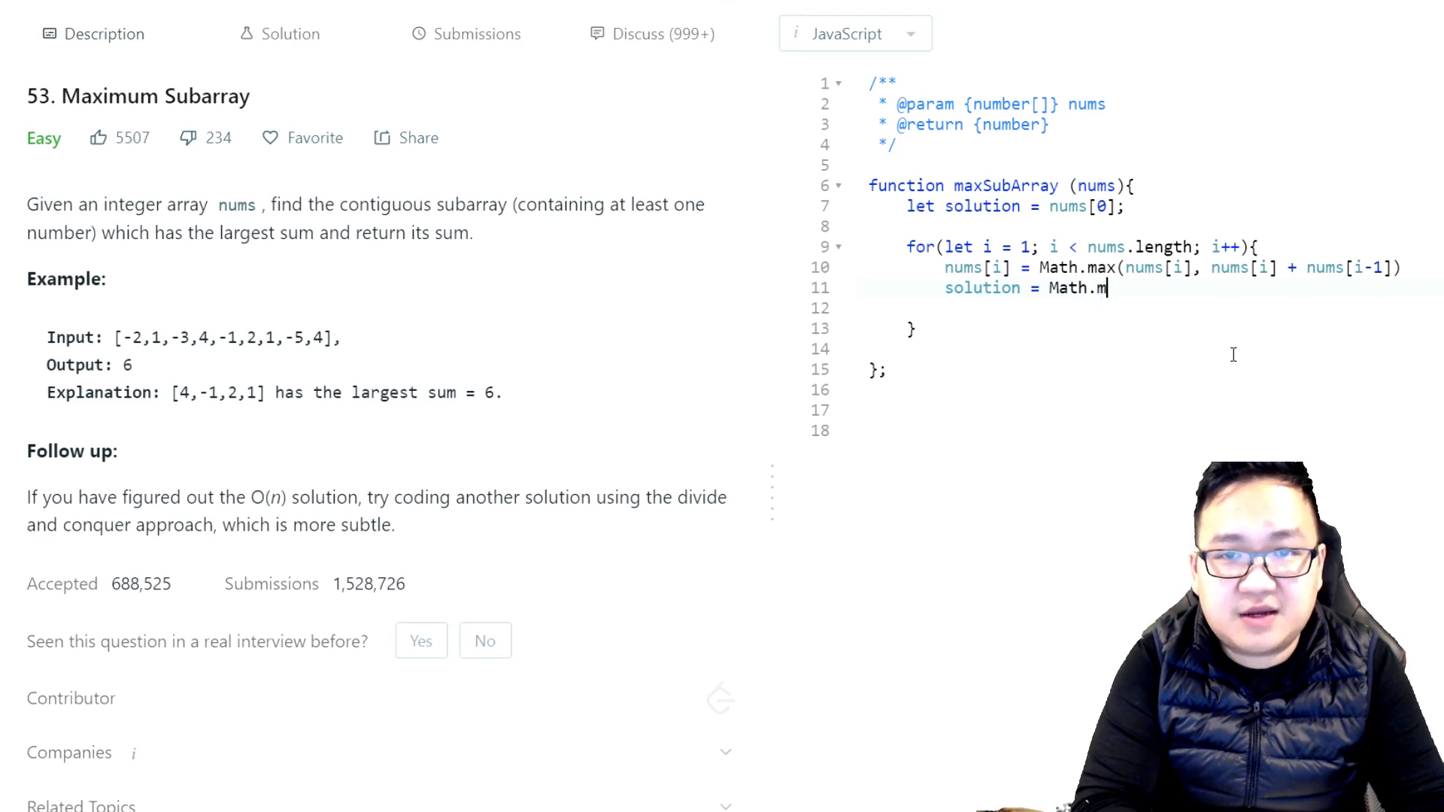
pyautogui.write('ax(solution')
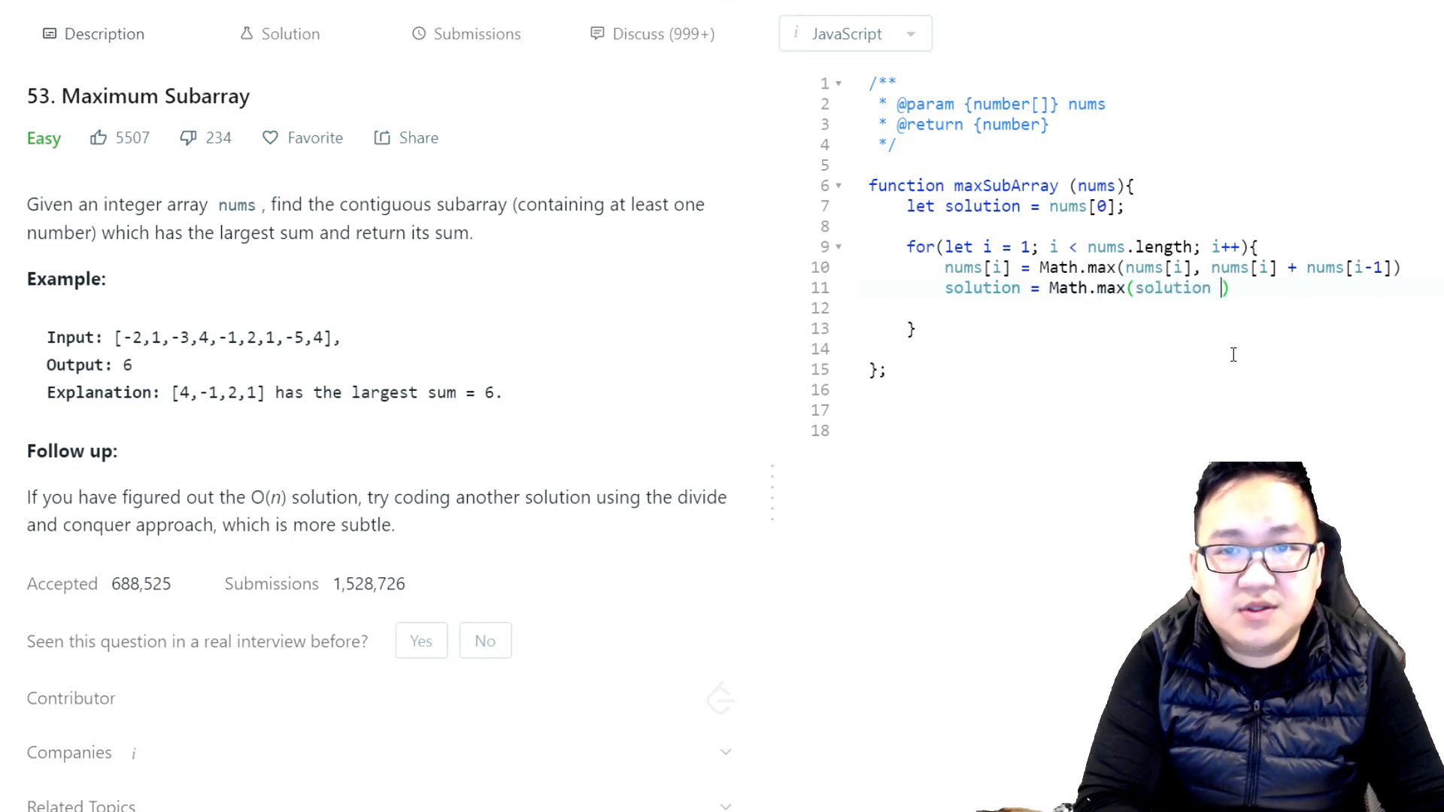
pyautogui.write(', num')
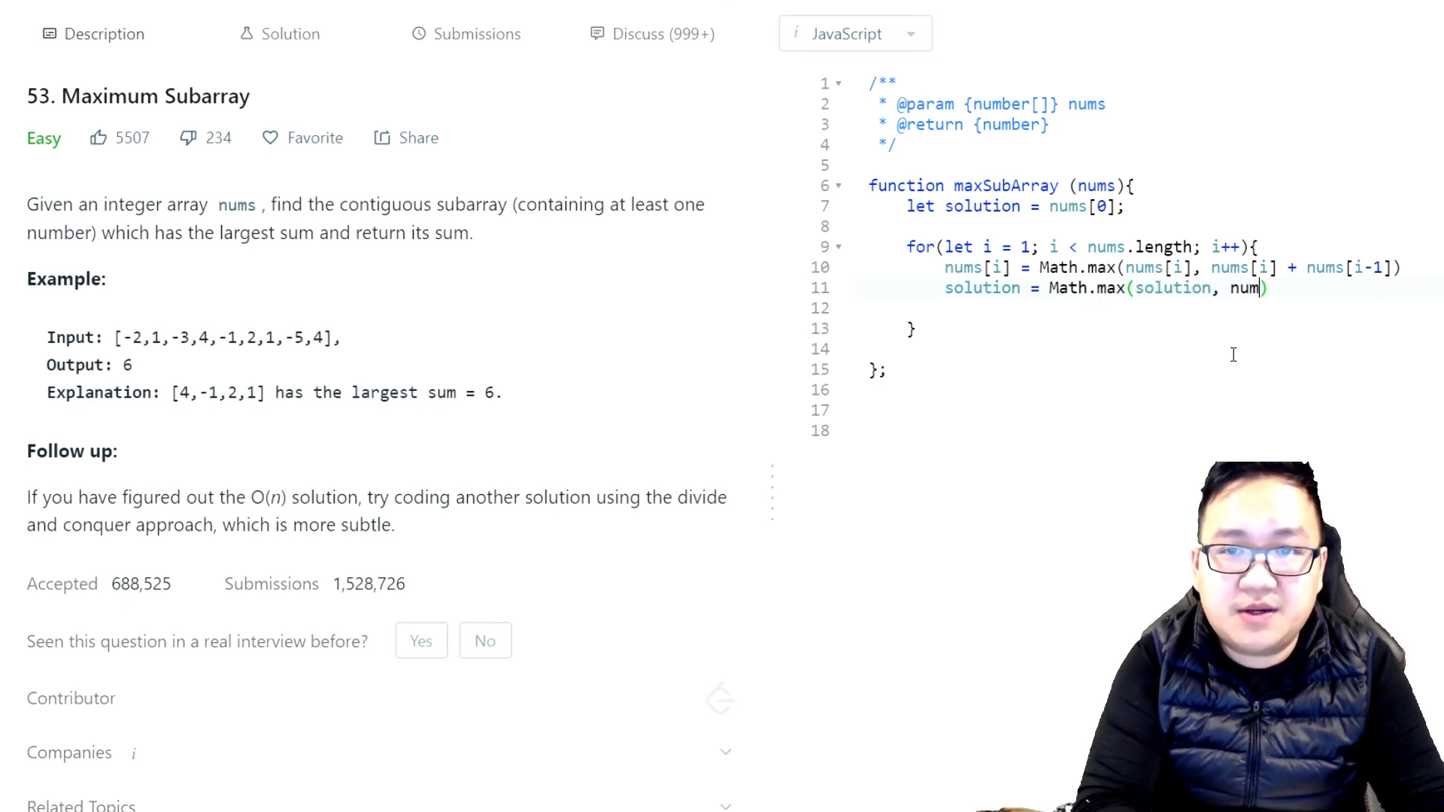
pyautogui.write('[i])')
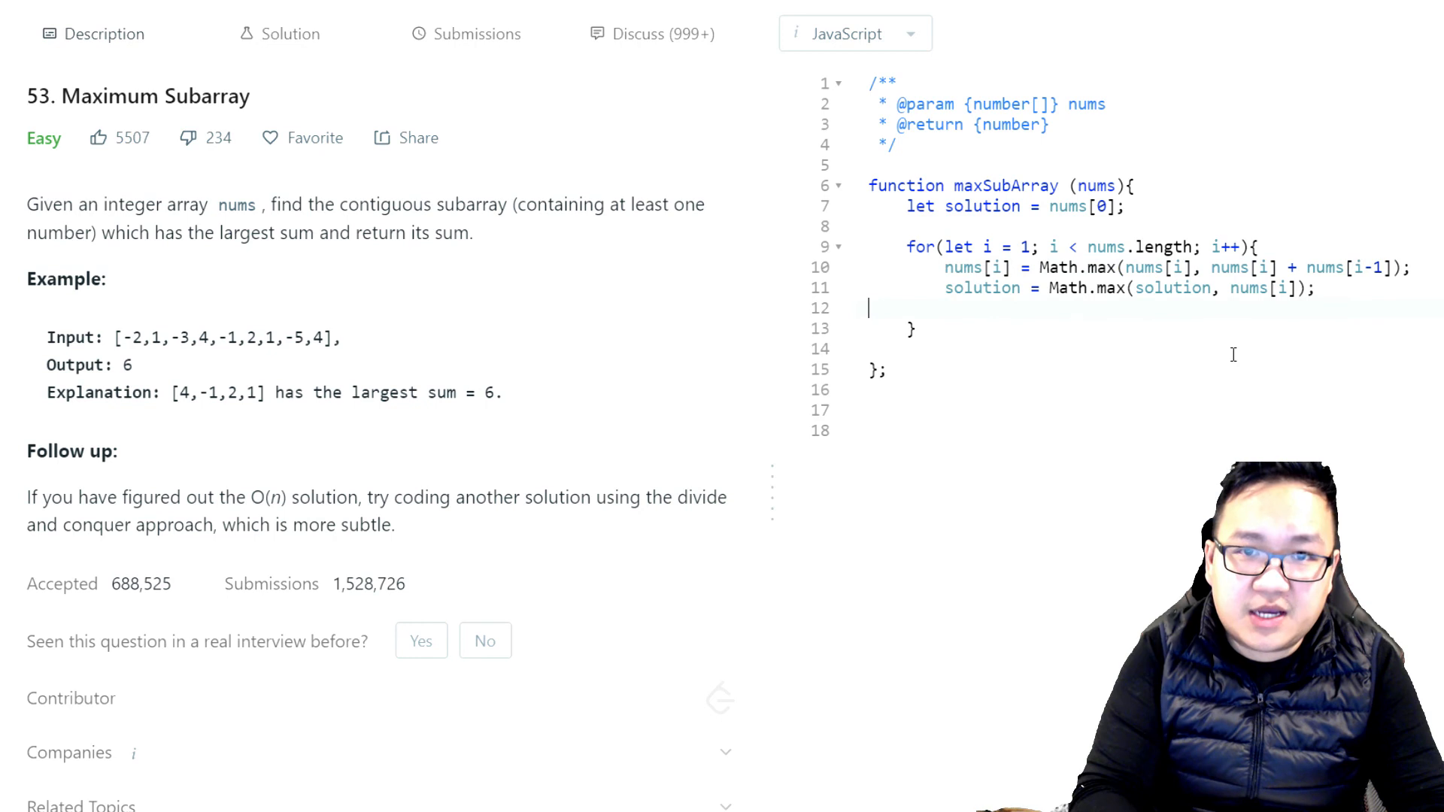
pyautogui.press('Backspace')
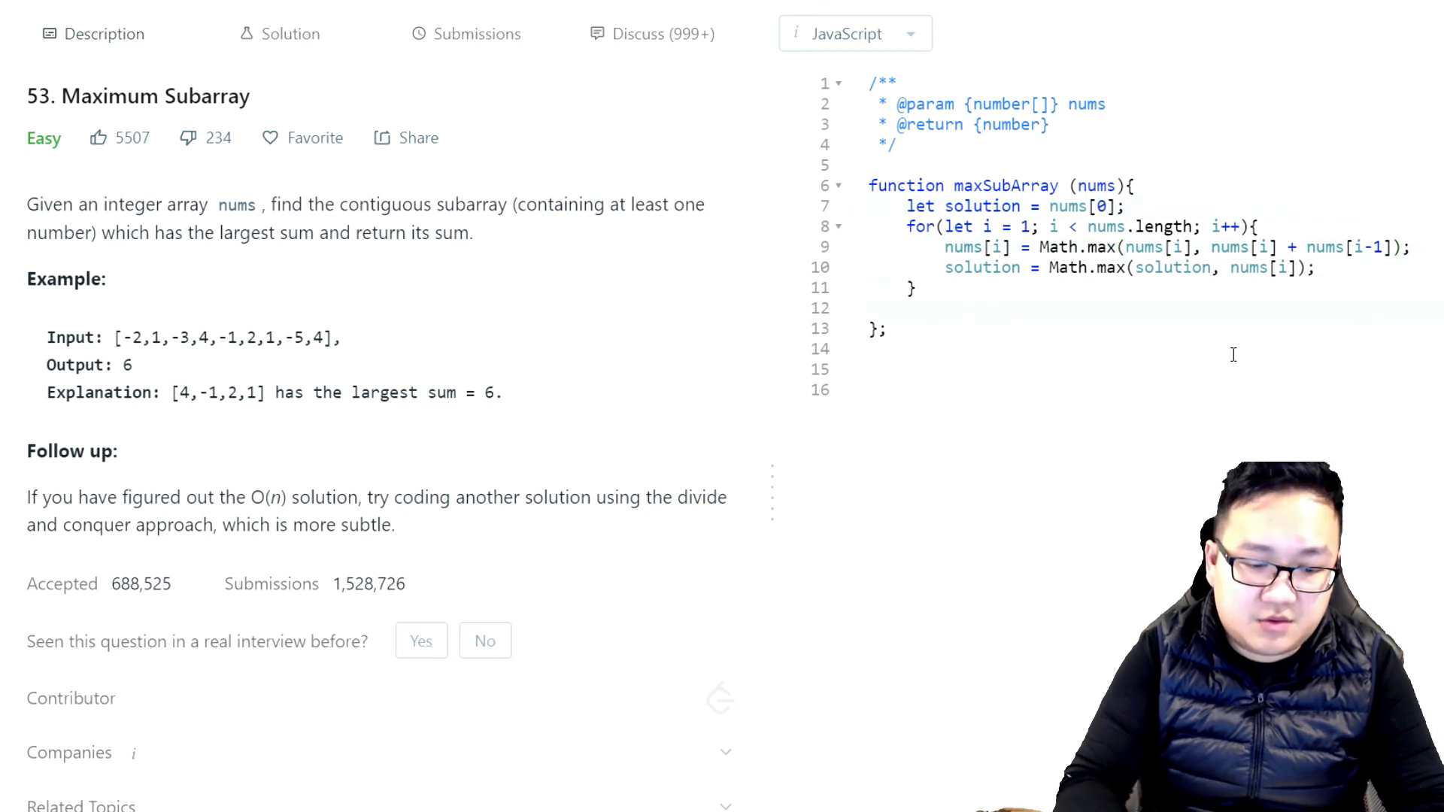
pyautogui.write('return s')
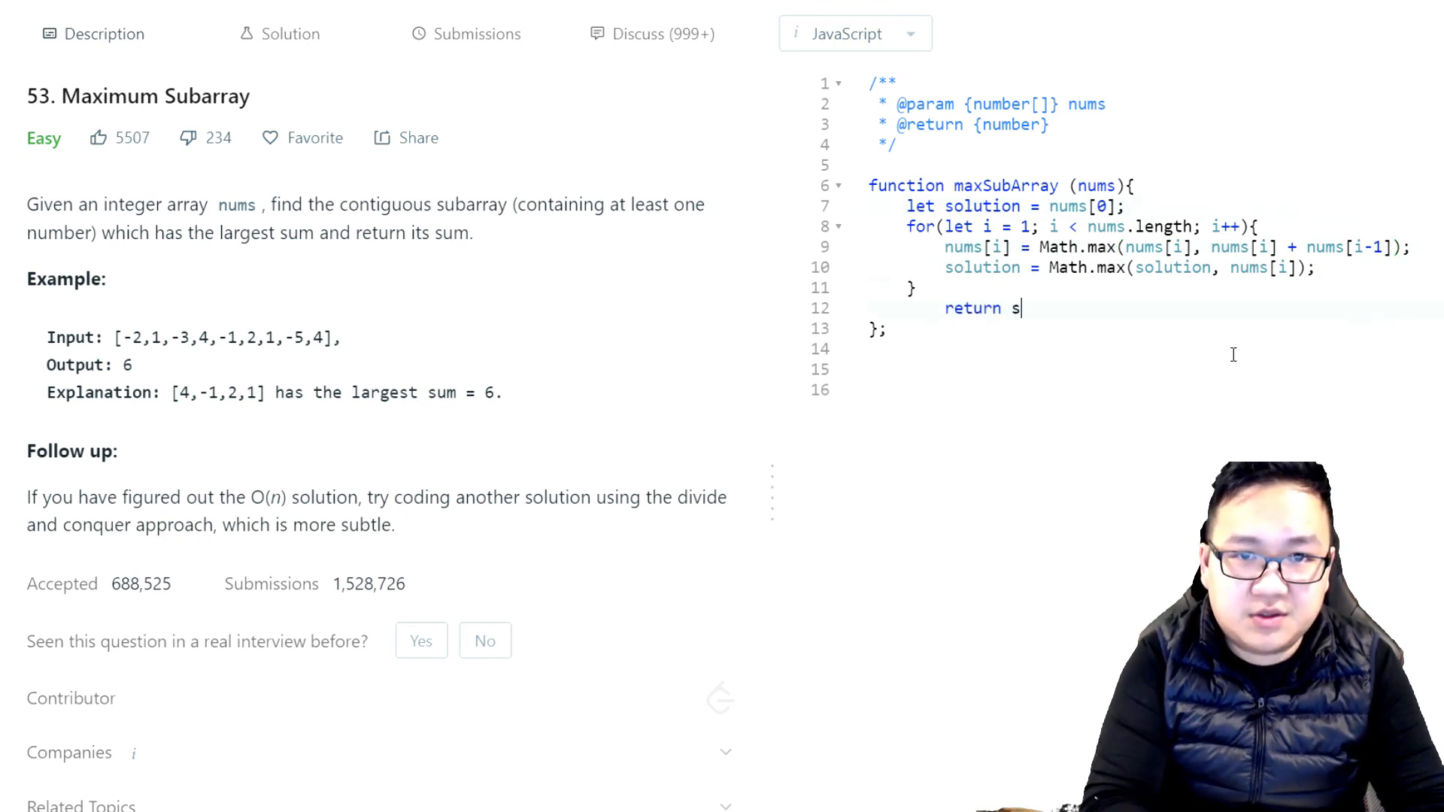
pyautogui.write('olution;')
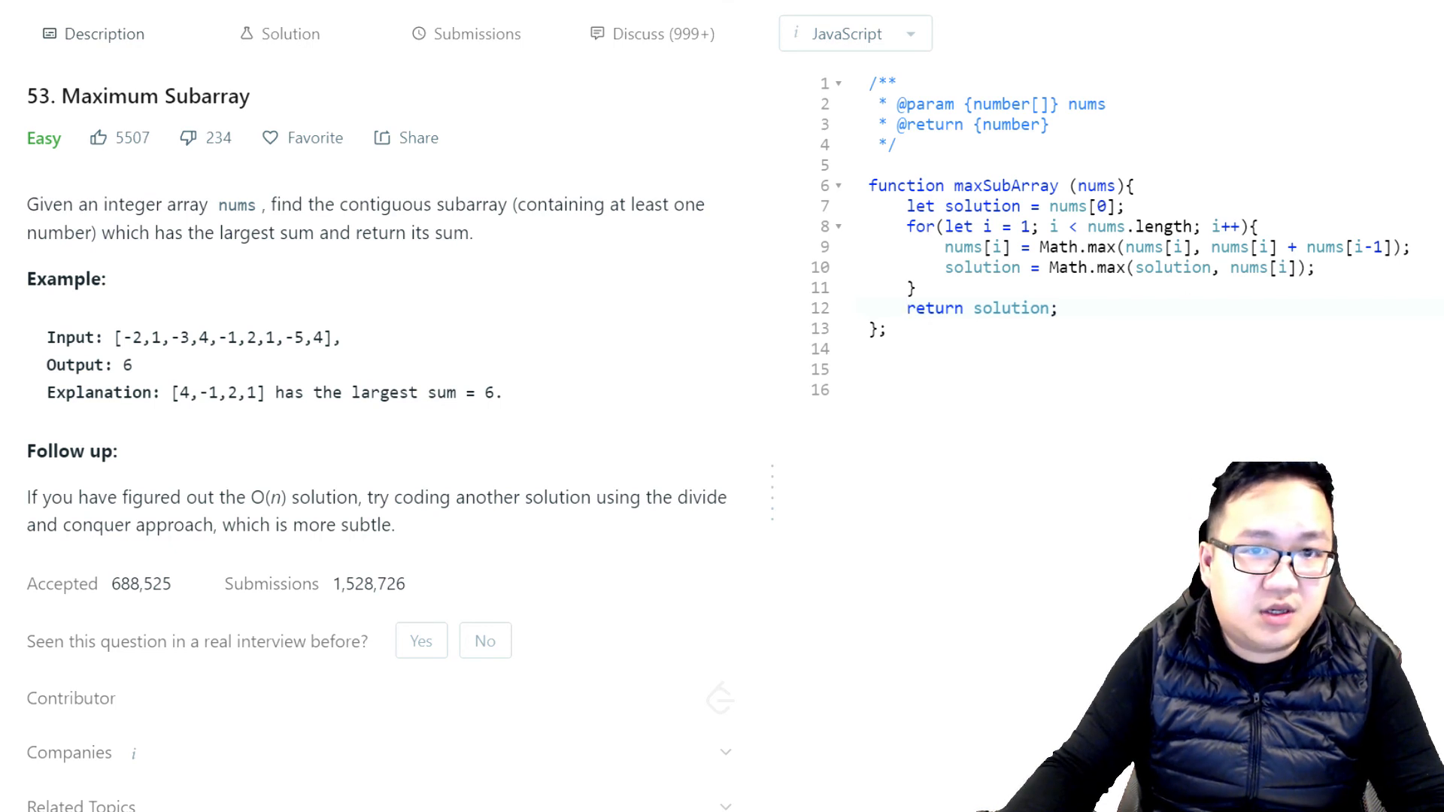
# Step: Submit the solution, see it accepted at 56 ms (faster than 85.09%), and return to Description
pyautogui.click(477, 35)
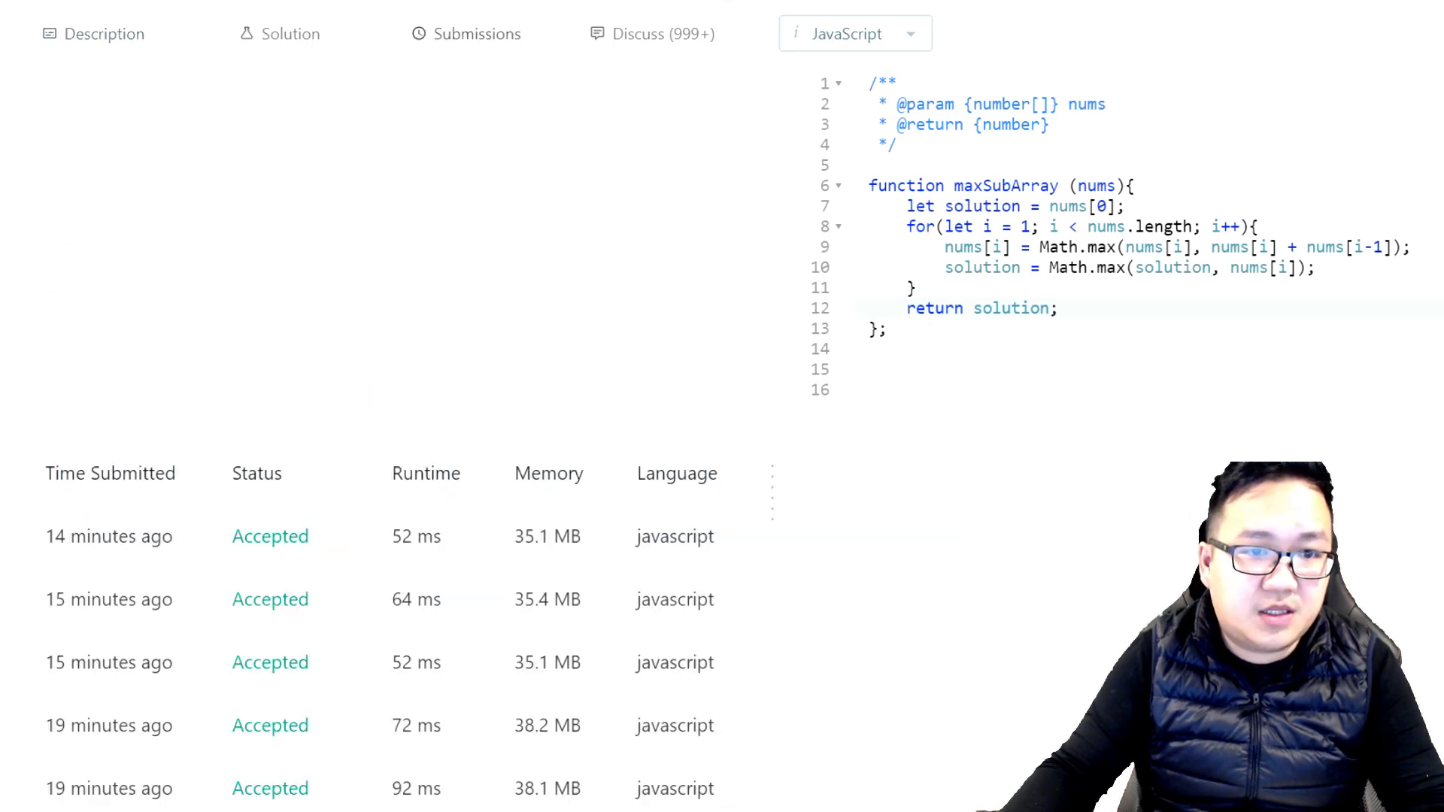
pyautogui.click(477, 35)
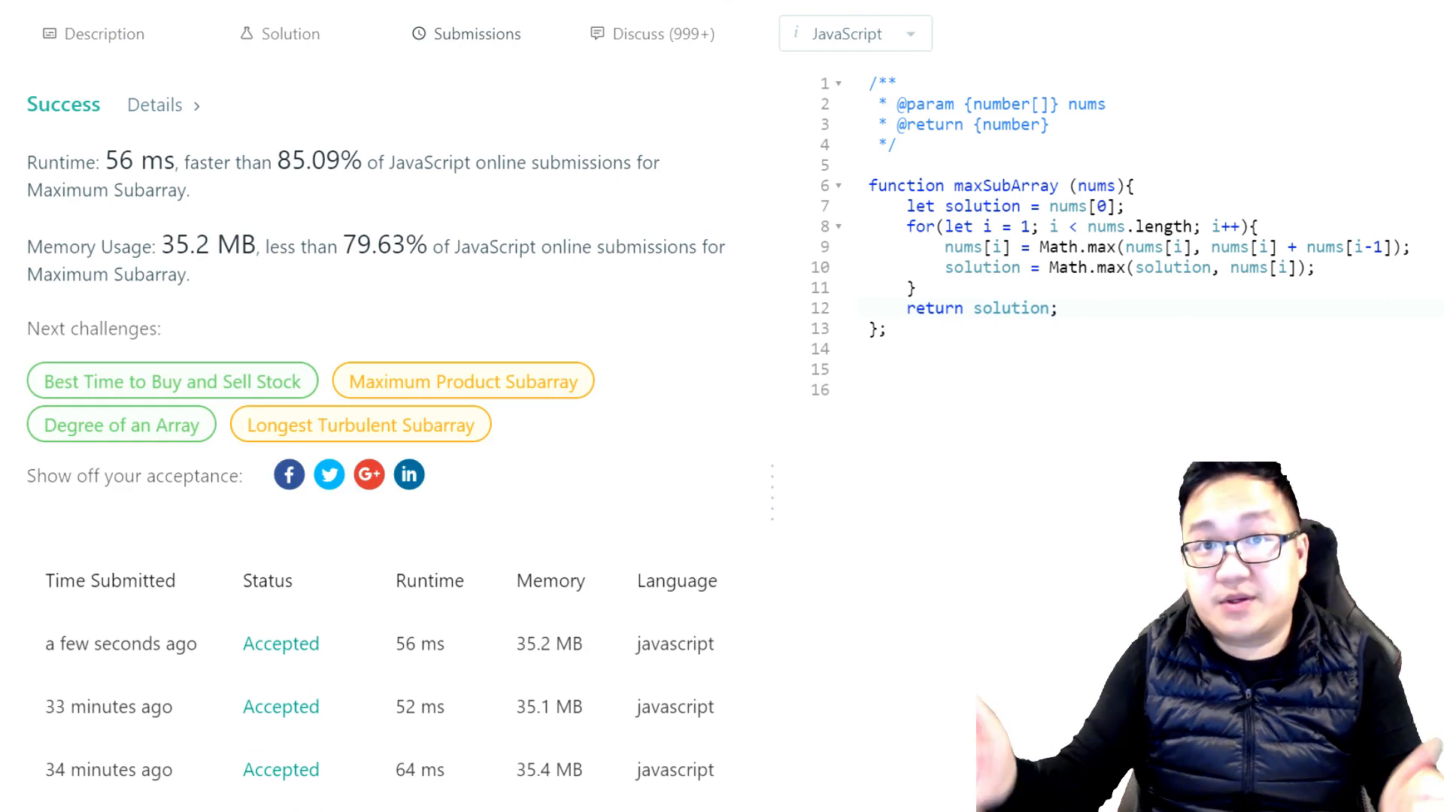
pyautogui.click(104, 34)
pyautogui.write('// [ -2, 1, -2, 4,3, 5, 6, 6, 6 ]')
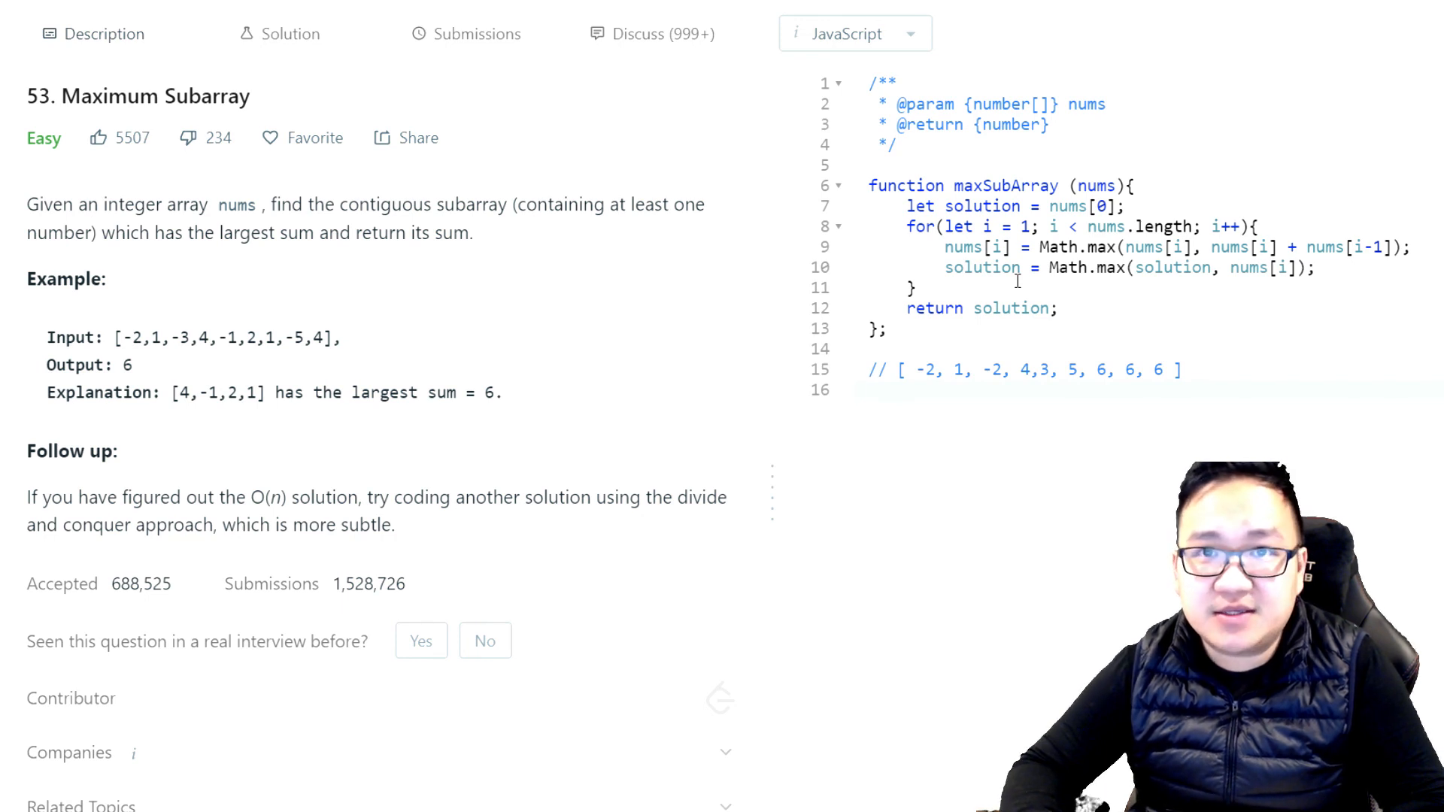
pyautogui.click(871, 389)
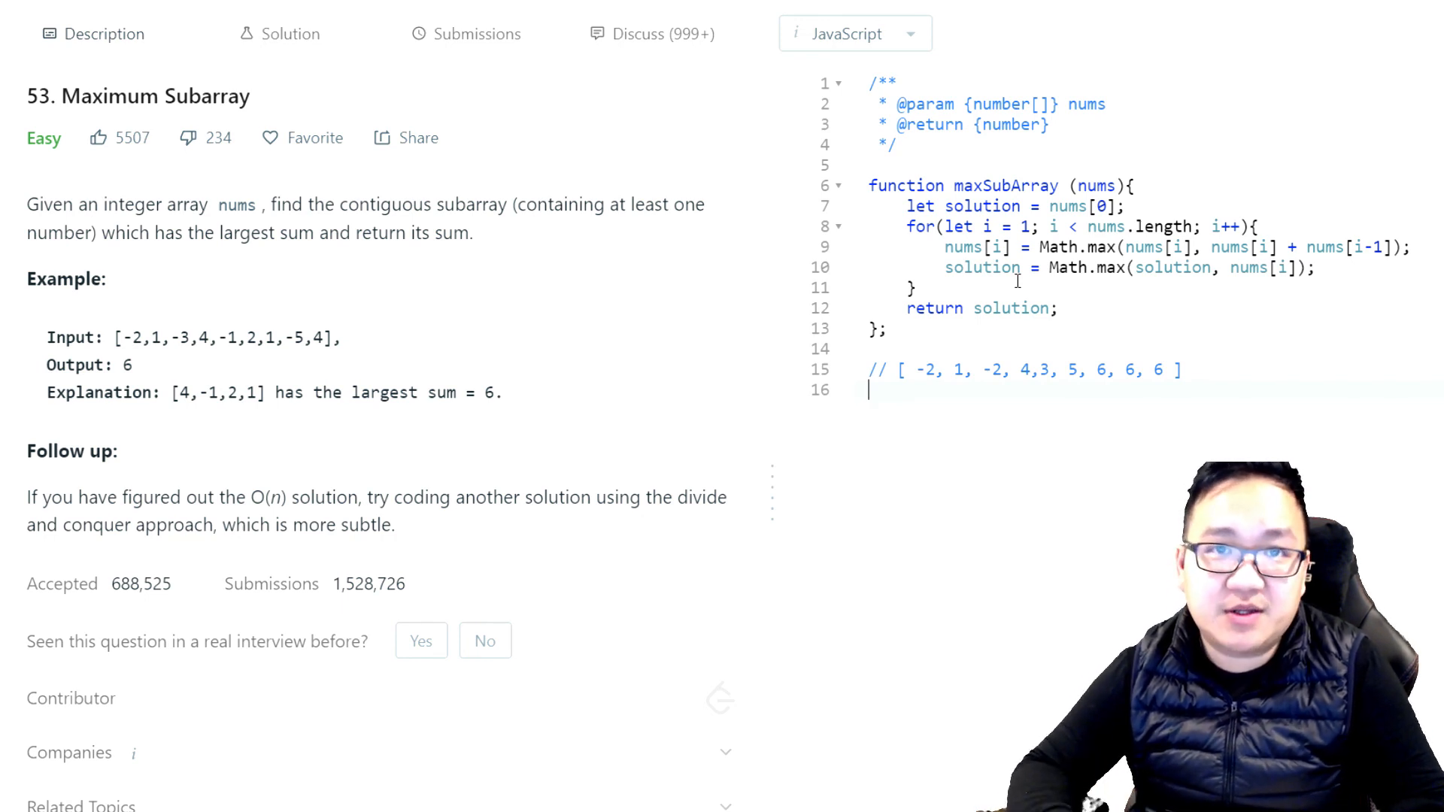
pyautogui.moveTo(1397, 532)
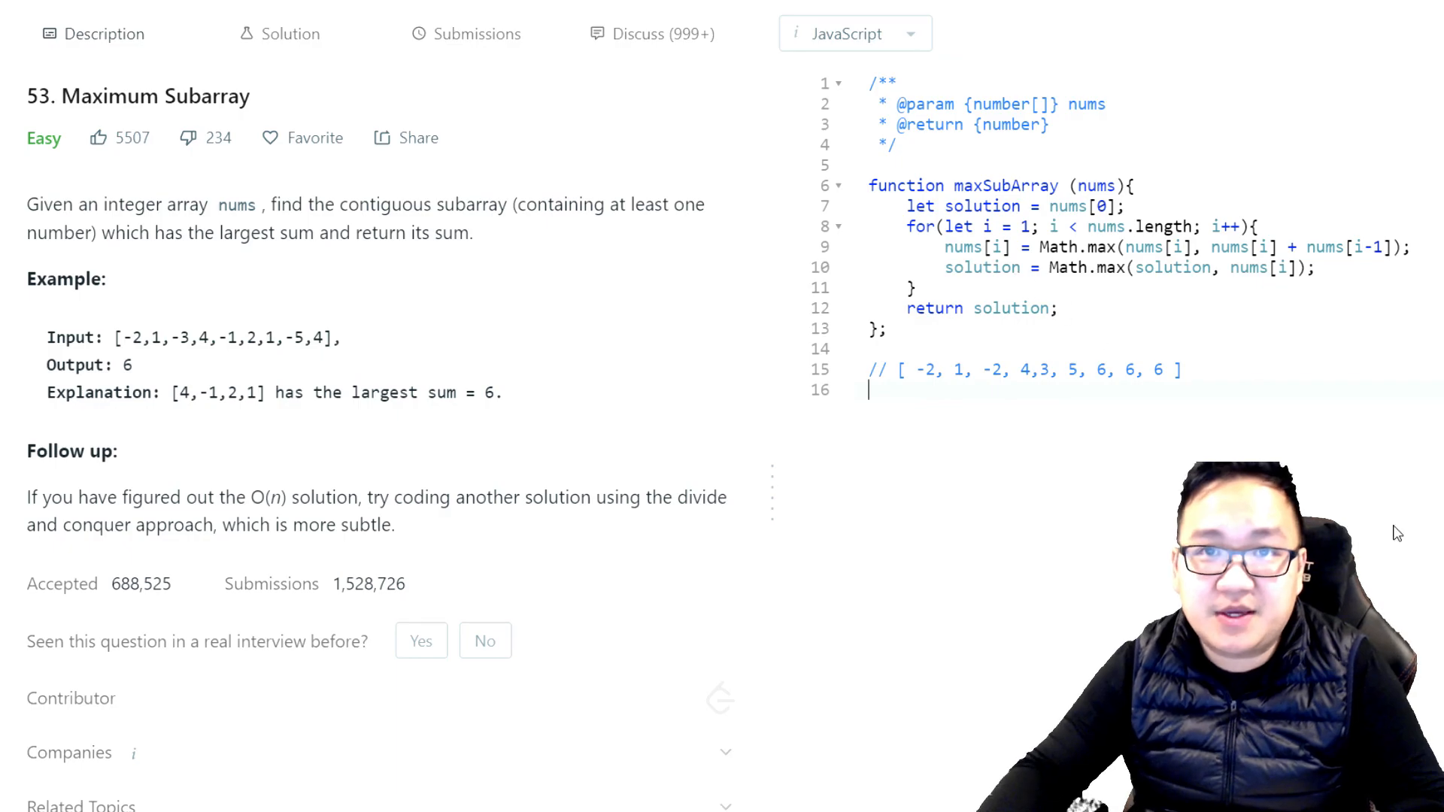